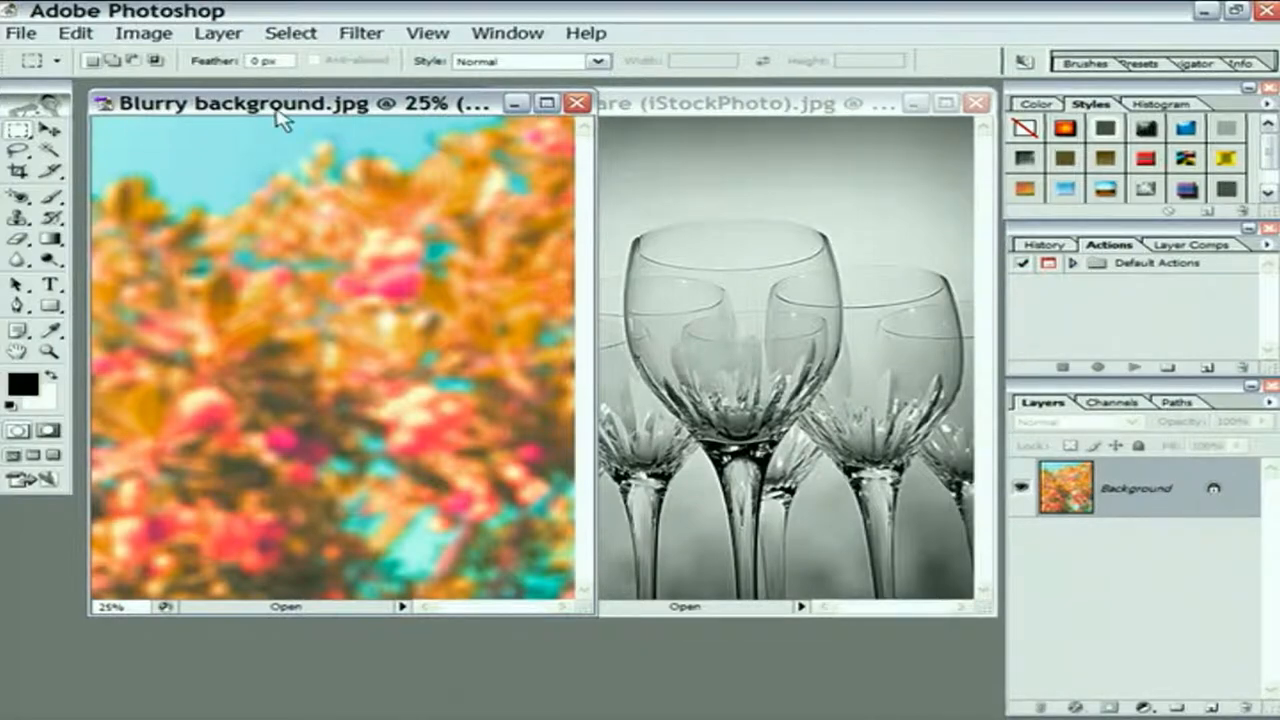
mouse_move(290, 128)
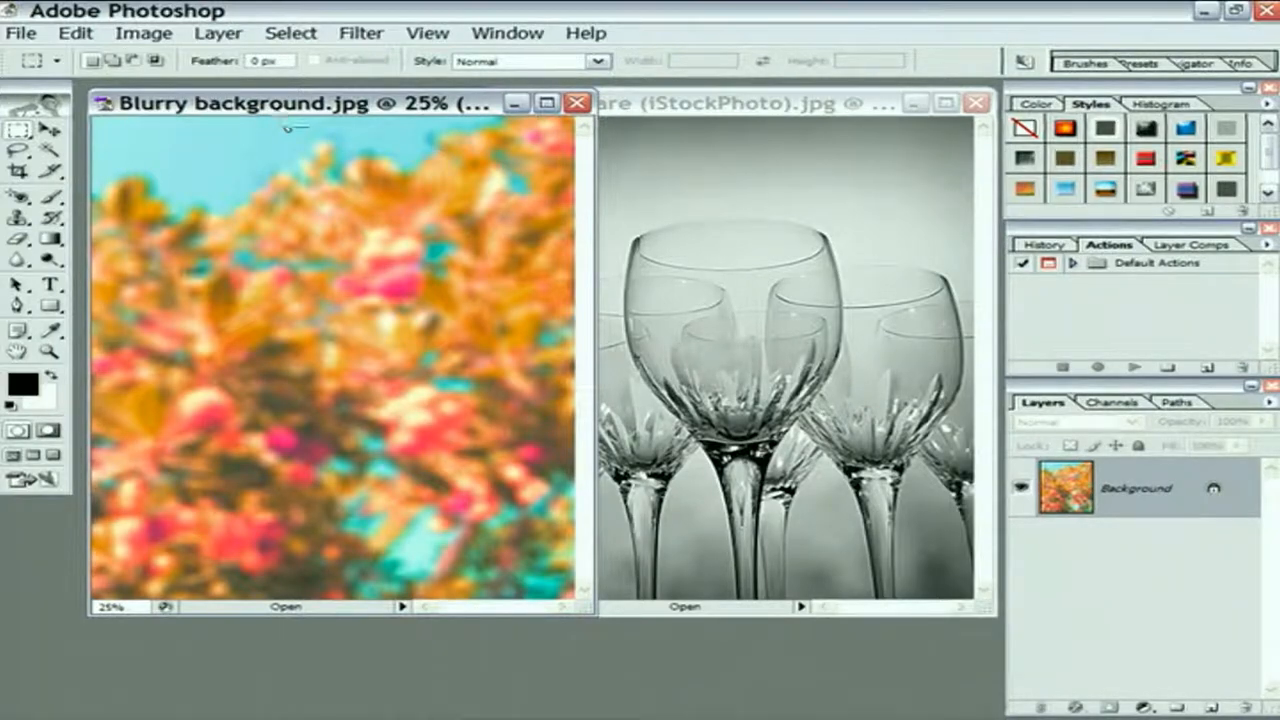
mouse_move(284, 120)
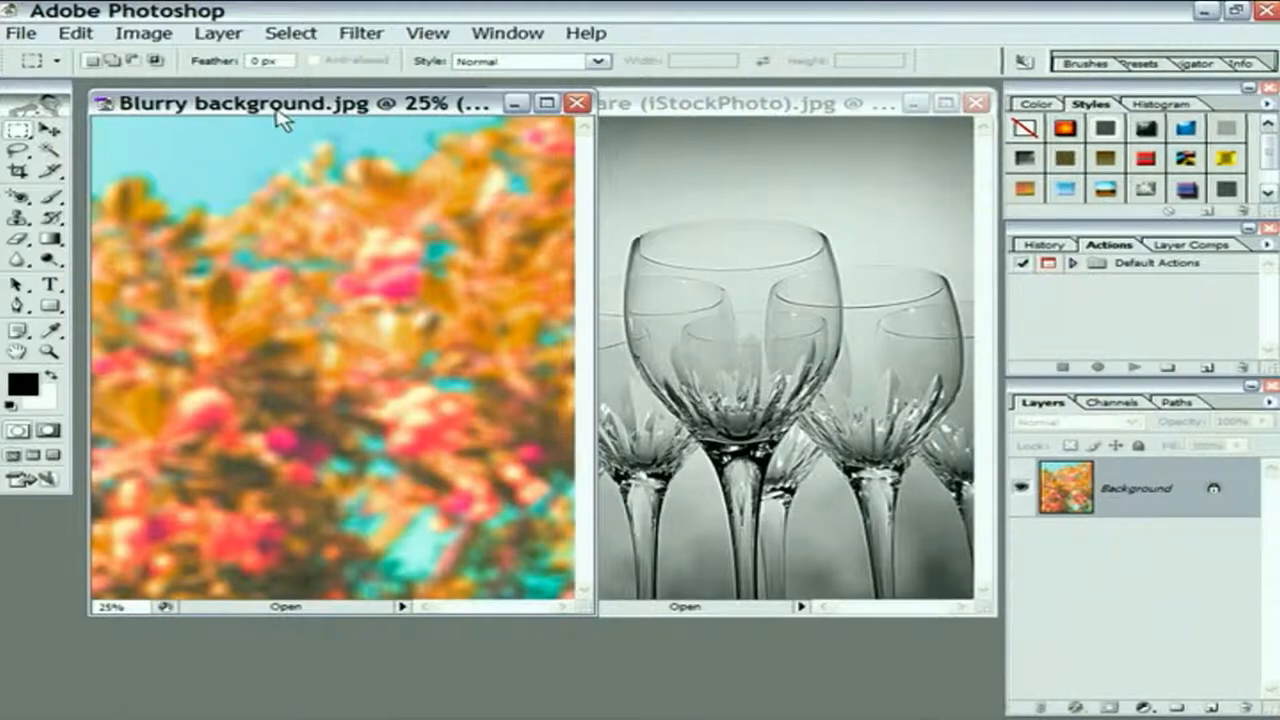
mouse_move(468, 300)
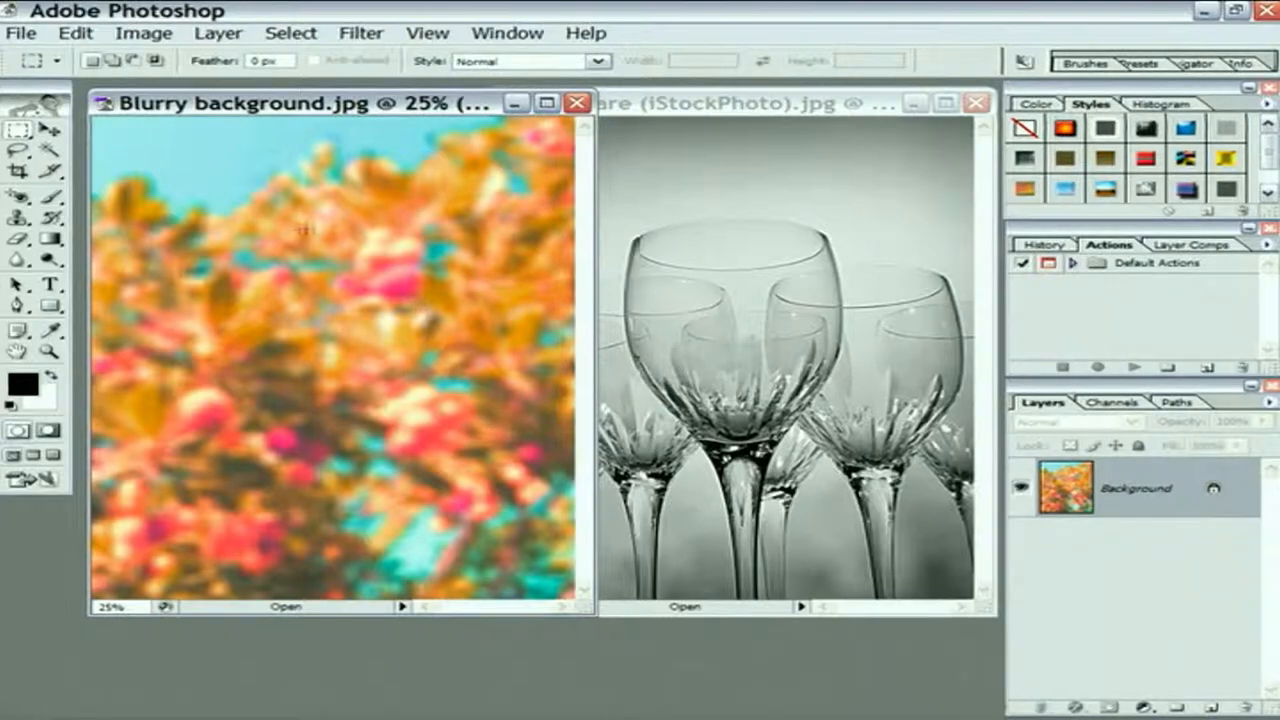
- Activate the Stemware (iStockPhoto).jpg window so it sits in front of the blurry flower background
click(700, 104)
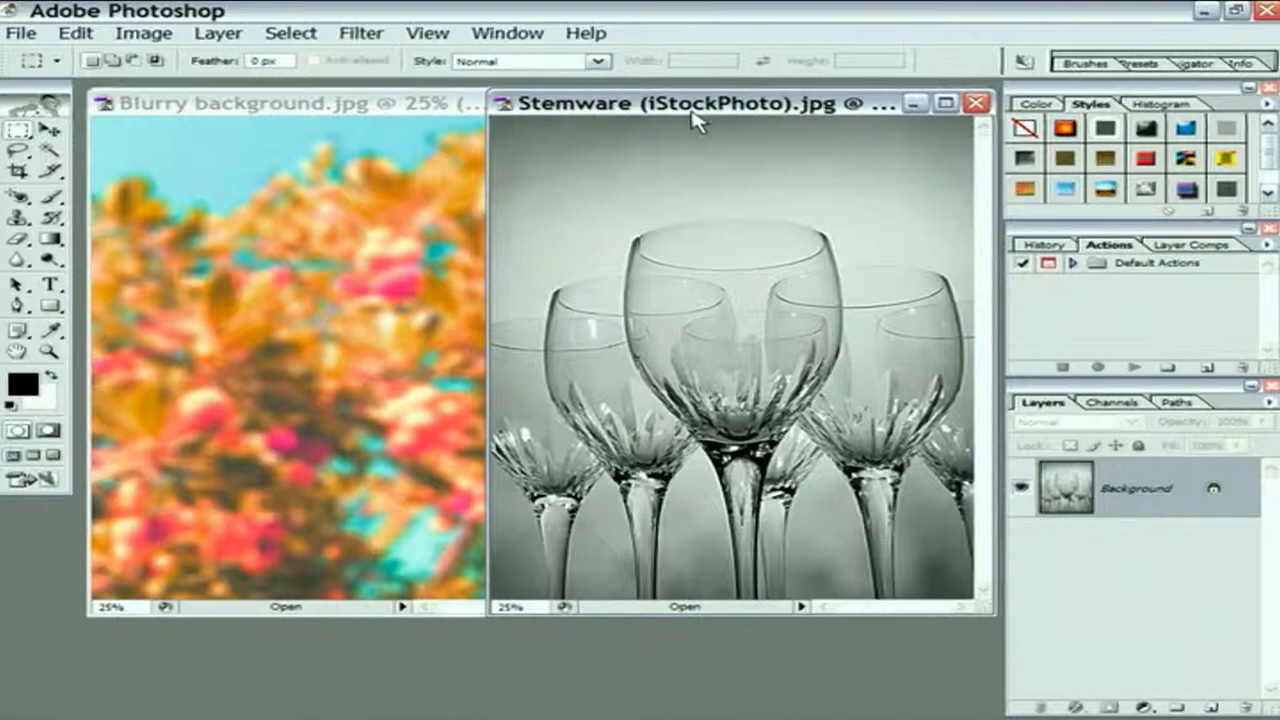
mouse_move(684, 118)
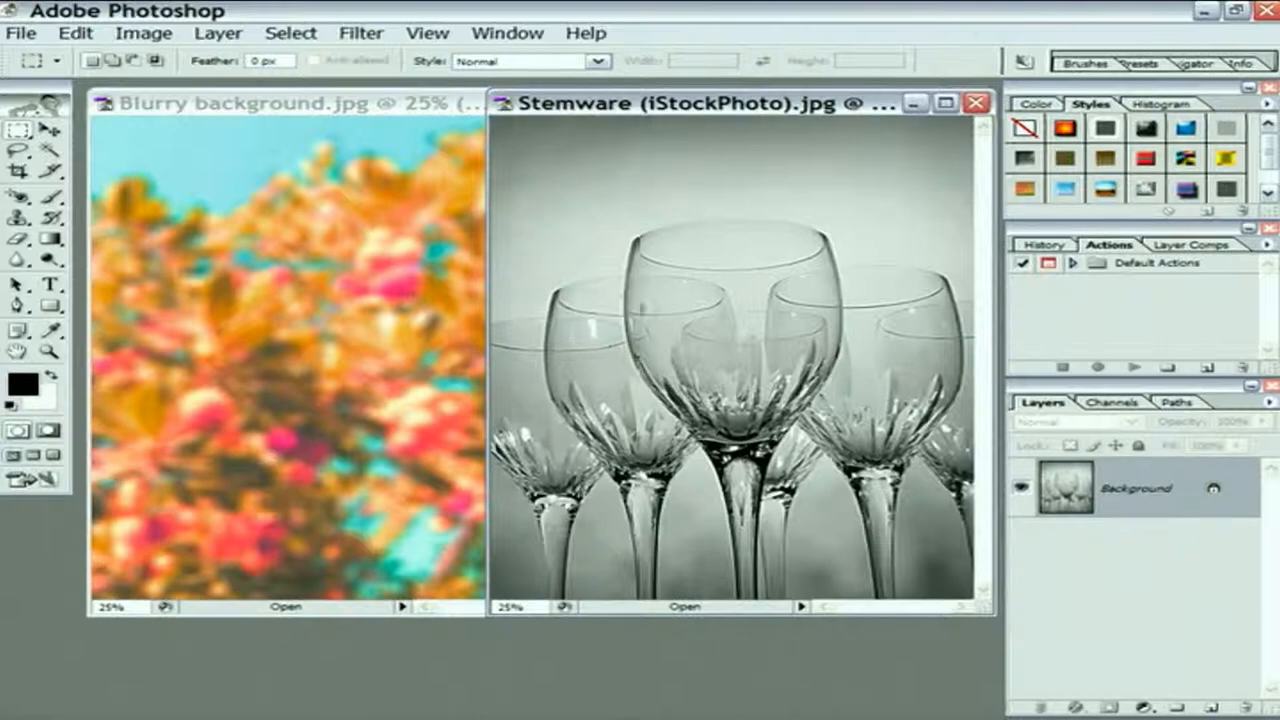
mouse_move(390, 324)
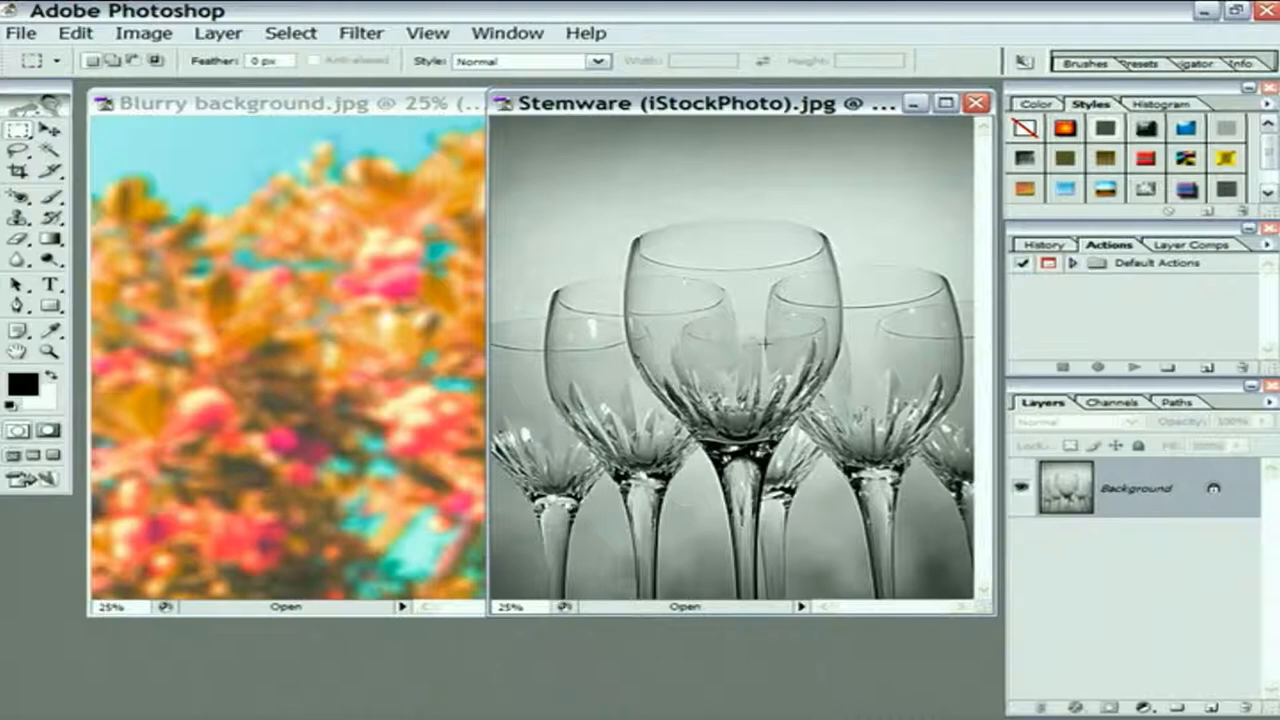
drag(738, 102, 410, 112)
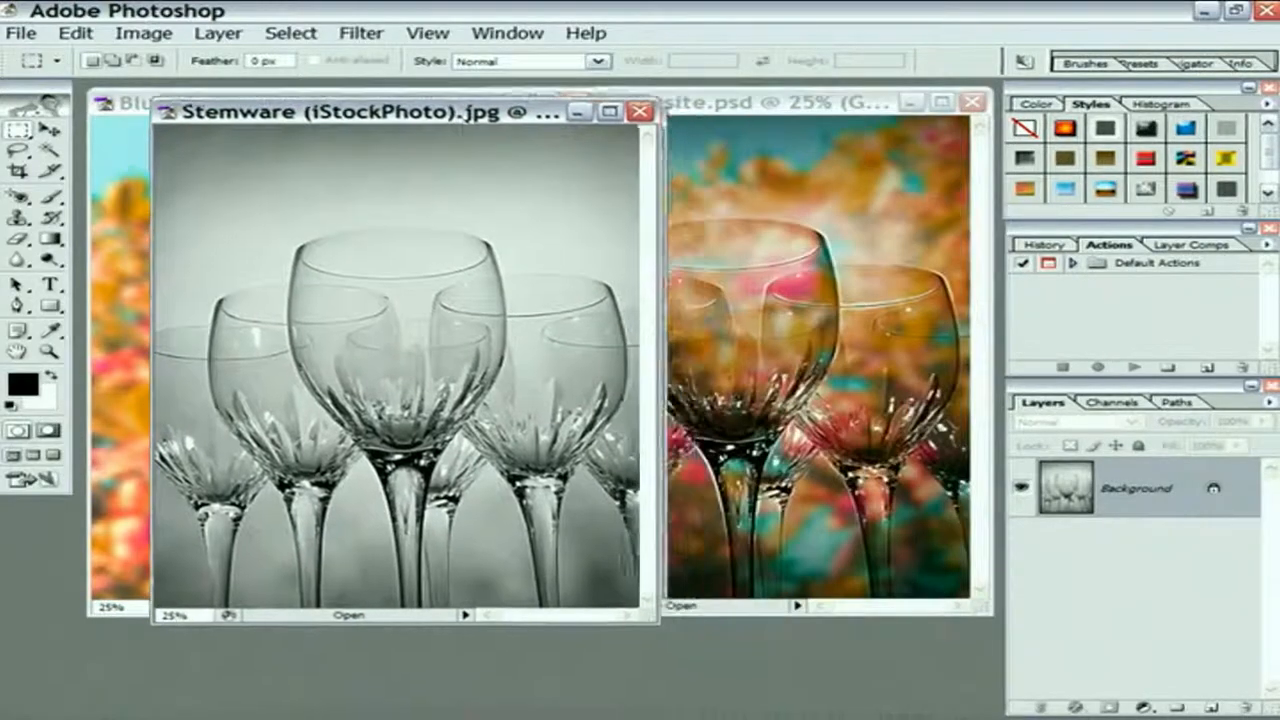
click(700, 110)
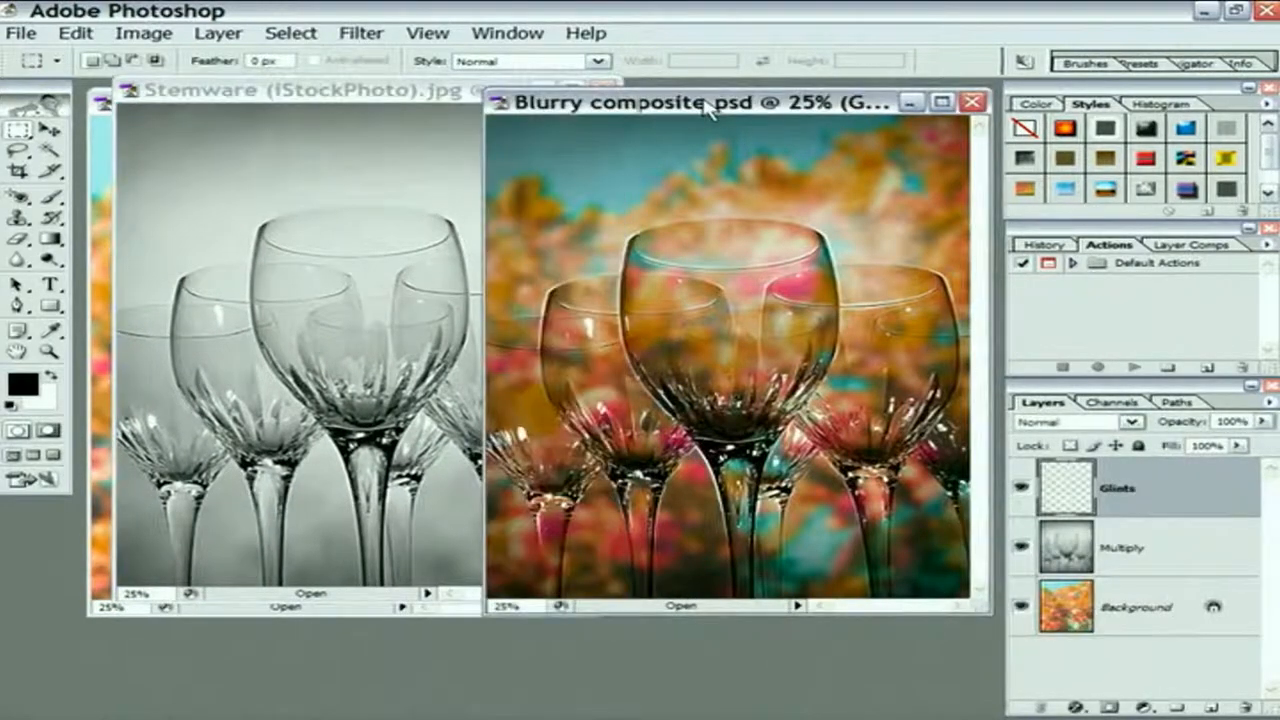
drag(700, 104, 560, 144)
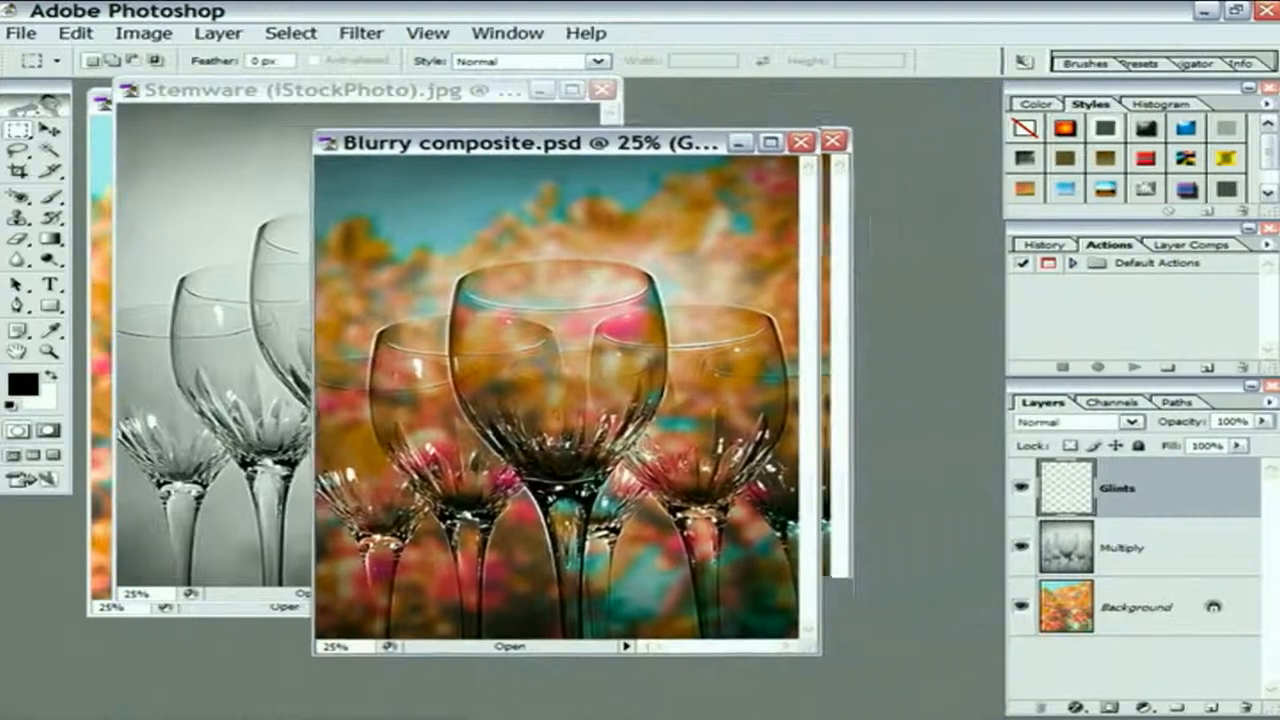
drag(510, 140, 380, 96)
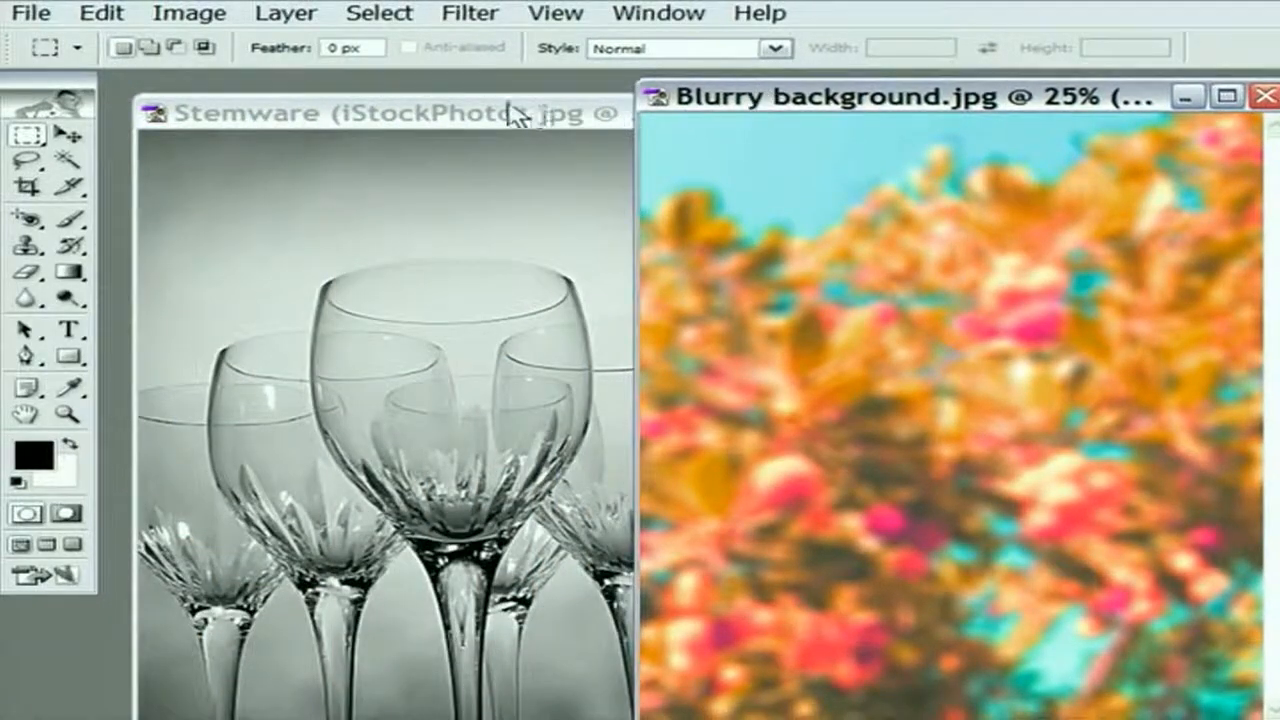
- Make the Stemware photo the active document again beside the blurry background
click(350, 112)
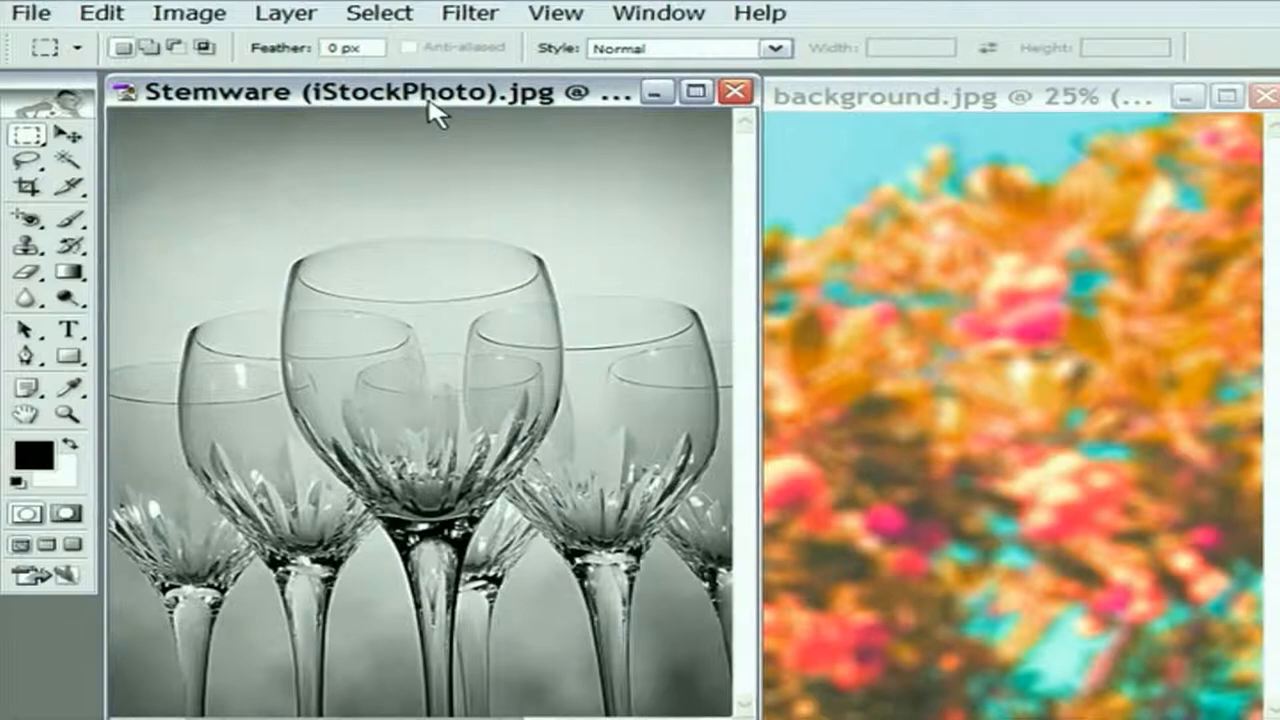
mouse_move(948, 338)
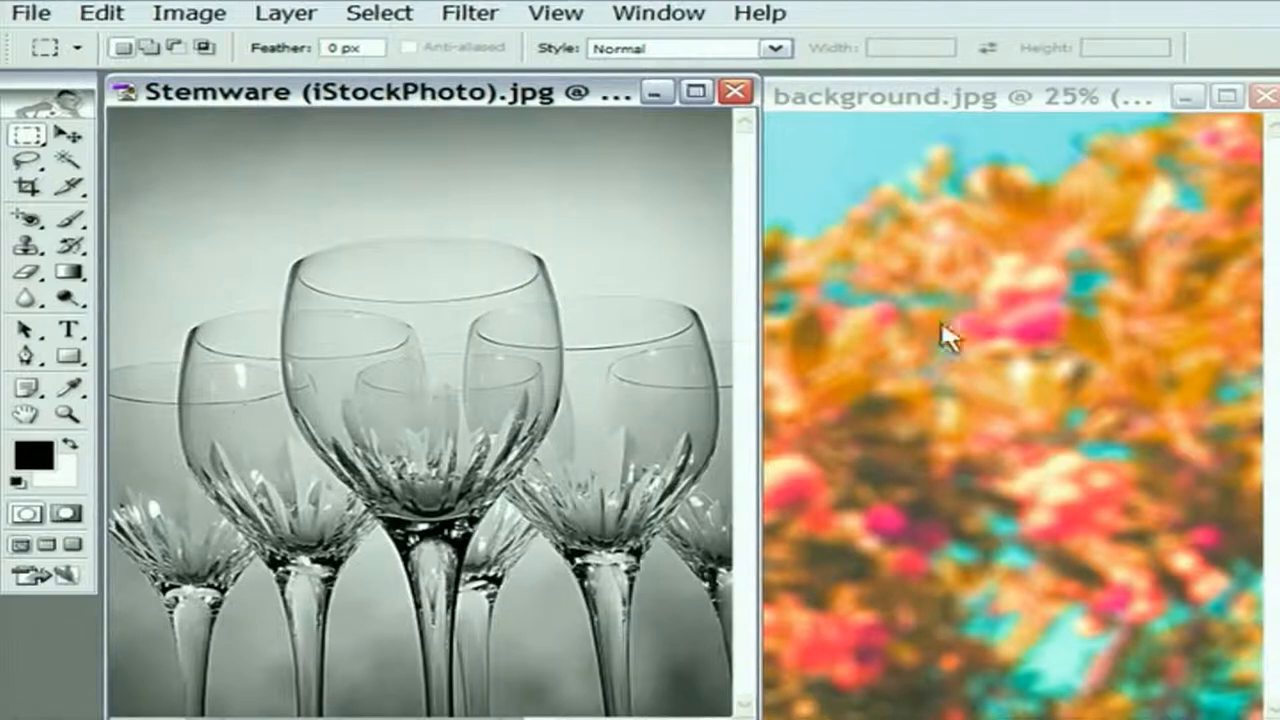
mouse_move(192, 210)
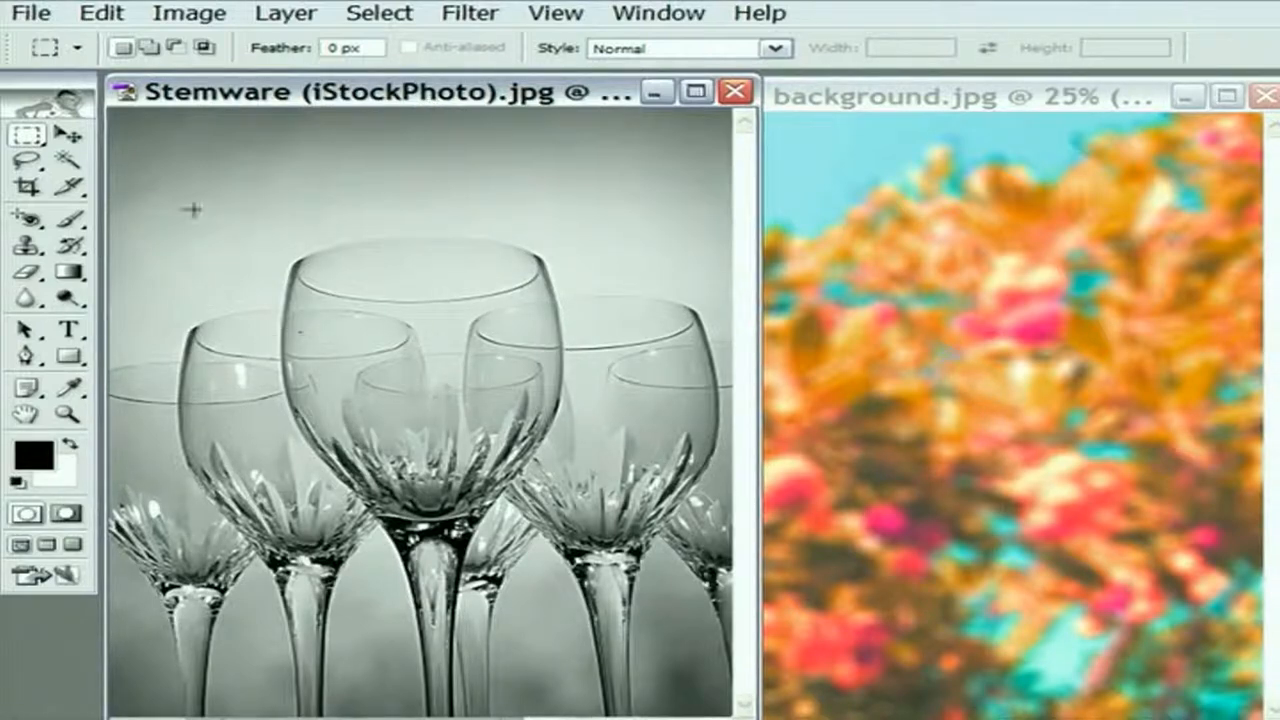
mouse_move(184, 254)
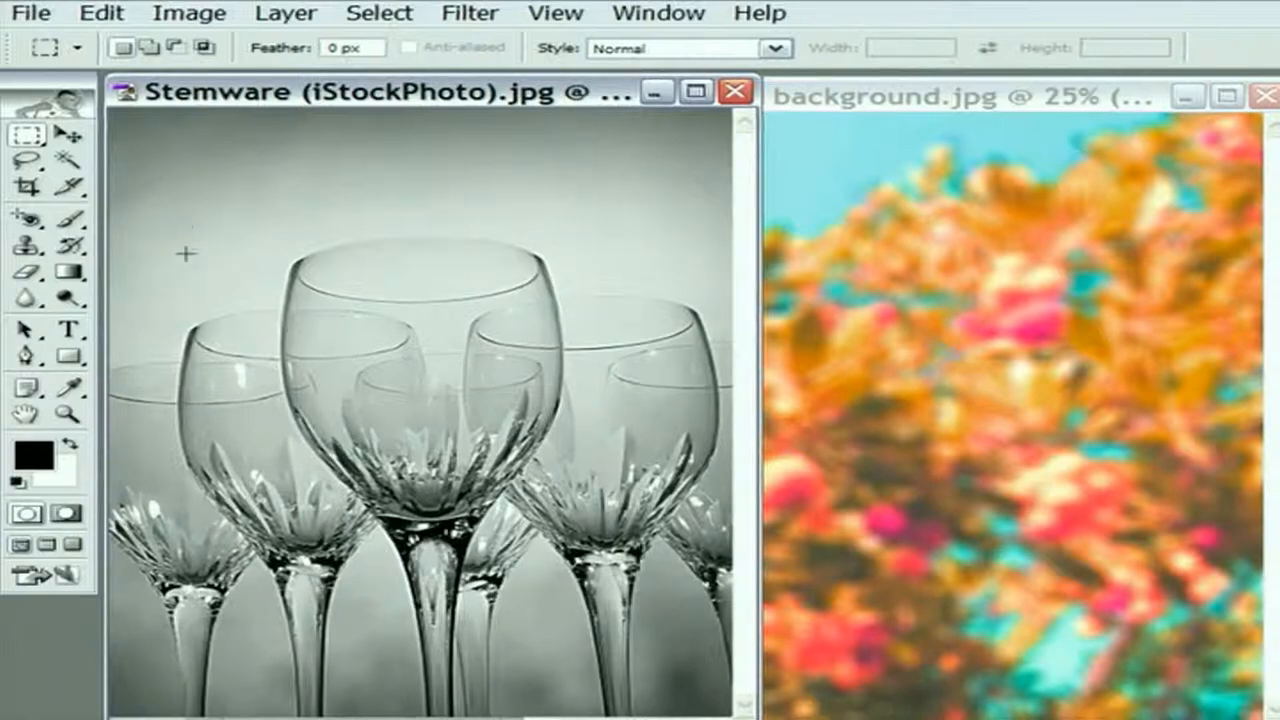
mouse_move(958, 442)
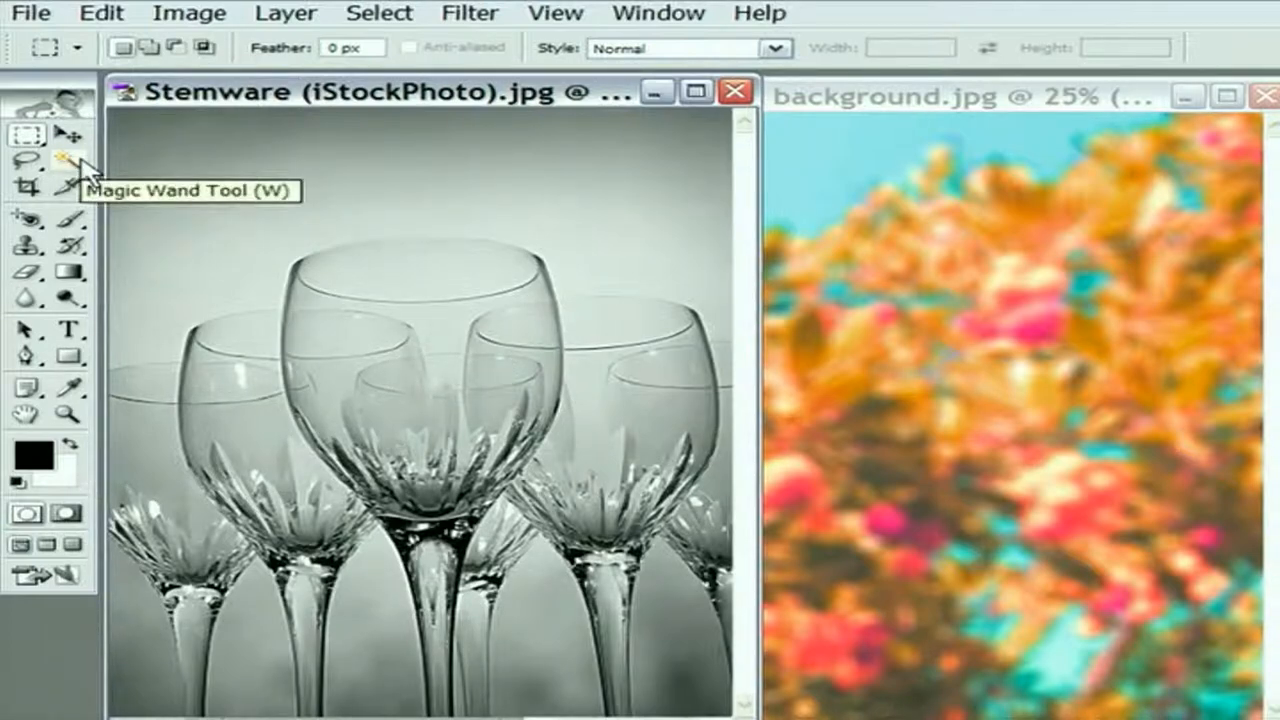
- Magic Wand the pale tone inside the large glass, then grow it with Select > Similar
click(64, 160)
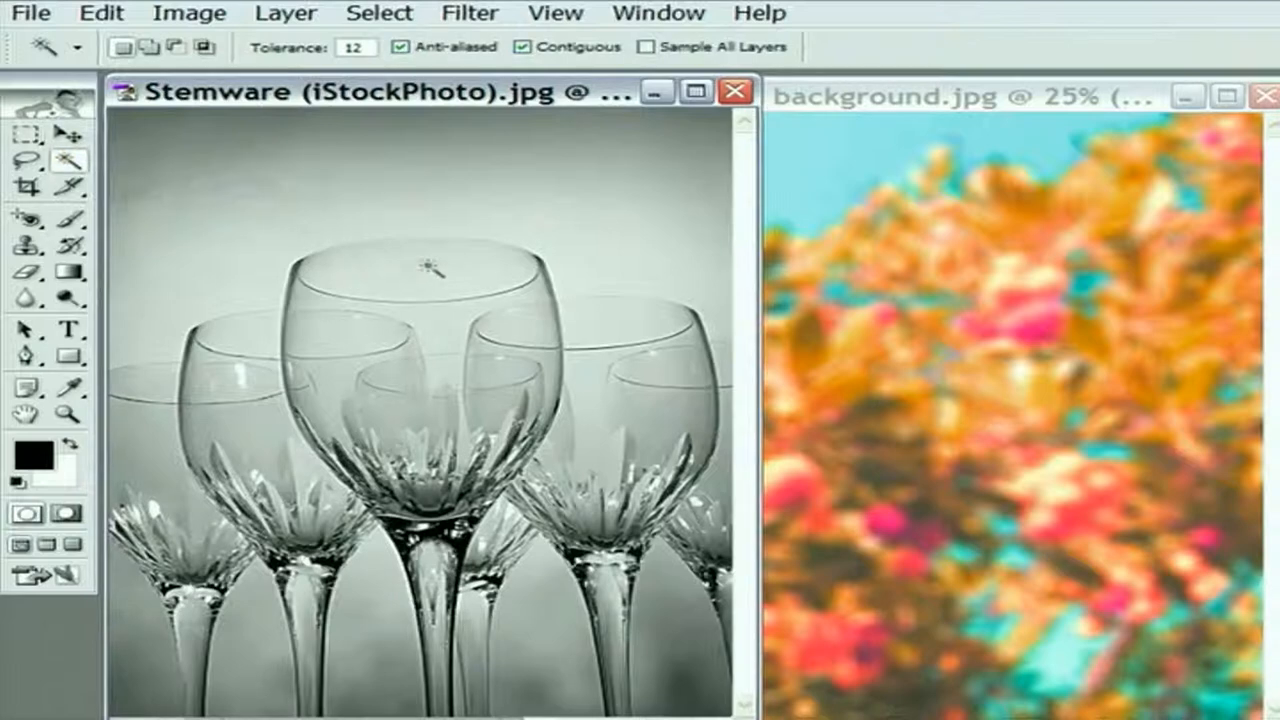
click(424, 264)
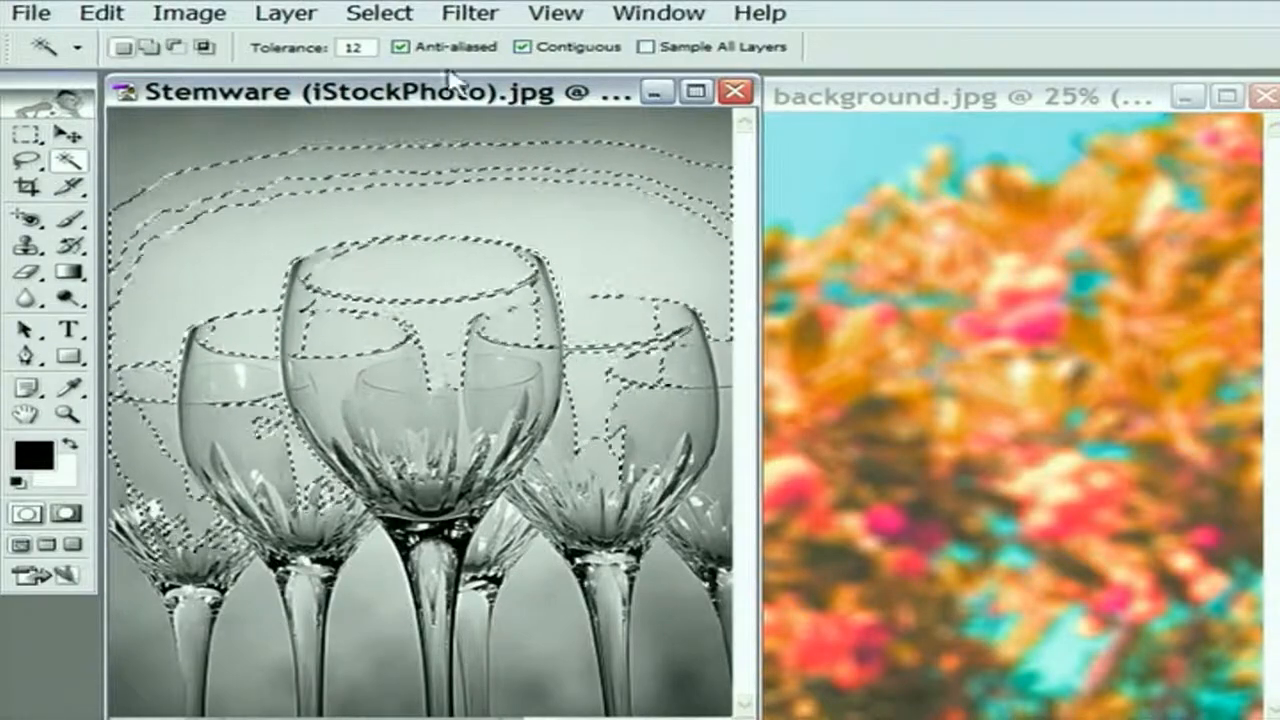
click(380, 12)
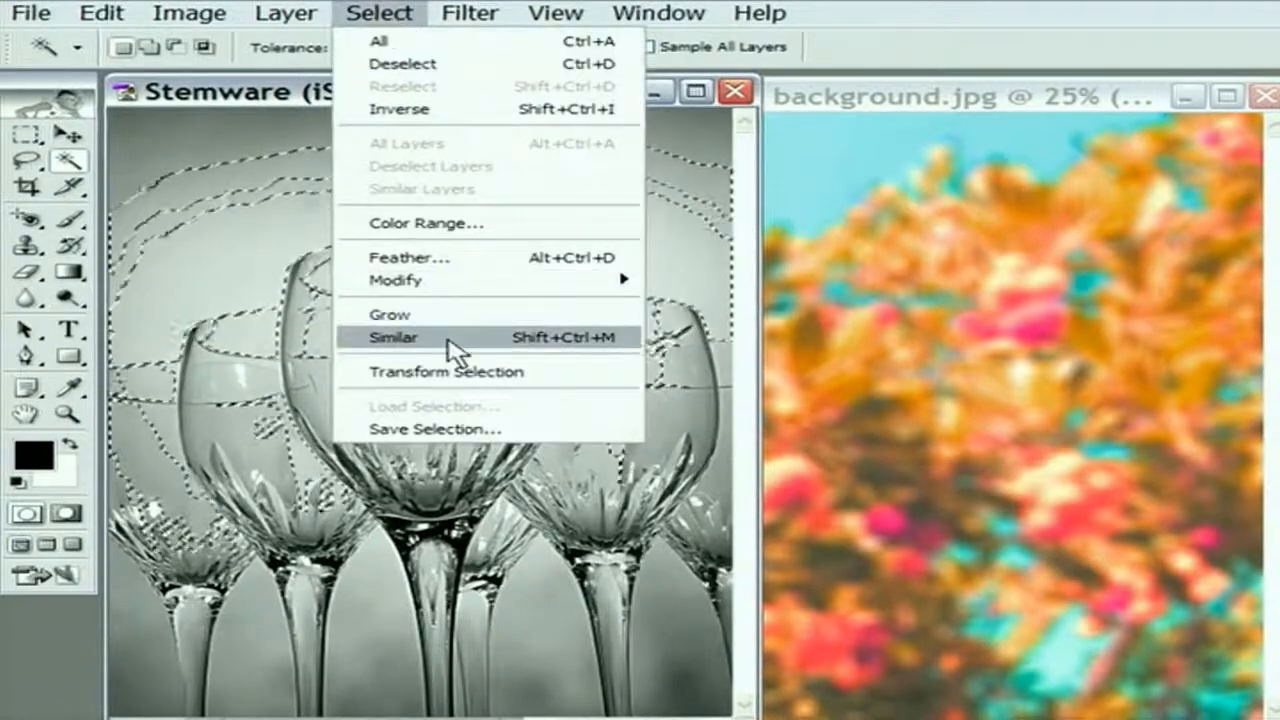
click(392, 336)
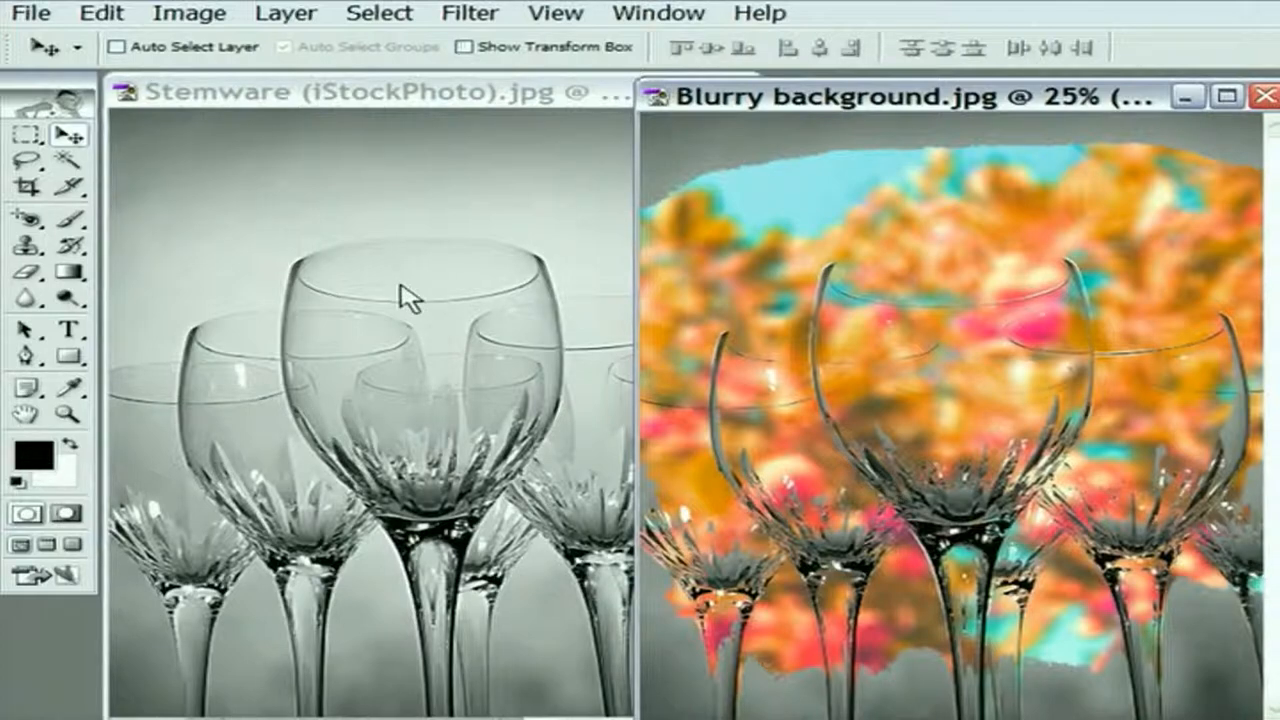
mouse_move(800, 262)
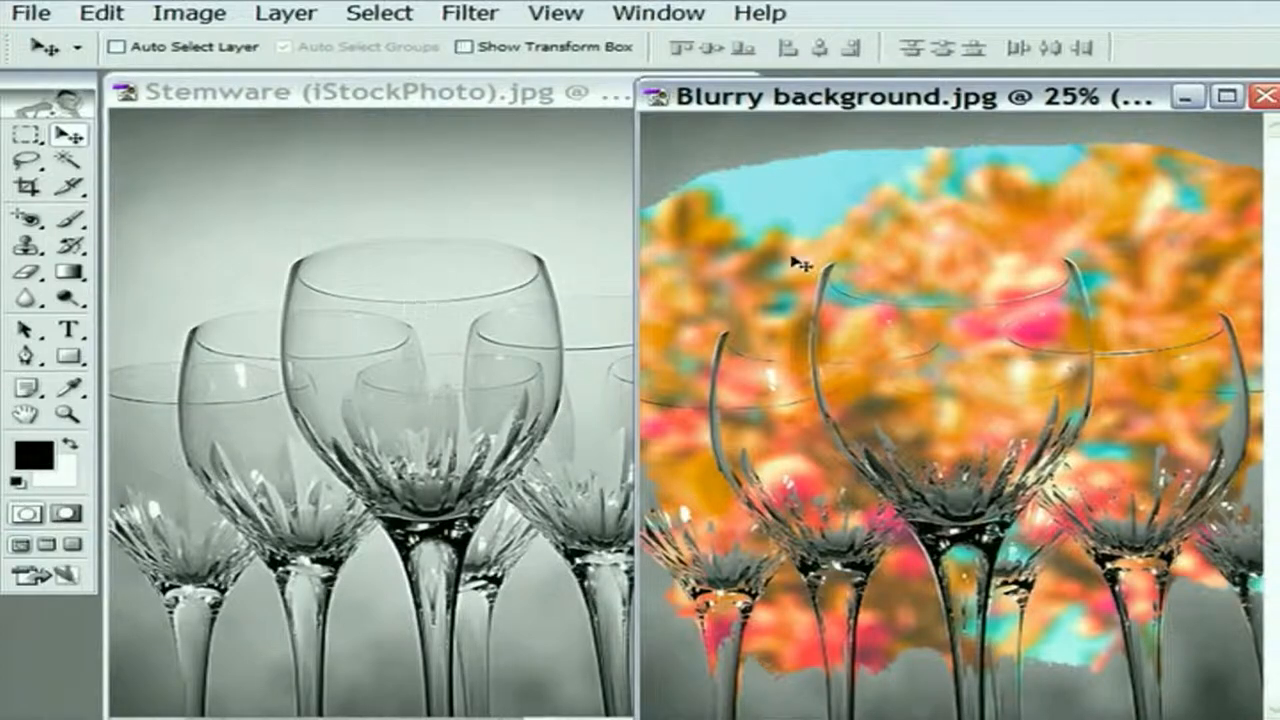
mouse_move(704, 176)
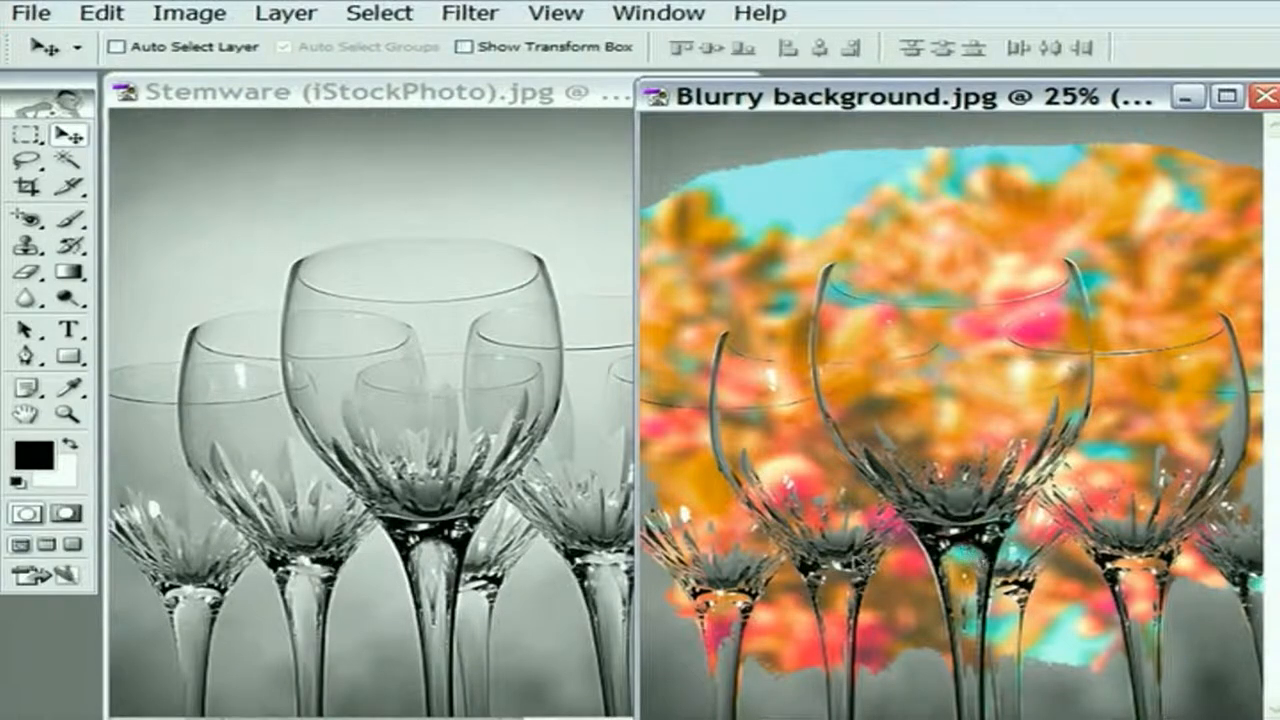
mouse_move(820, 160)
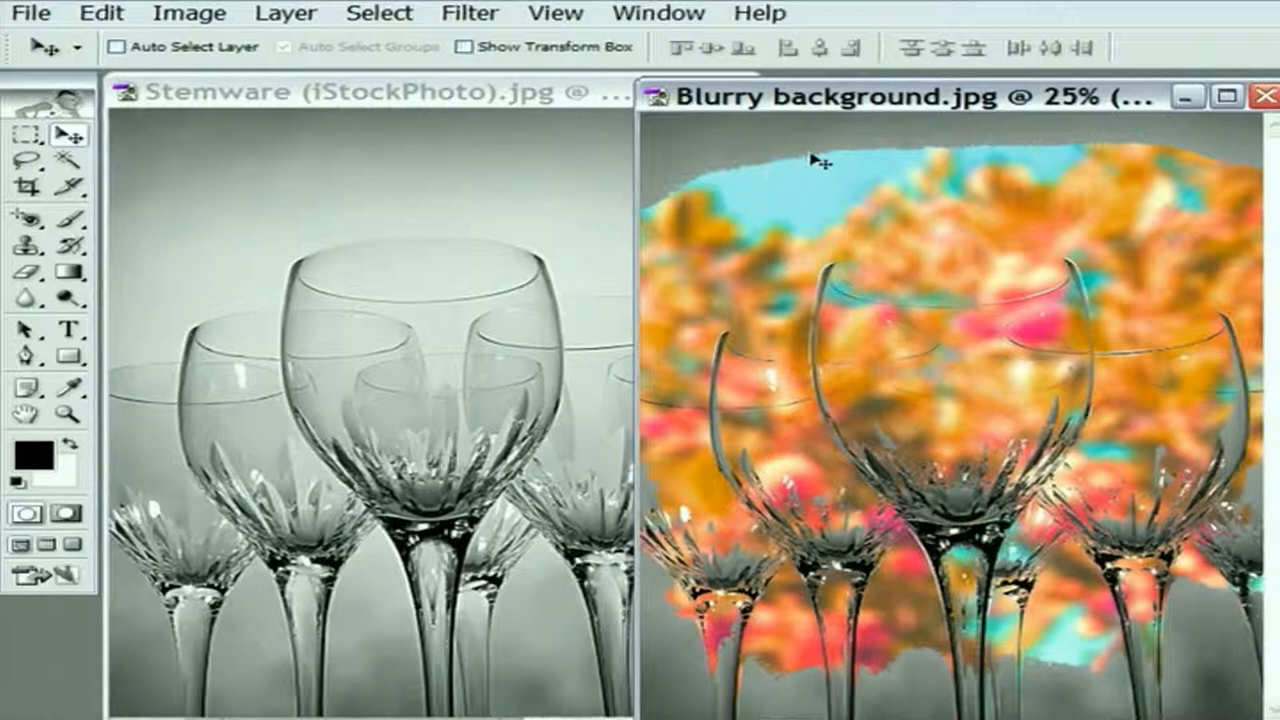
mouse_move(924, 140)
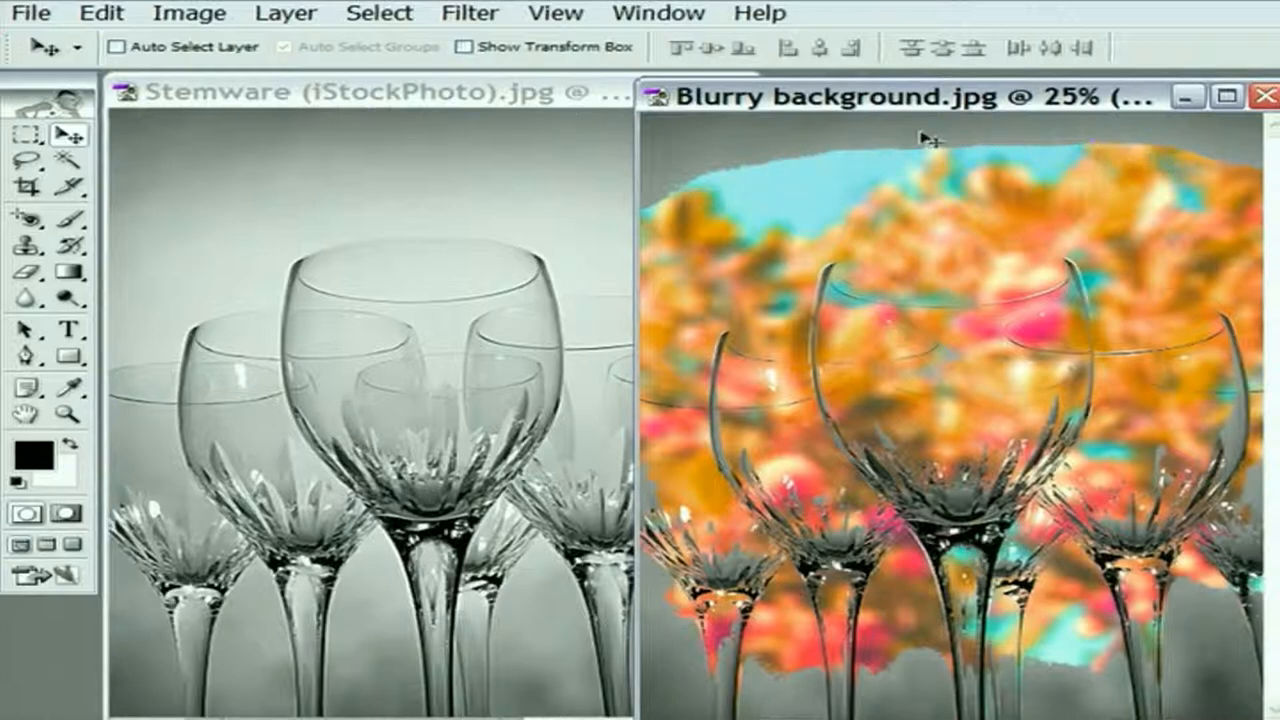
mouse_move(860, 256)
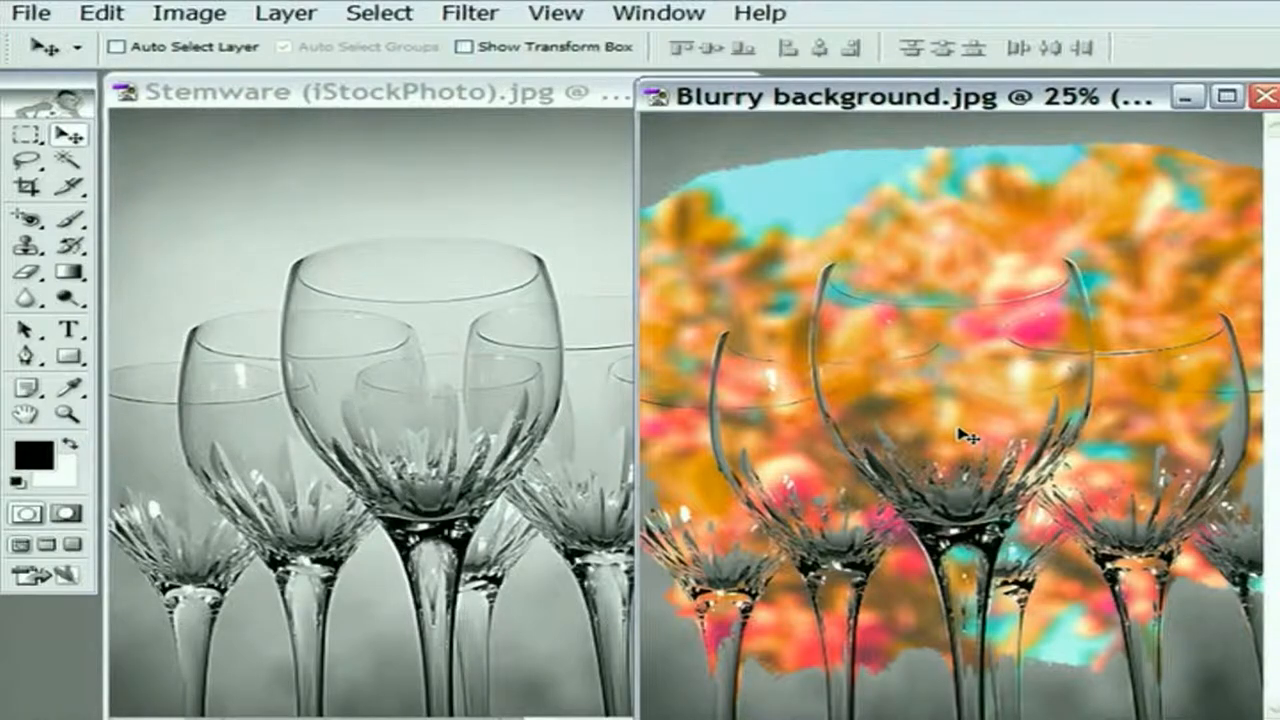
mouse_move(896, 262)
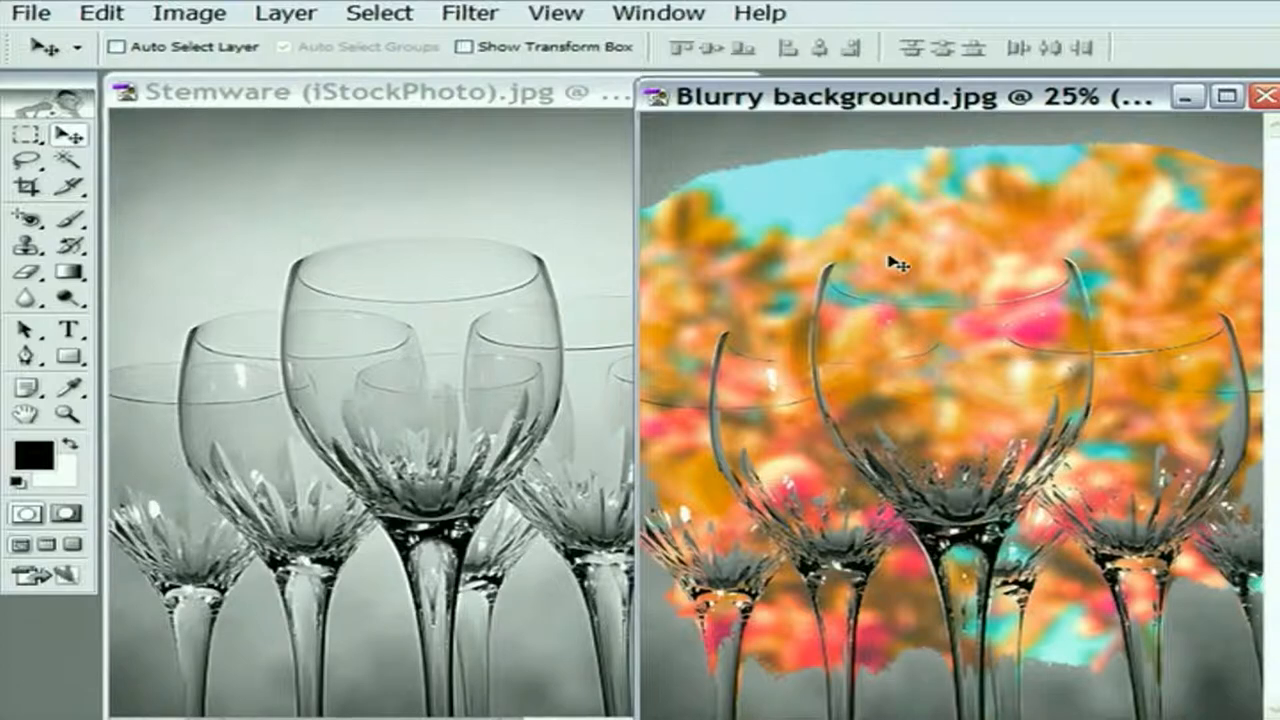
mouse_move(428, 192)
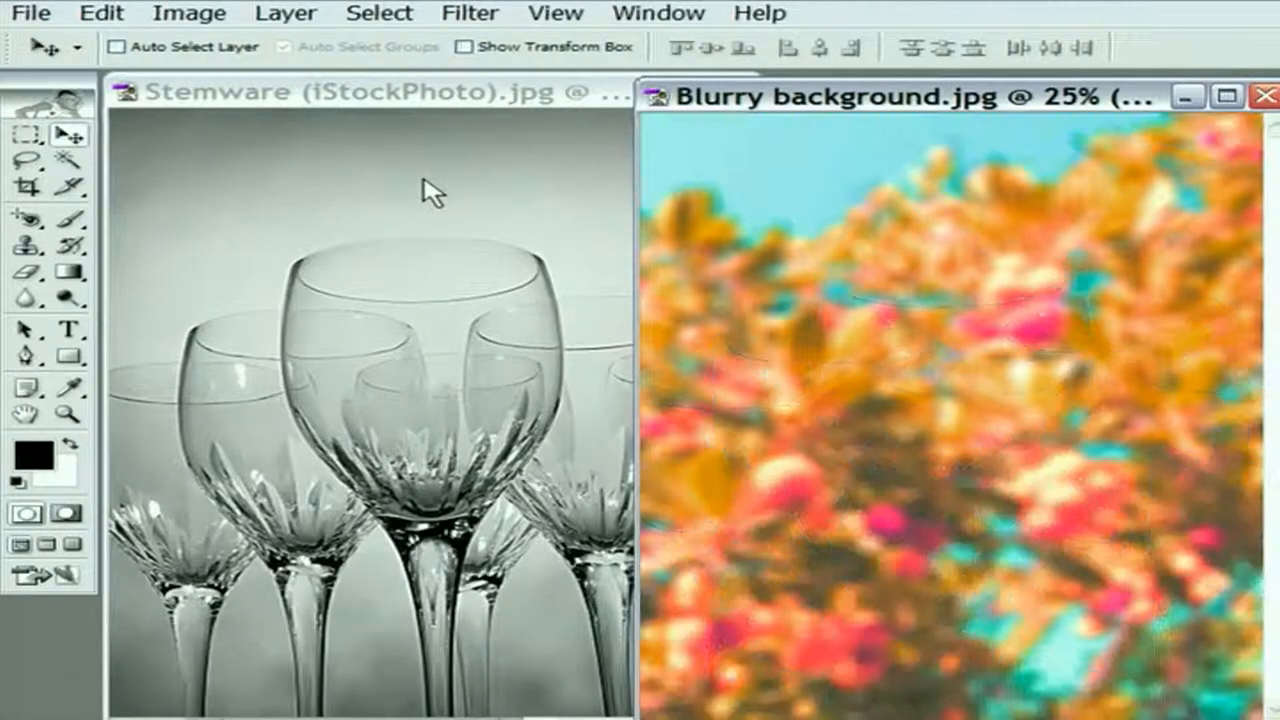
mouse_move(870, 390)
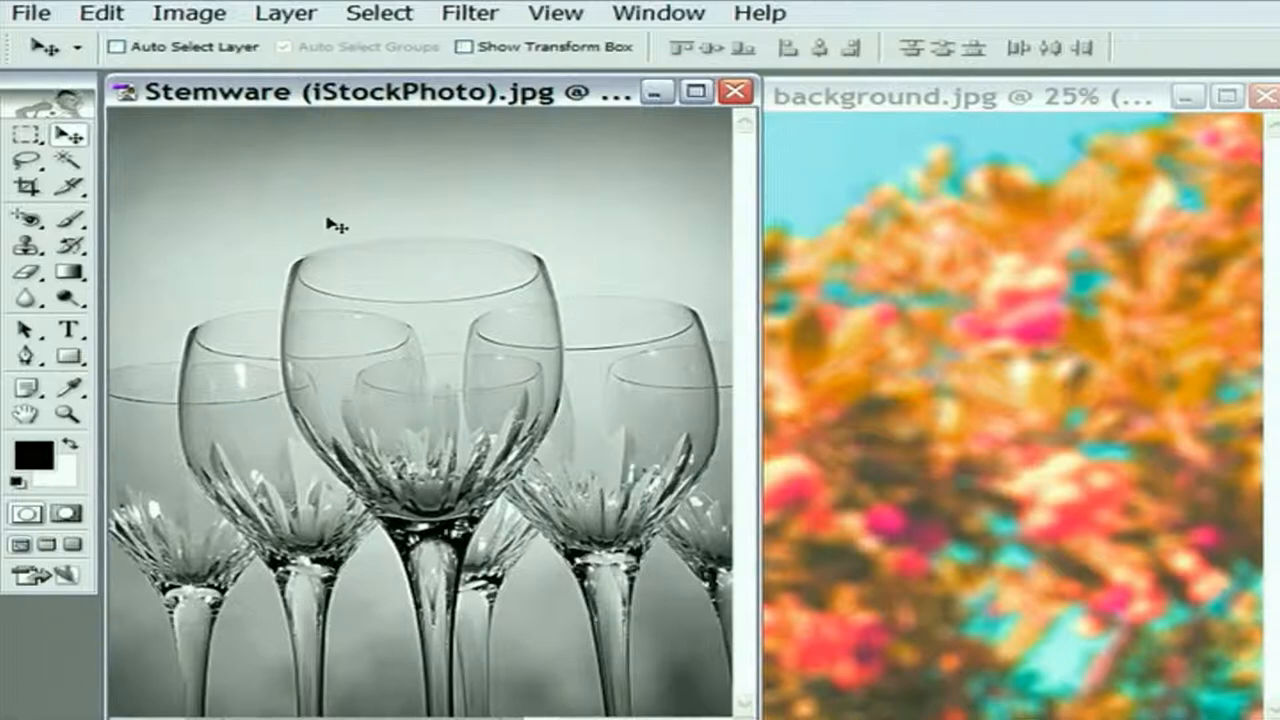
mouse_move(236, 190)
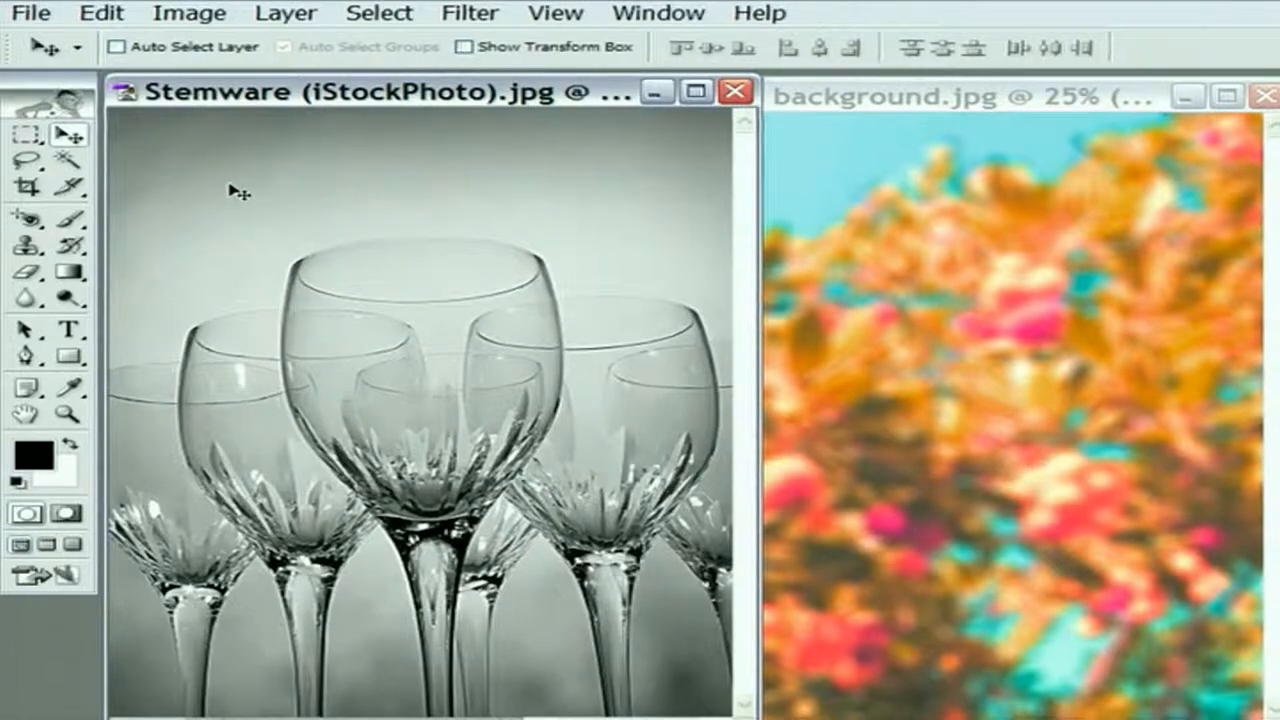
mouse_move(358, 216)
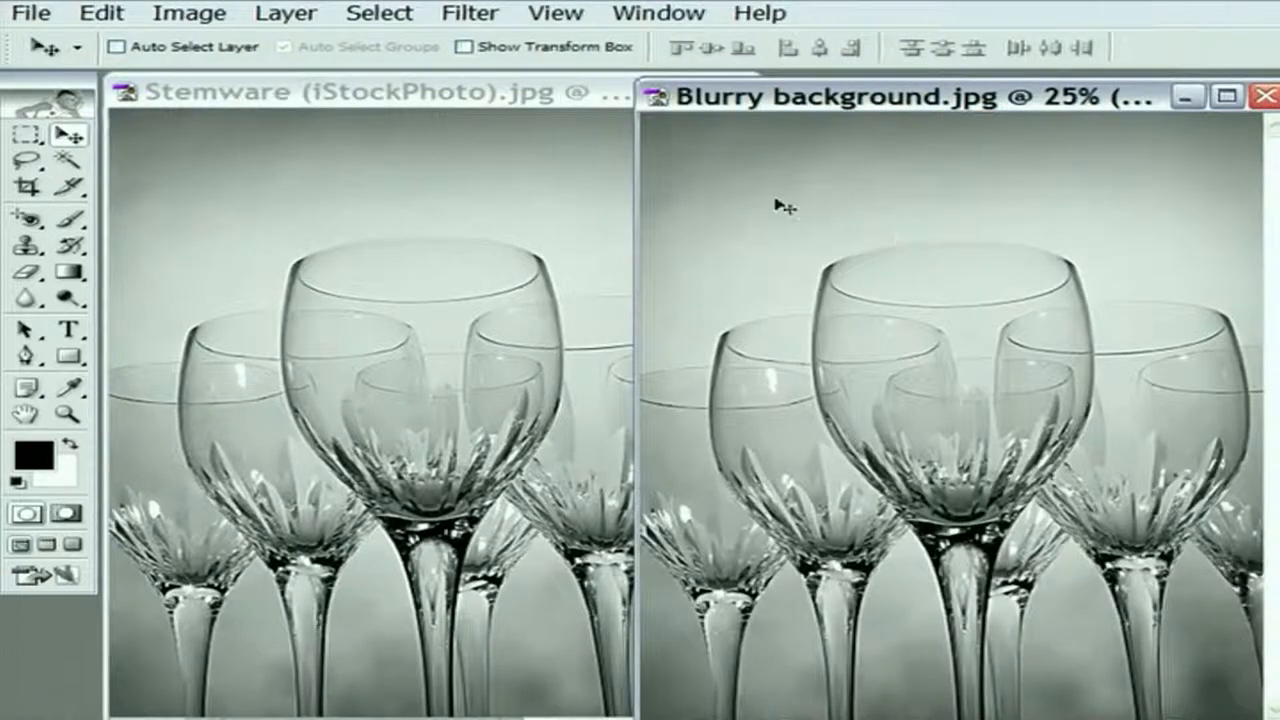
mouse_move(908, 448)
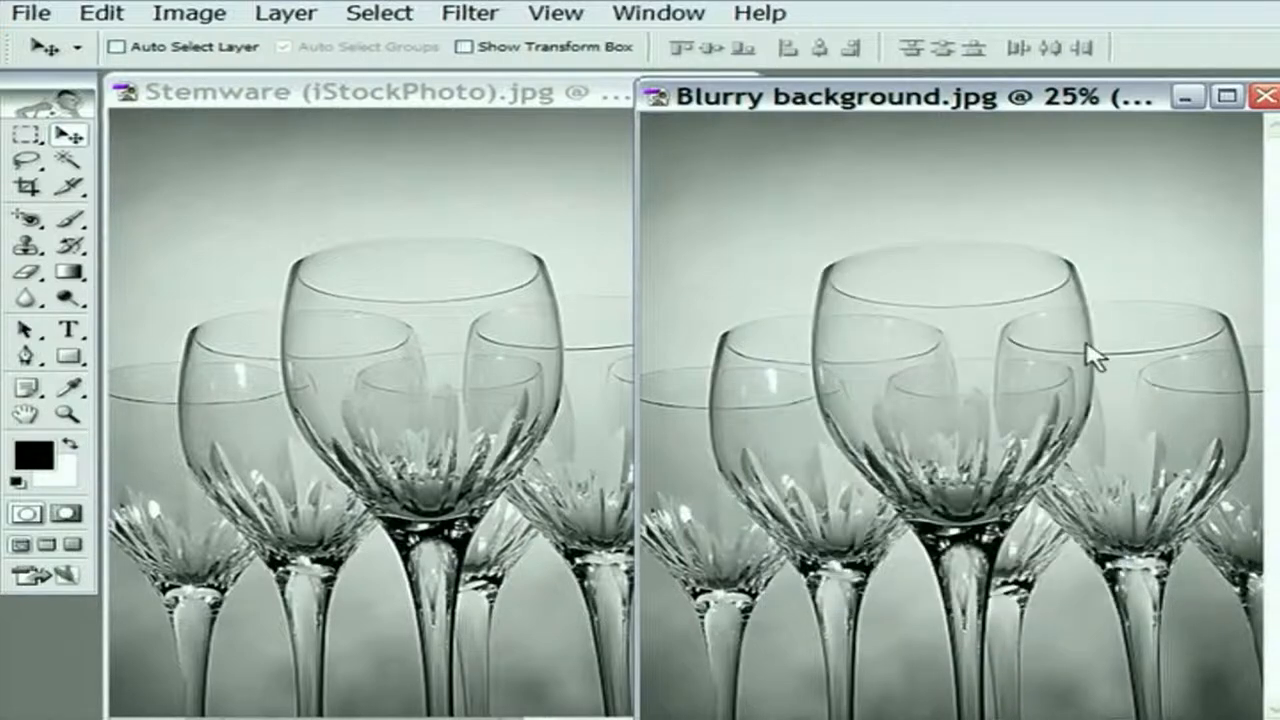
- Drag the Blurry background document window further left by its title bar
drag(910, 96, 450, 96)
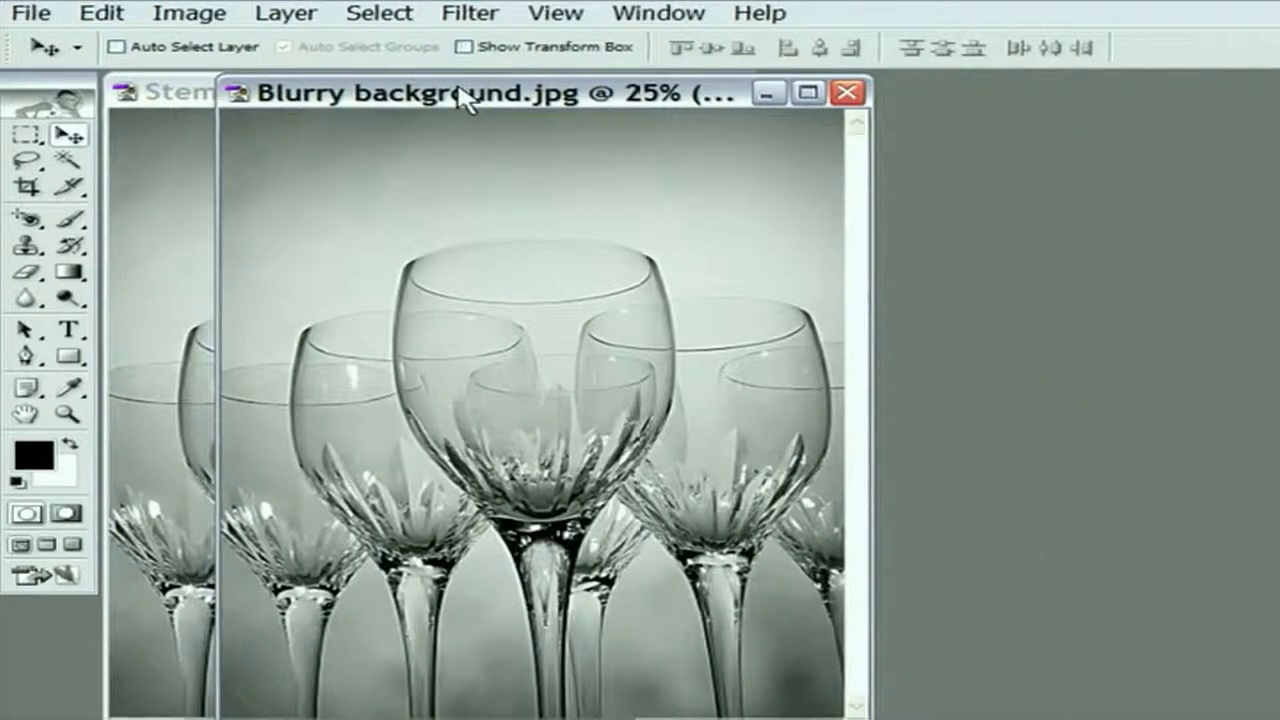
mouse_move(544, 244)
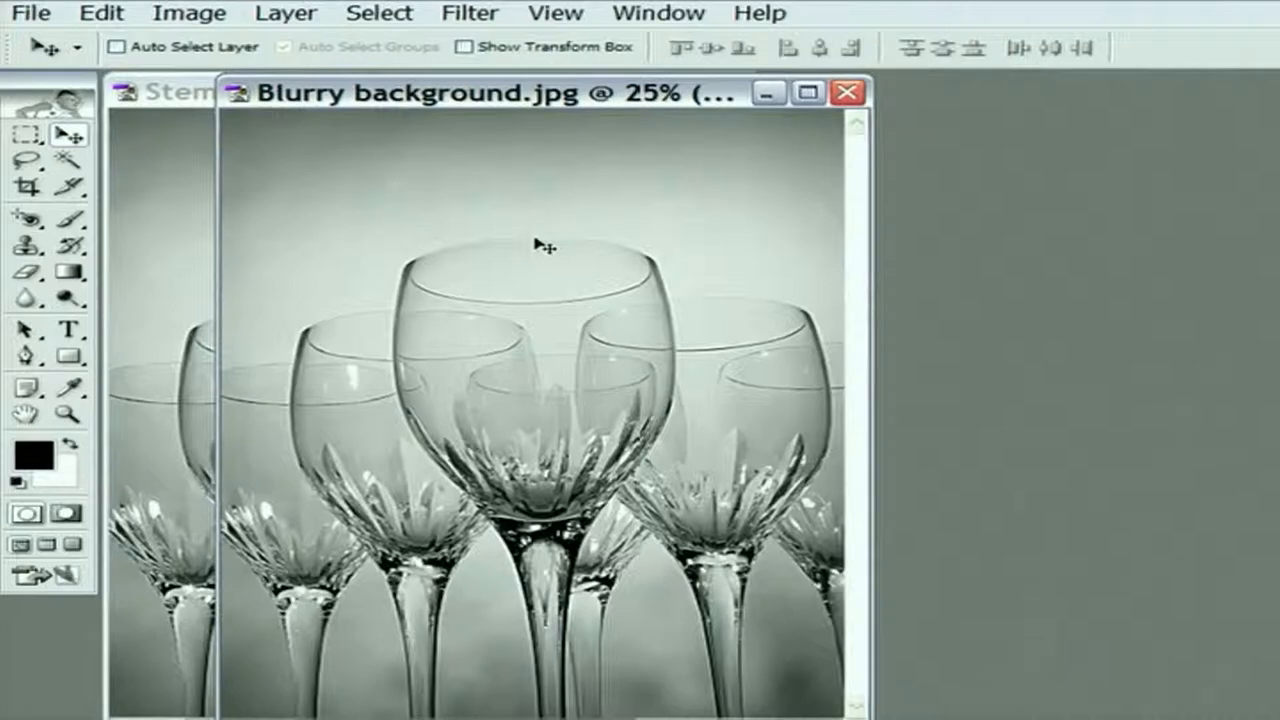
mouse_move(1188, 460)
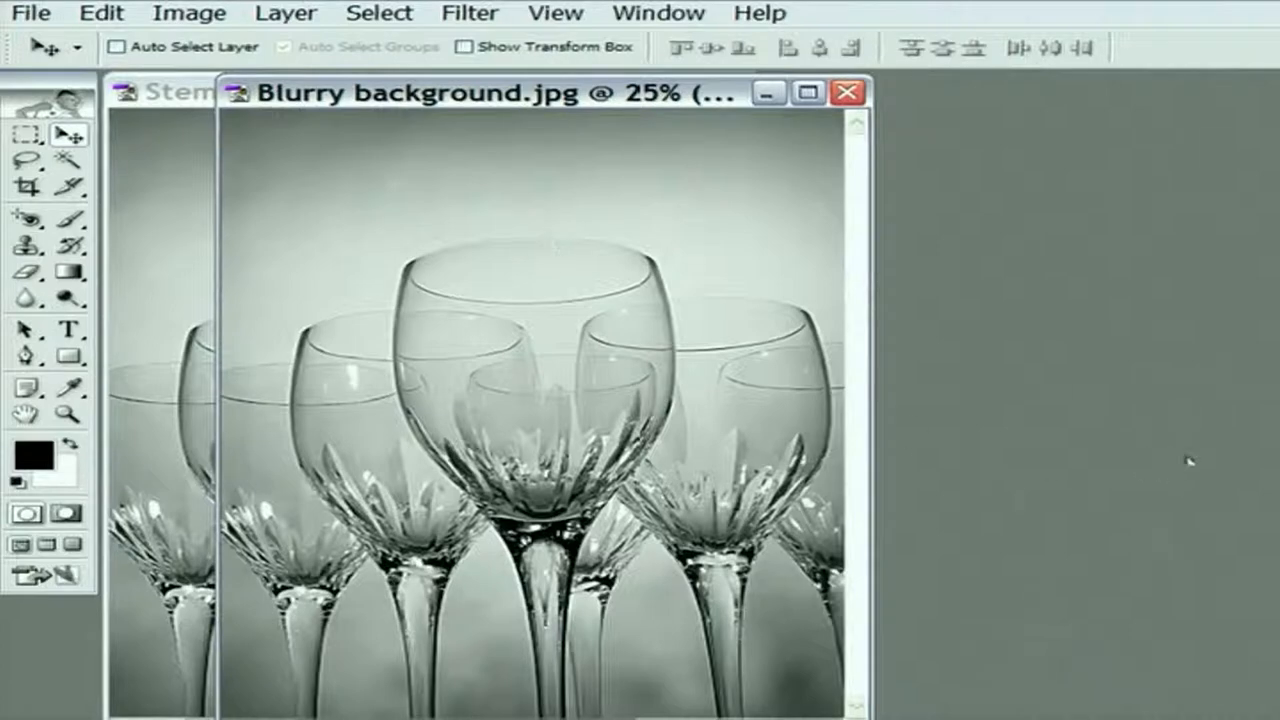
mouse_move(1188, 460)
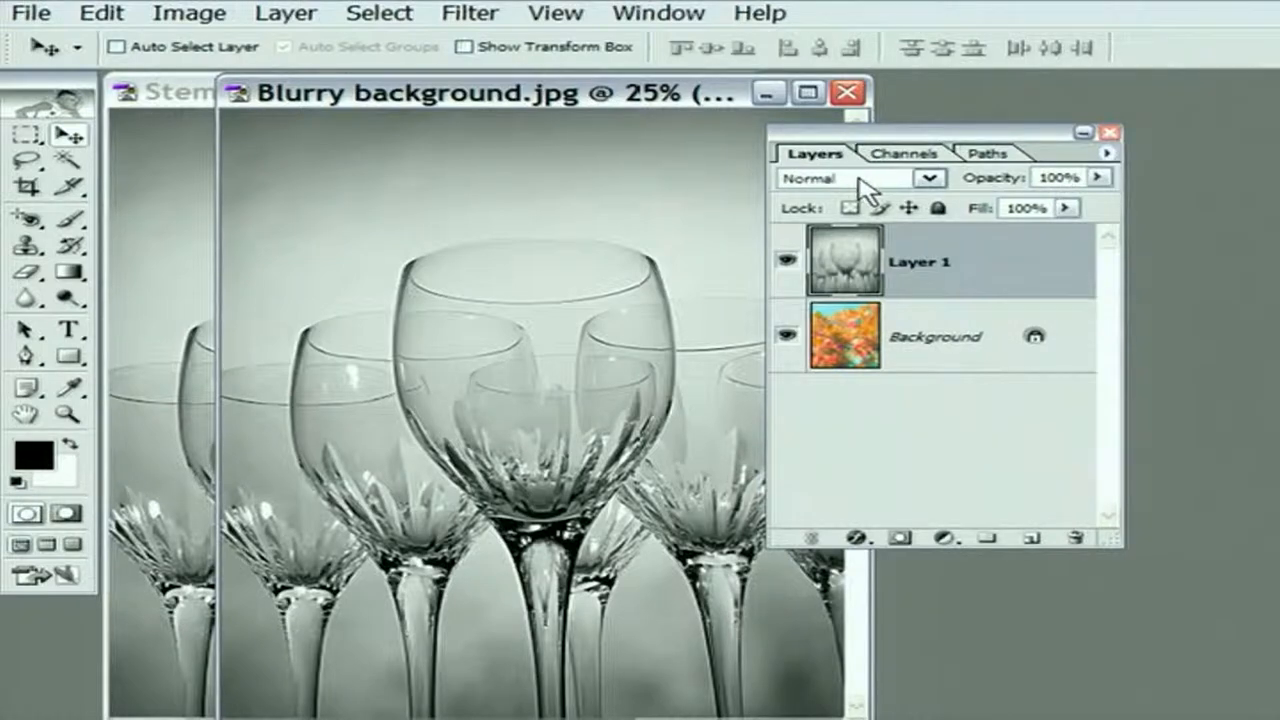
mouse_move(872, 192)
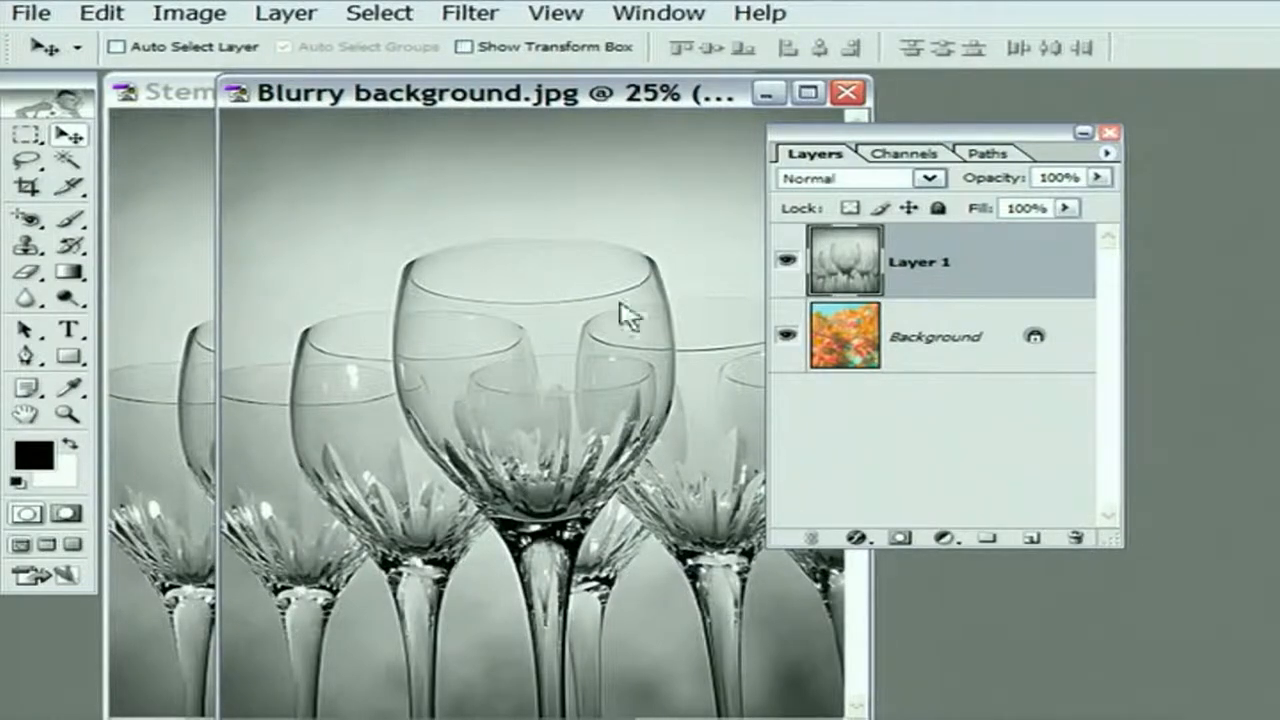
- Show the blend mode choices (currently Normal) for Layer 1 in the Layers palette
click(928, 176)
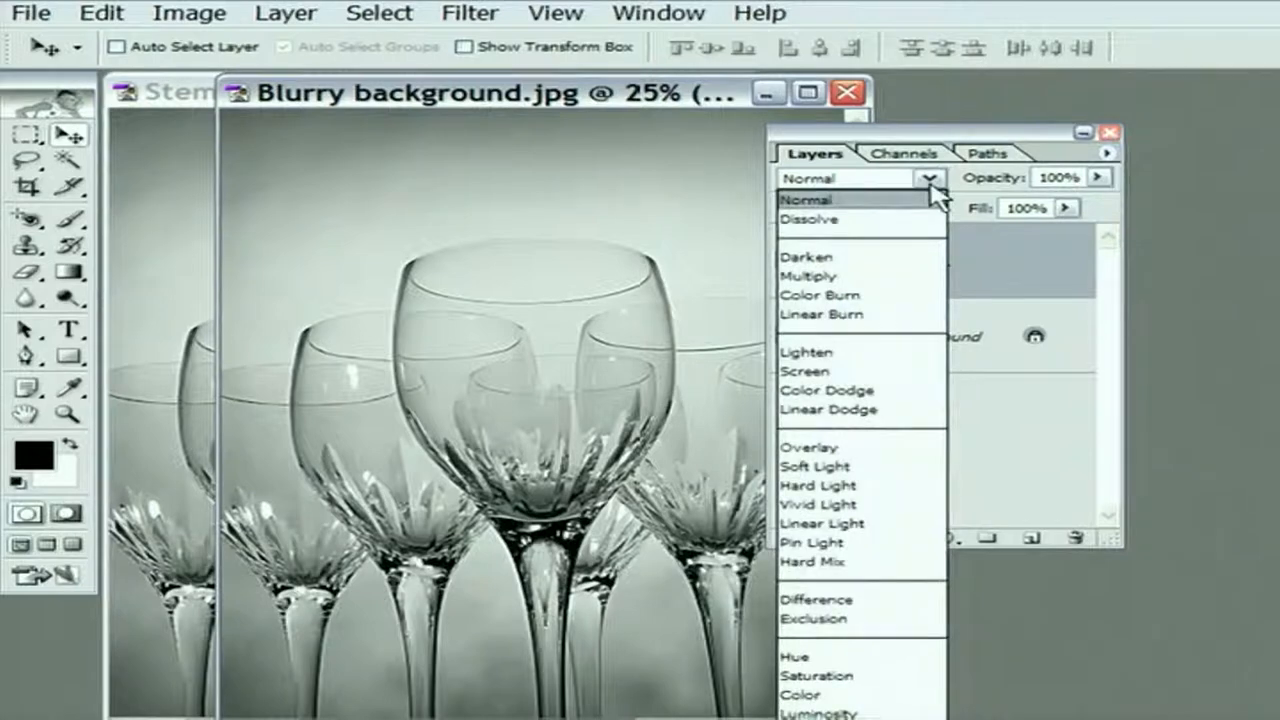
mouse_move(816, 152)
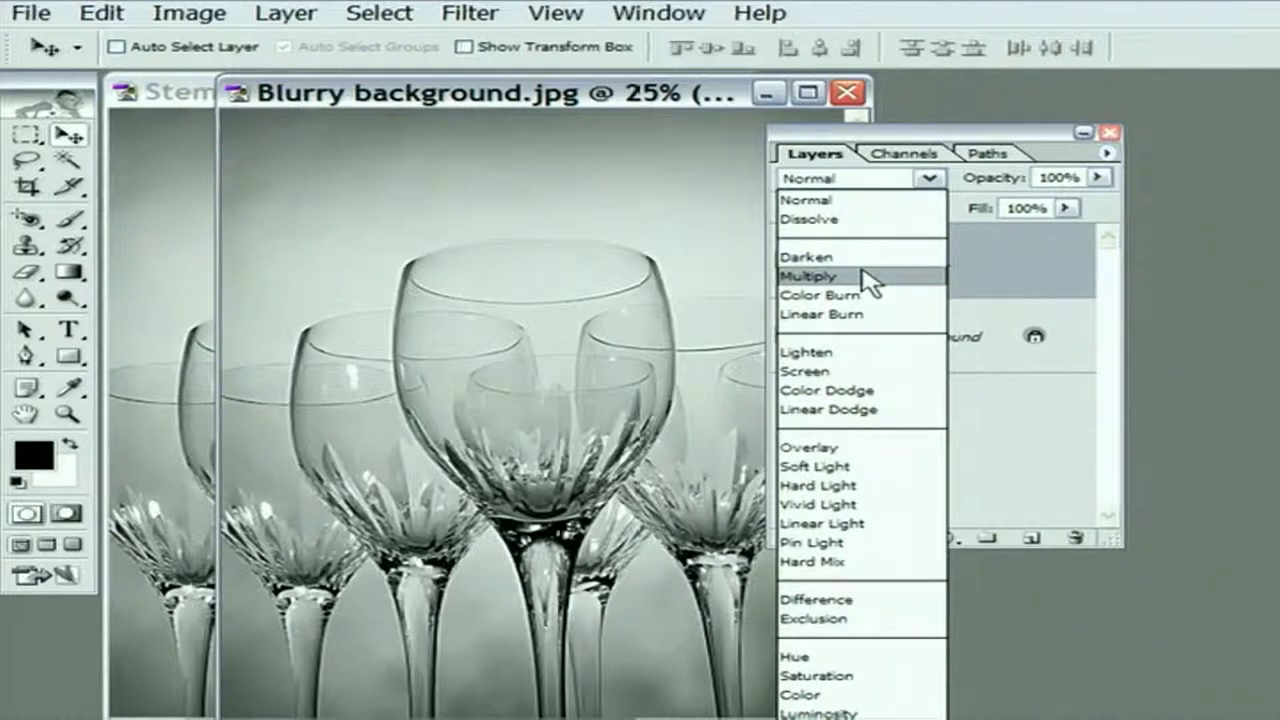
- Set the glasses layer's blend mode to Multiply so the flowers show through
click(808, 276)
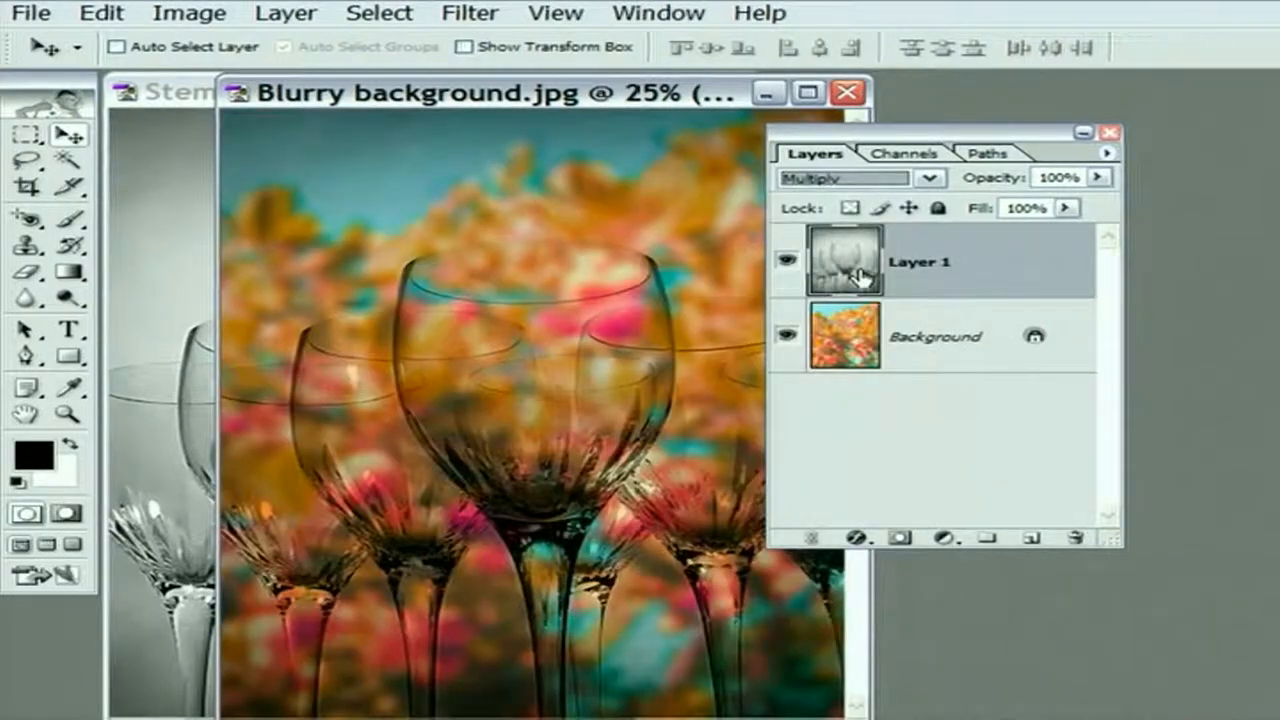
mouse_move(616, 362)
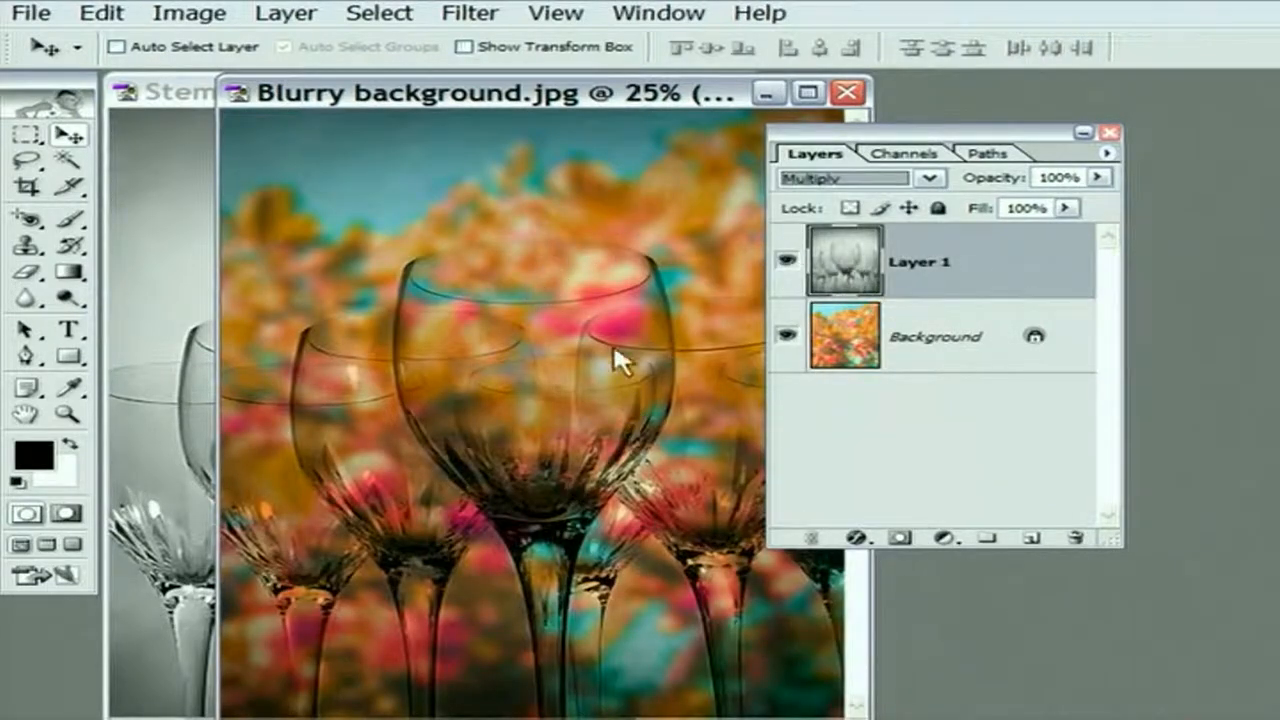
mouse_move(576, 444)
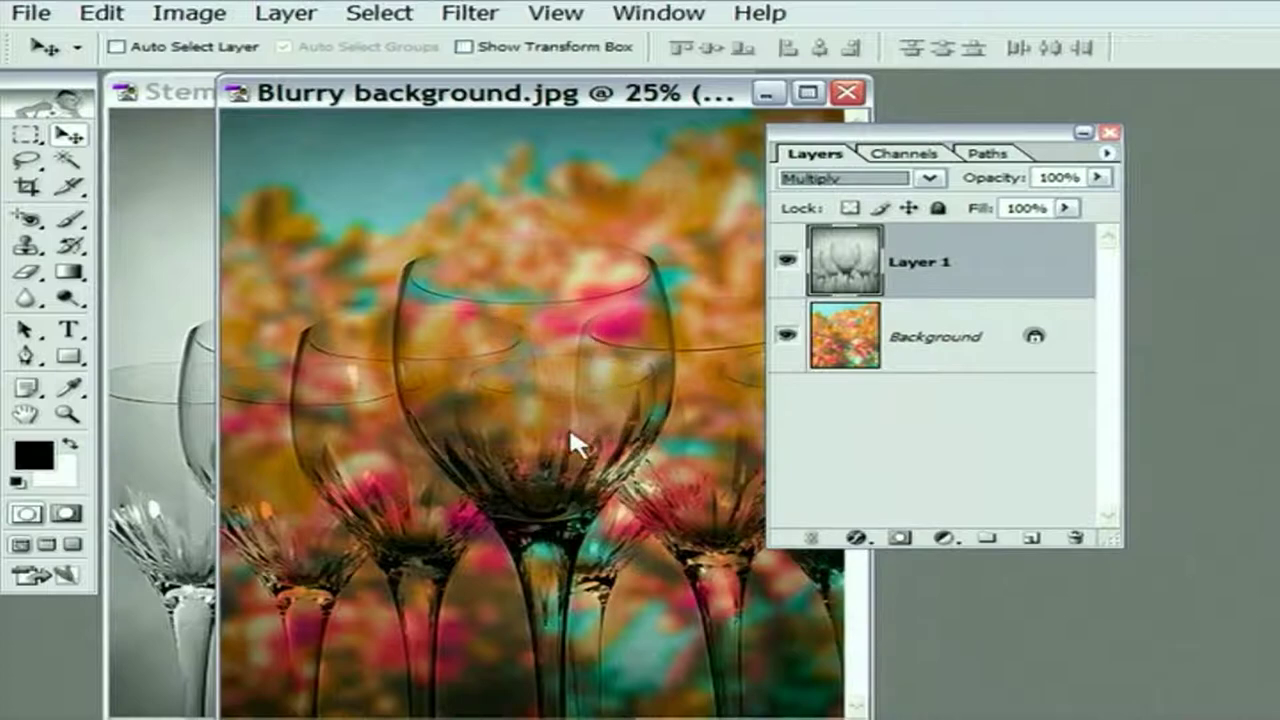
mouse_move(568, 530)
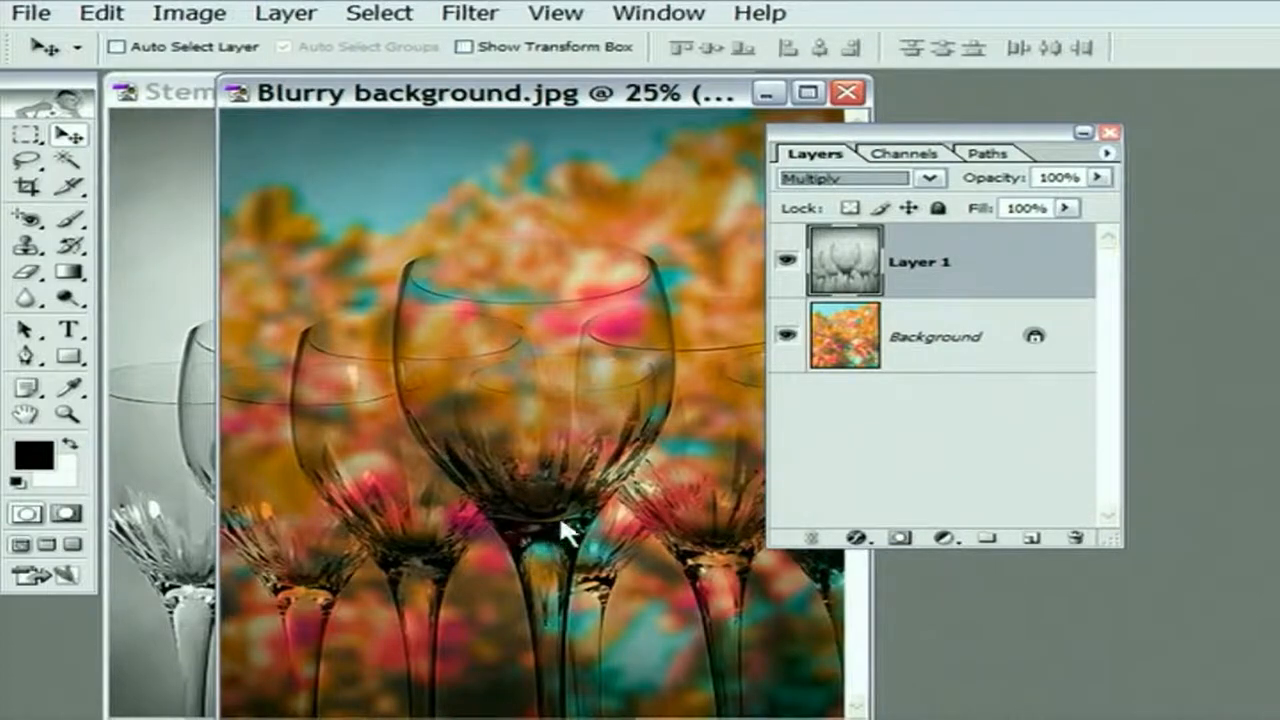
mouse_move(424, 308)
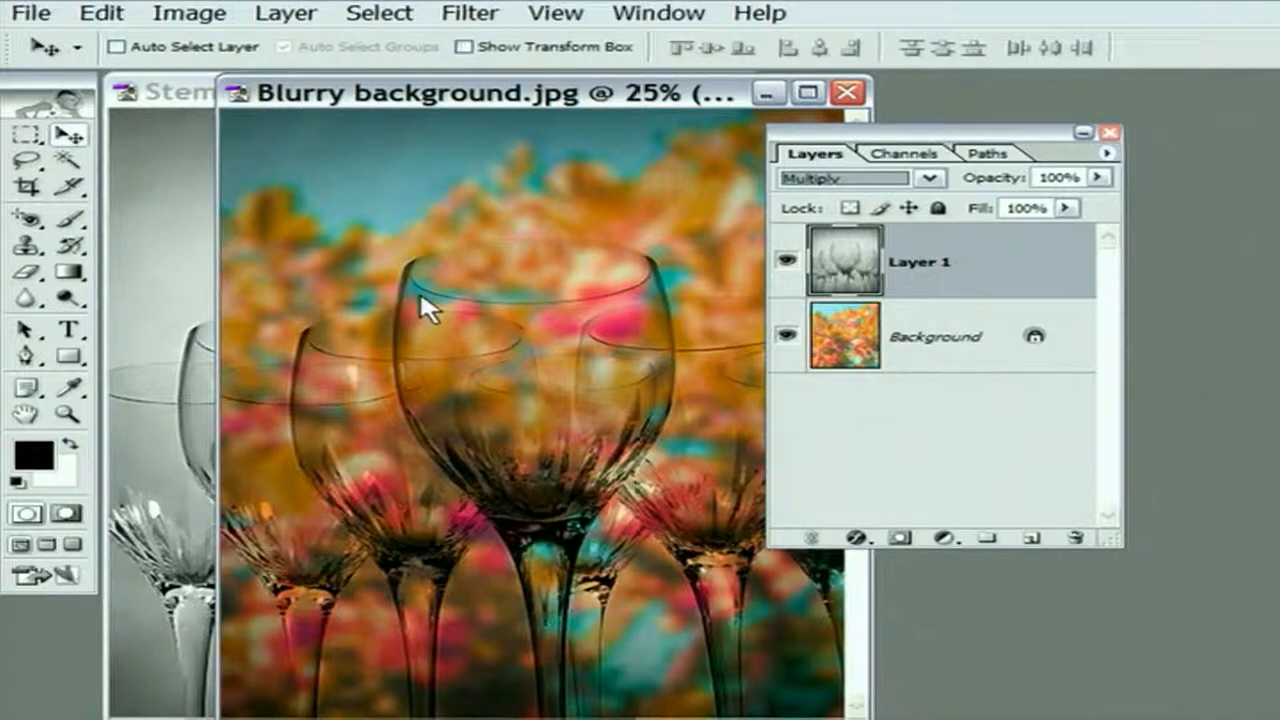
mouse_move(578, 350)
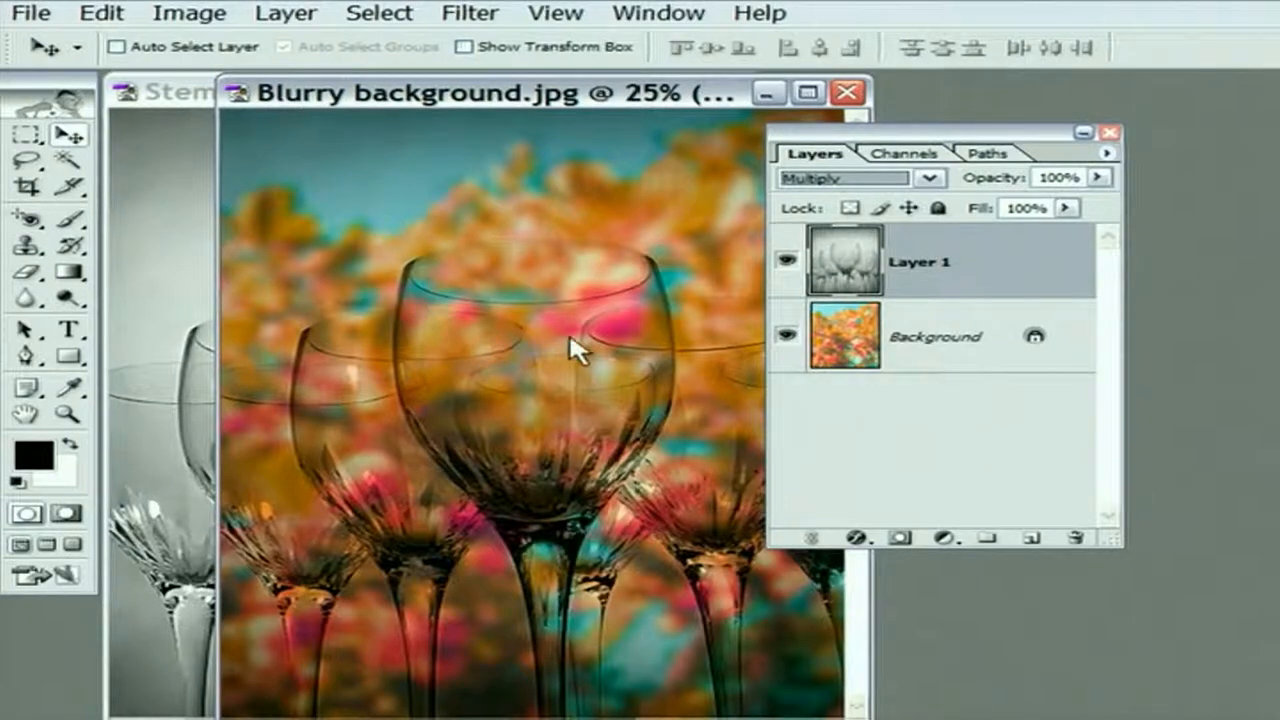
mouse_move(536, 284)
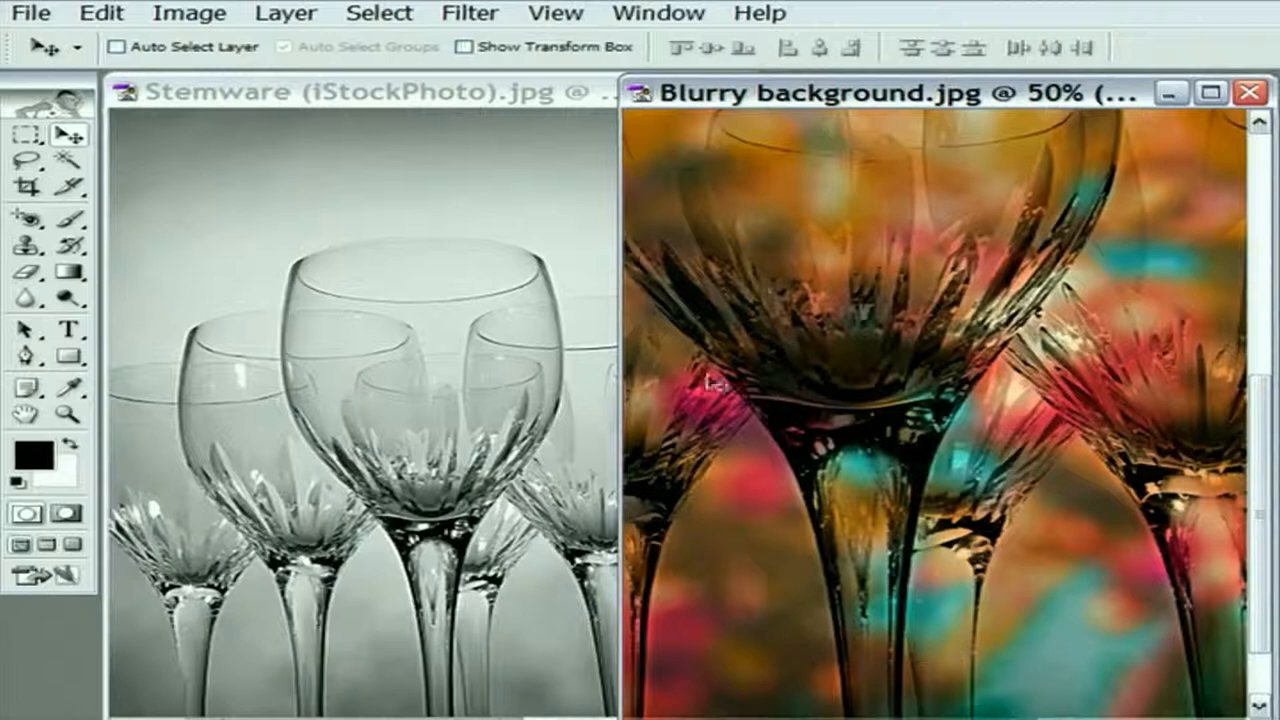
mouse_move(716, 392)
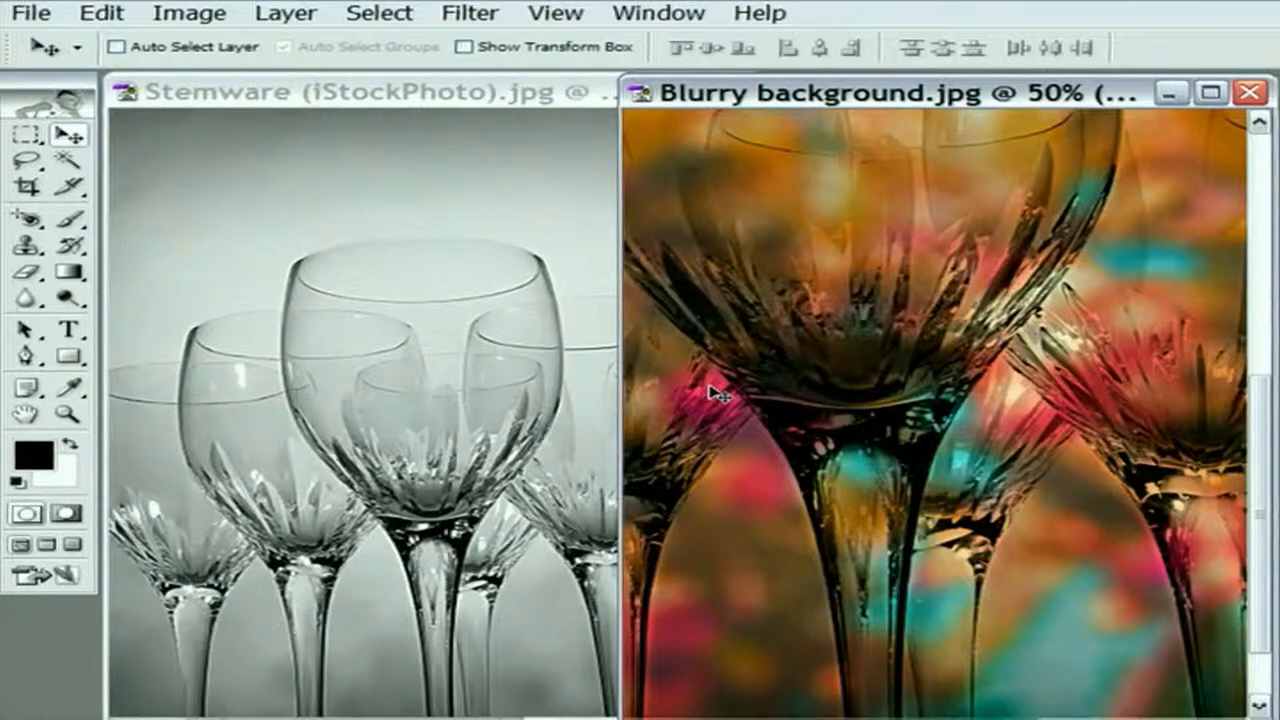
- Bring the original Stemware (iStockPhoto).jpg document in front of the blended composite
click(350, 92)
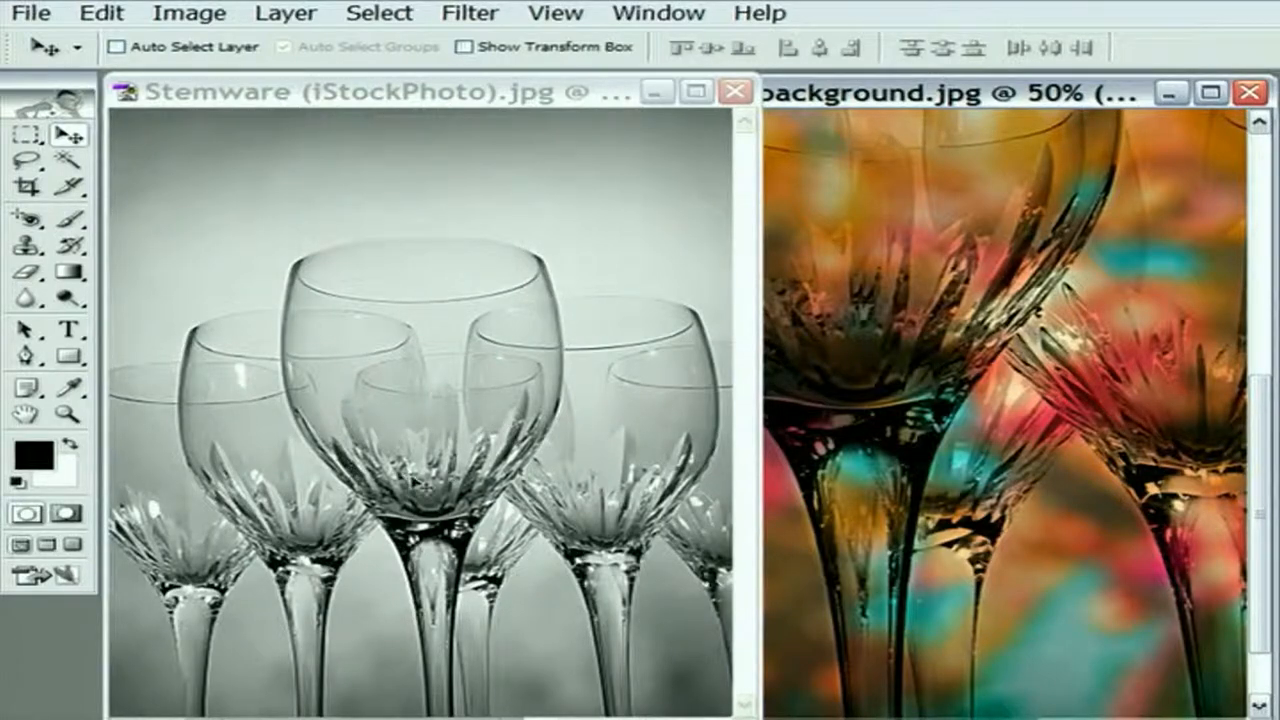
mouse_move(290, 224)
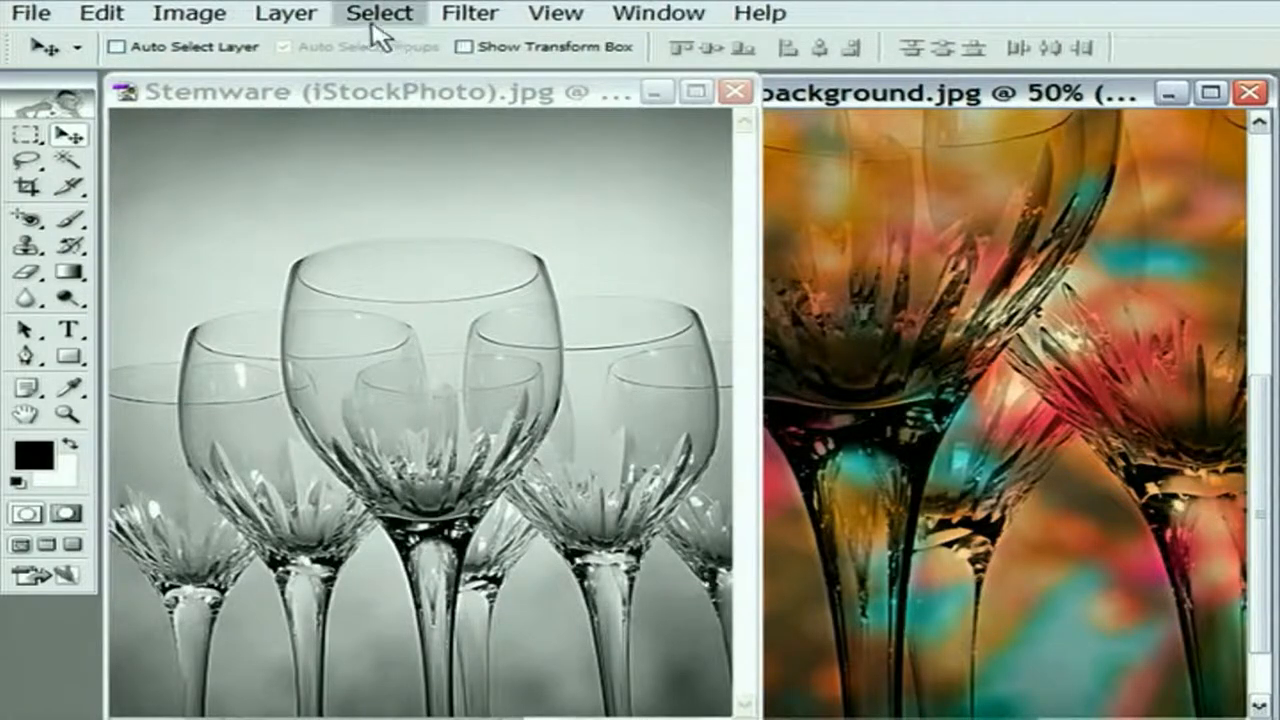
- Start Select > Color Range on the stemware photo with Sampled Colors and fuzziness 40
click(380, 12)
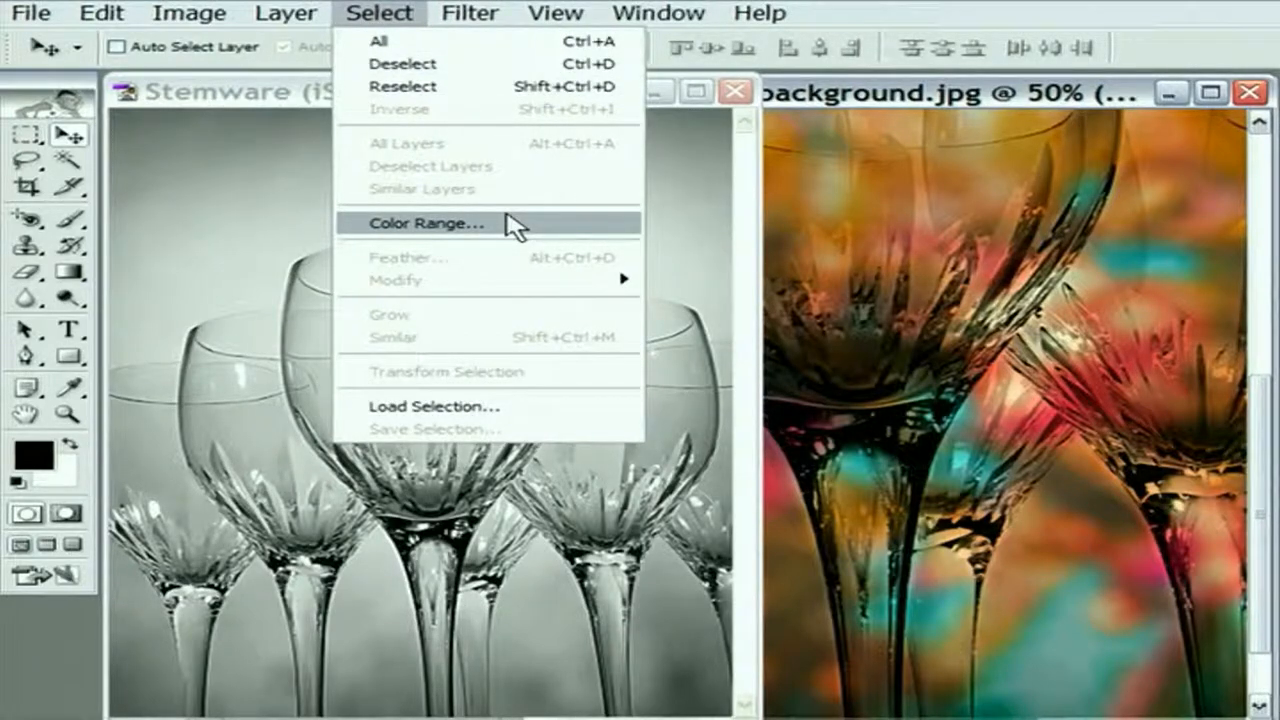
click(424, 222)
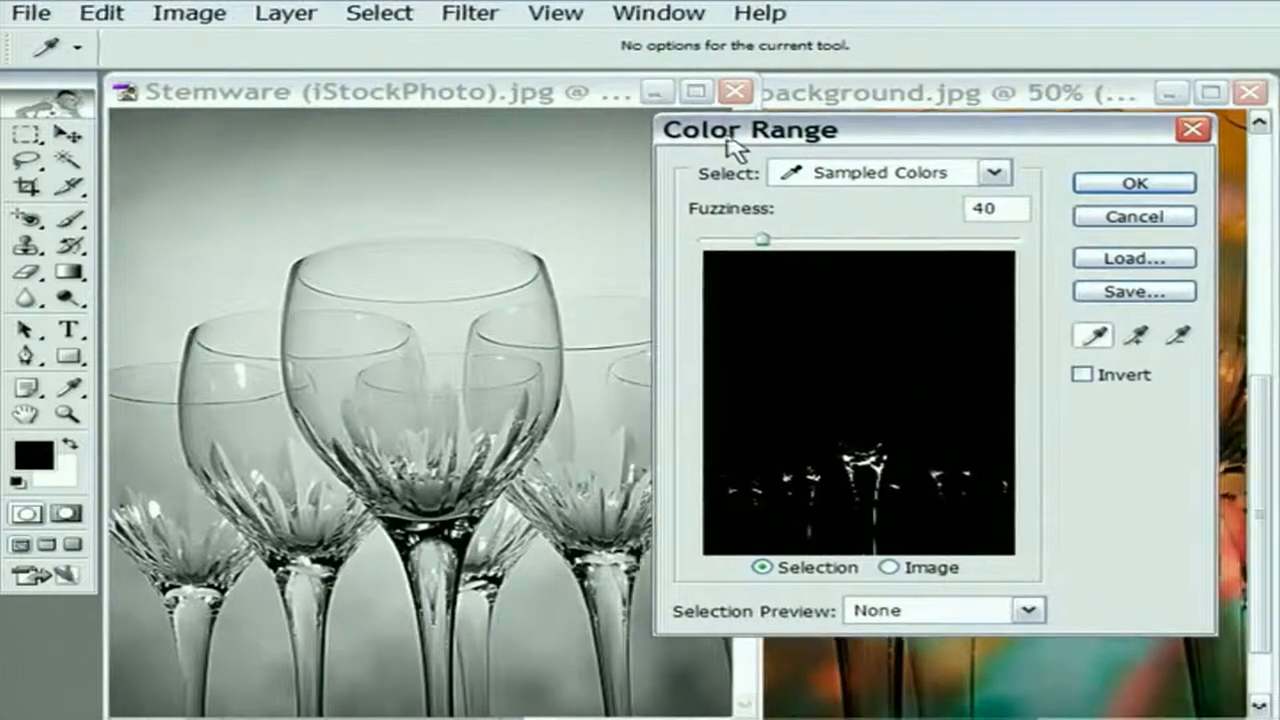
mouse_move(556, 170)
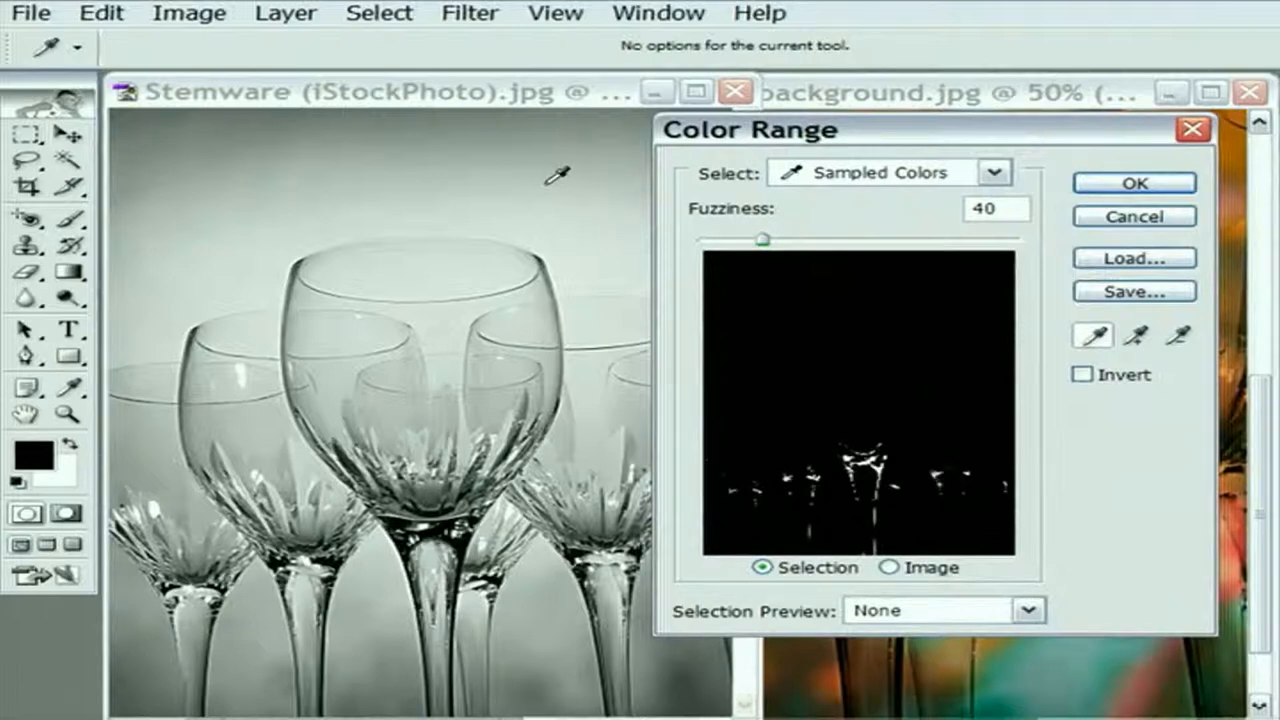
mouse_move(650, 476)
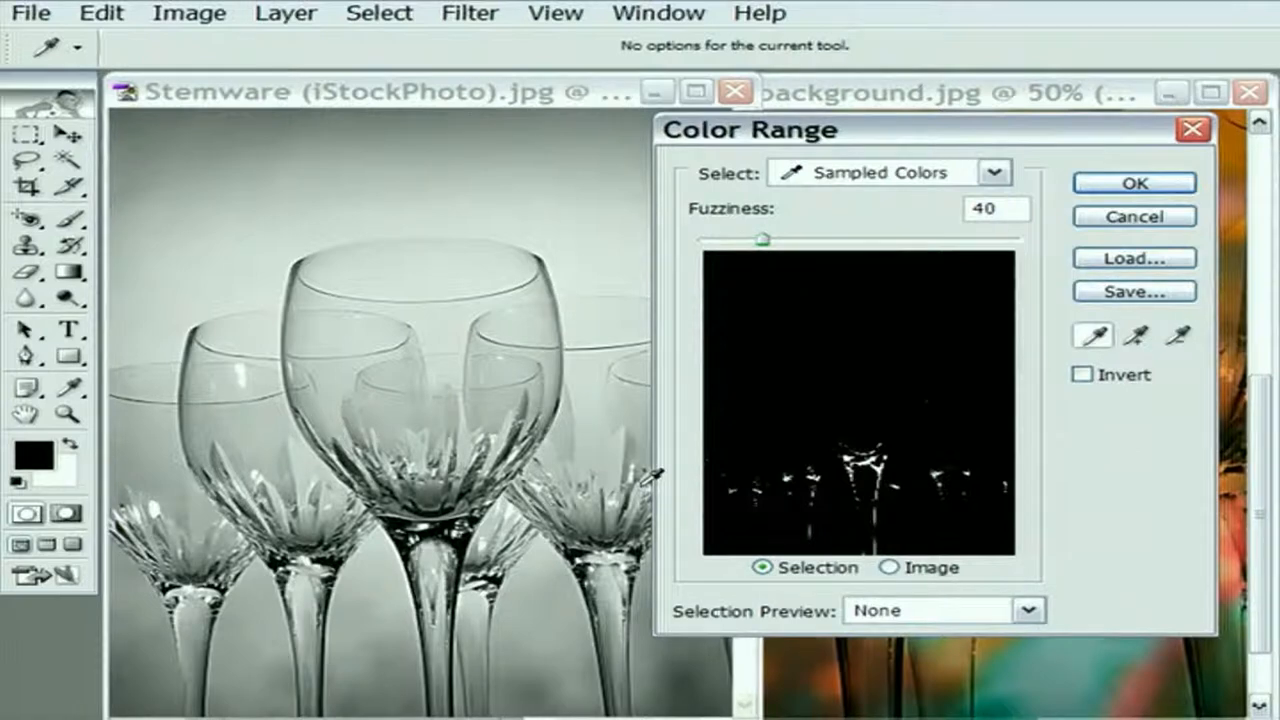
mouse_move(424, 204)
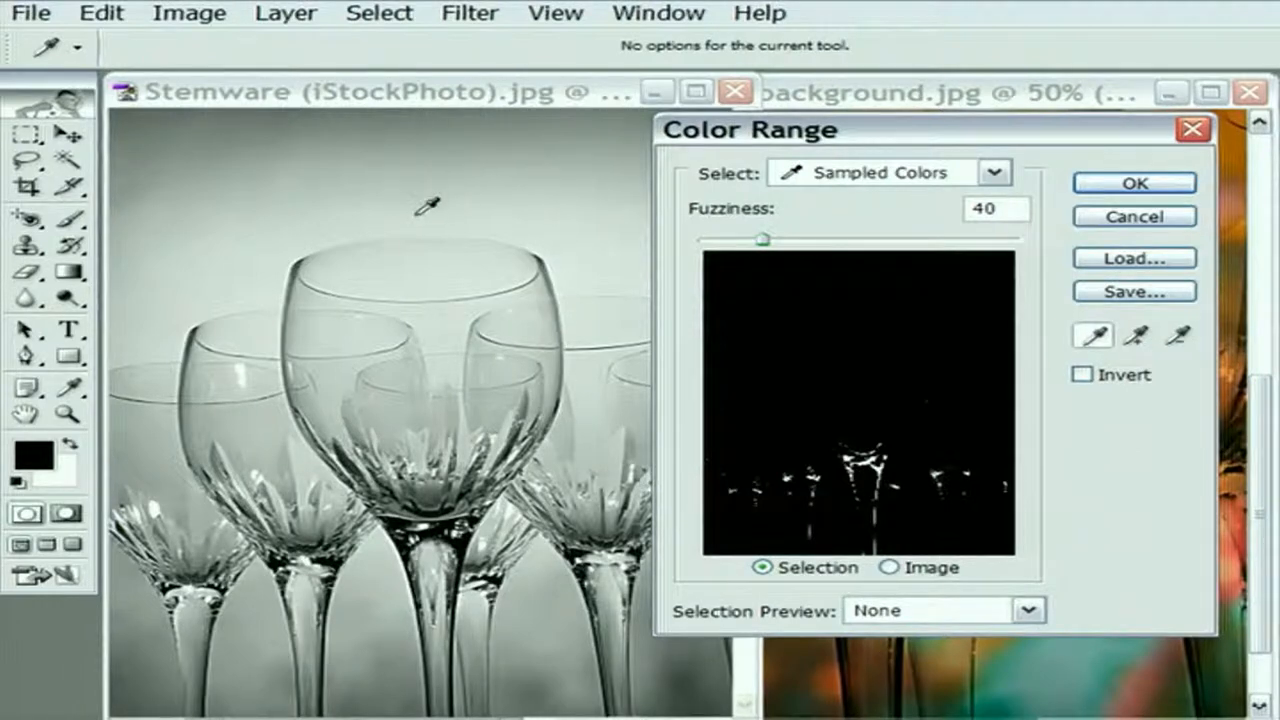
mouse_move(384, 168)
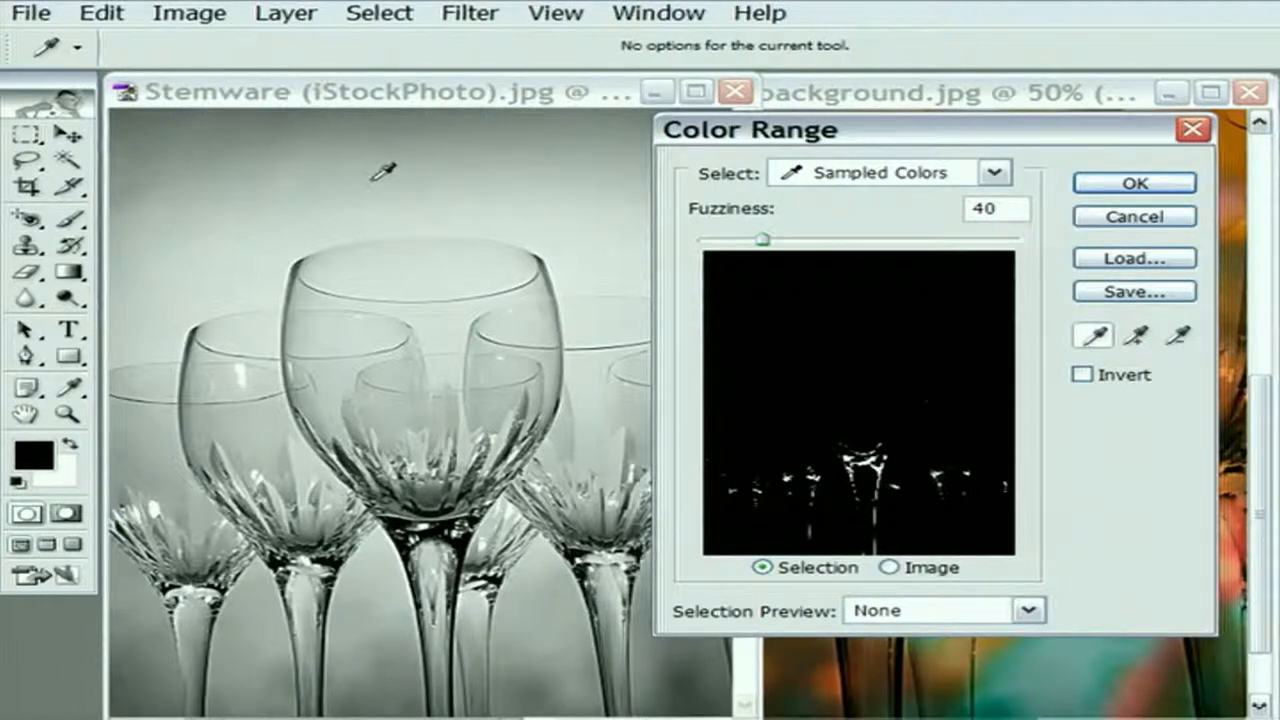
mouse_move(670, 176)
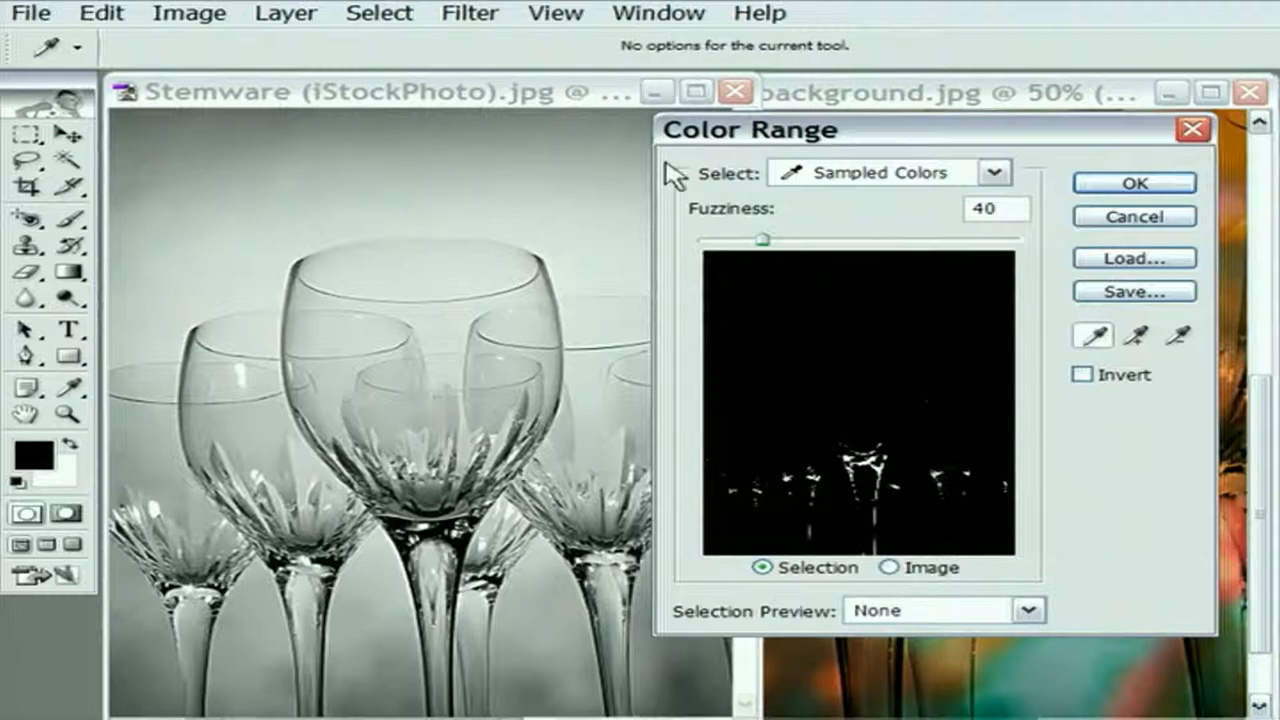
mouse_move(444, 168)
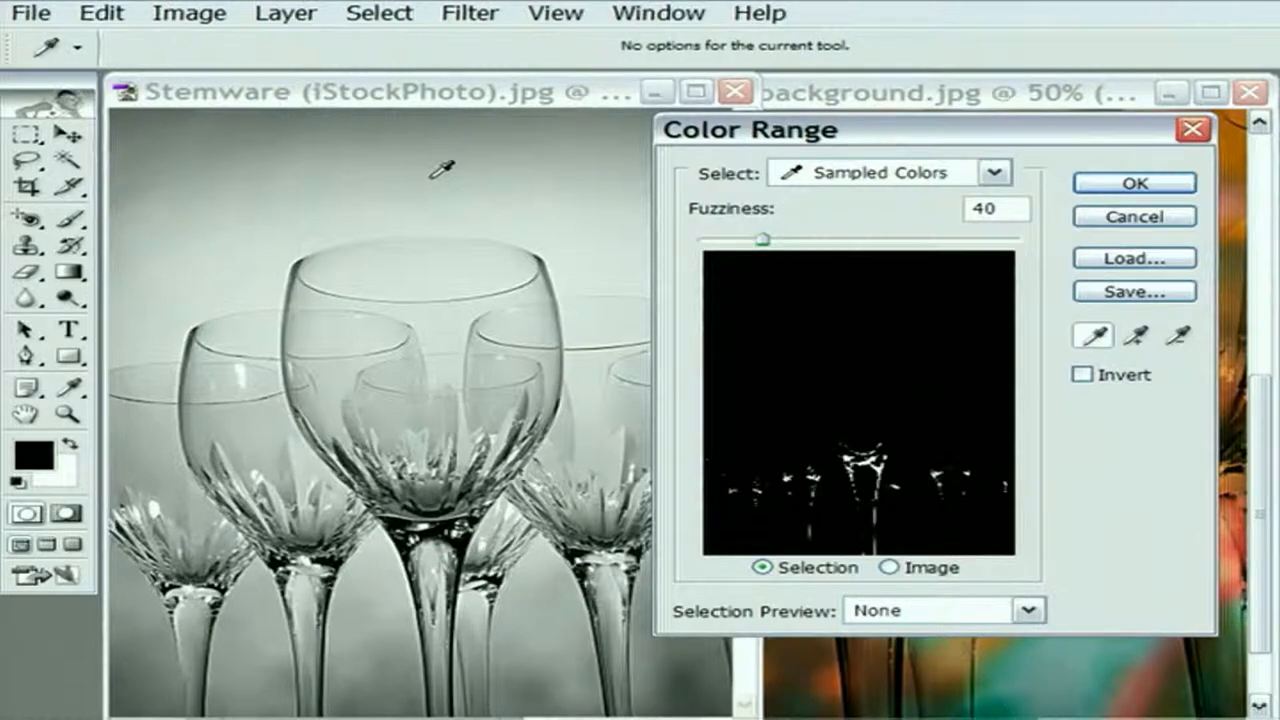
mouse_move(436, 204)
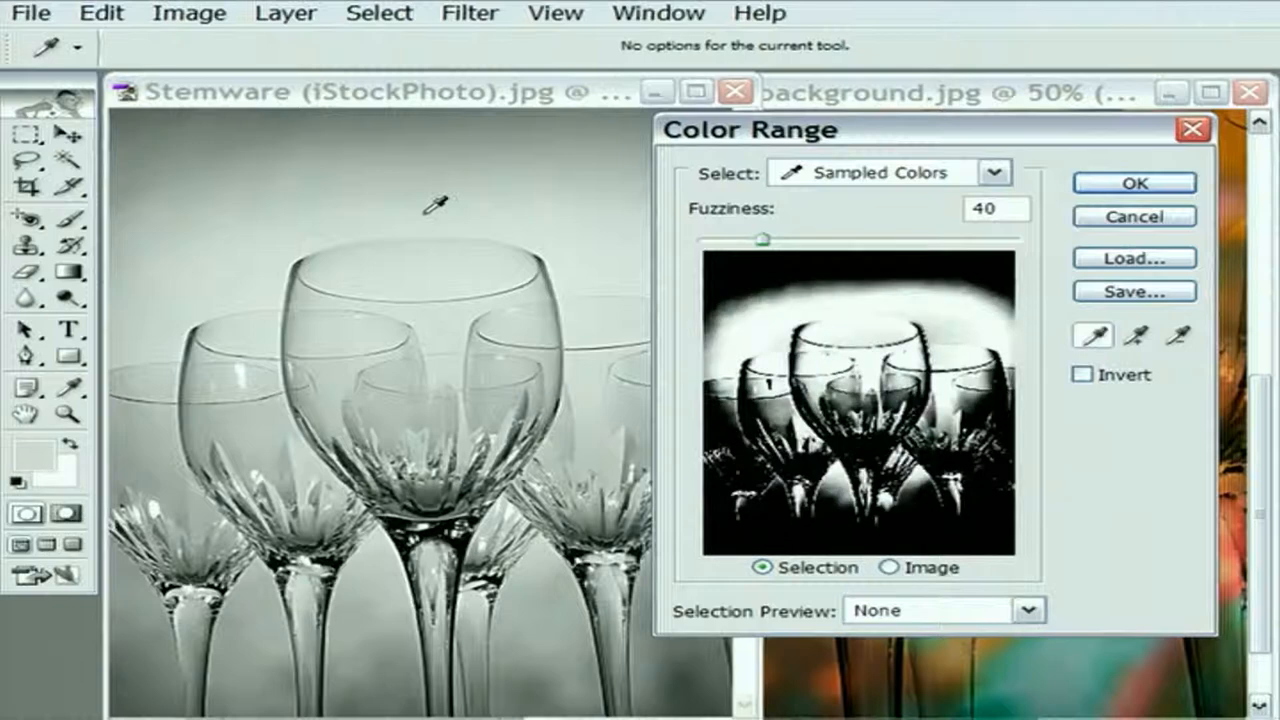
mouse_move(450, 204)
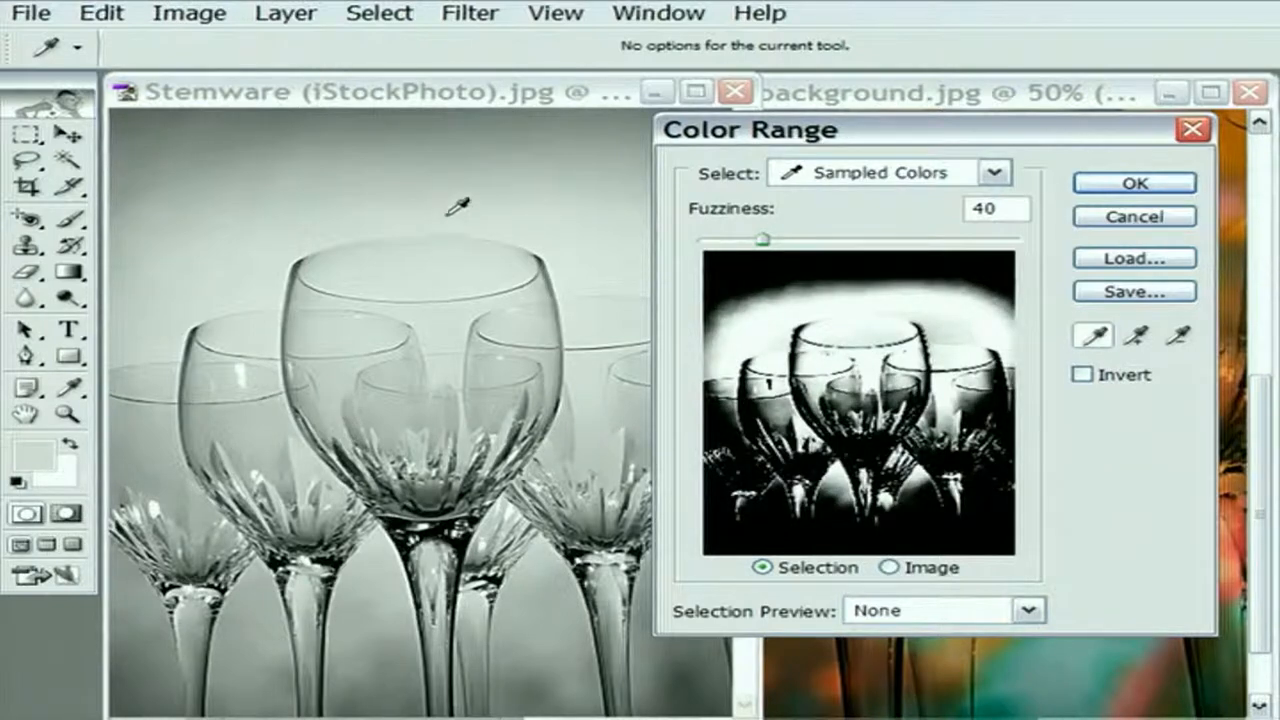
mouse_move(404, 236)
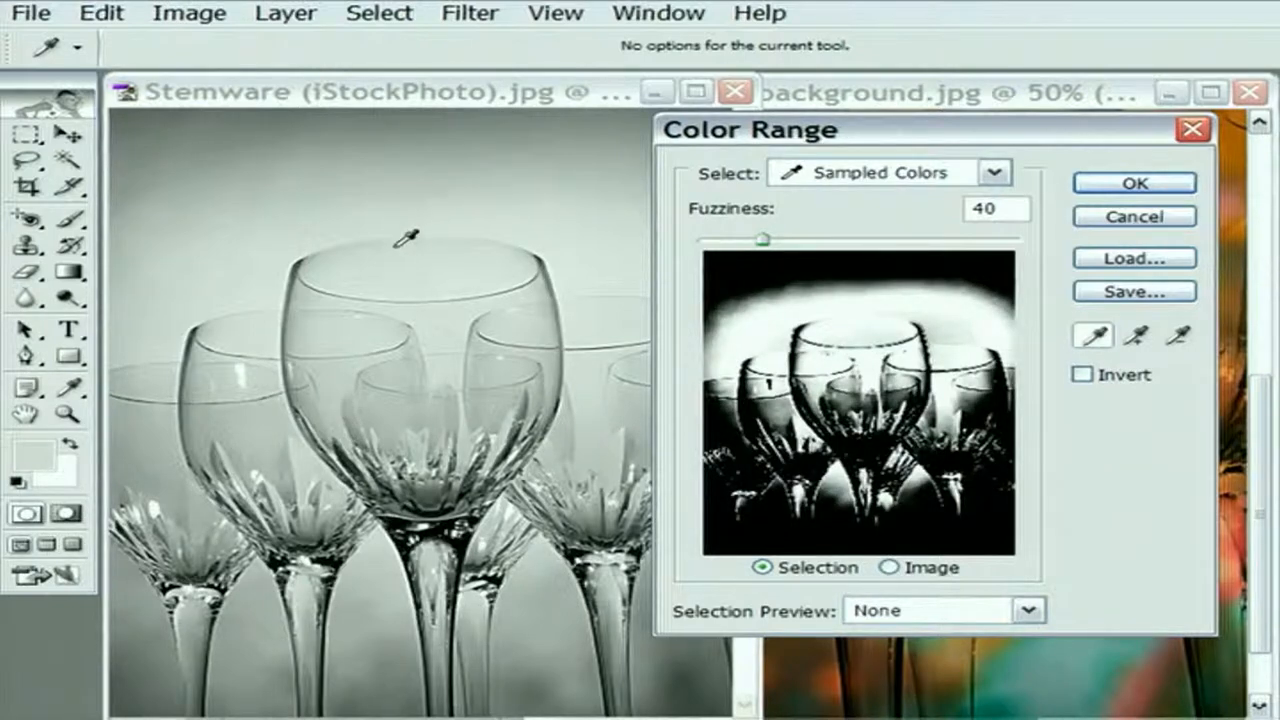
mouse_move(940, 300)
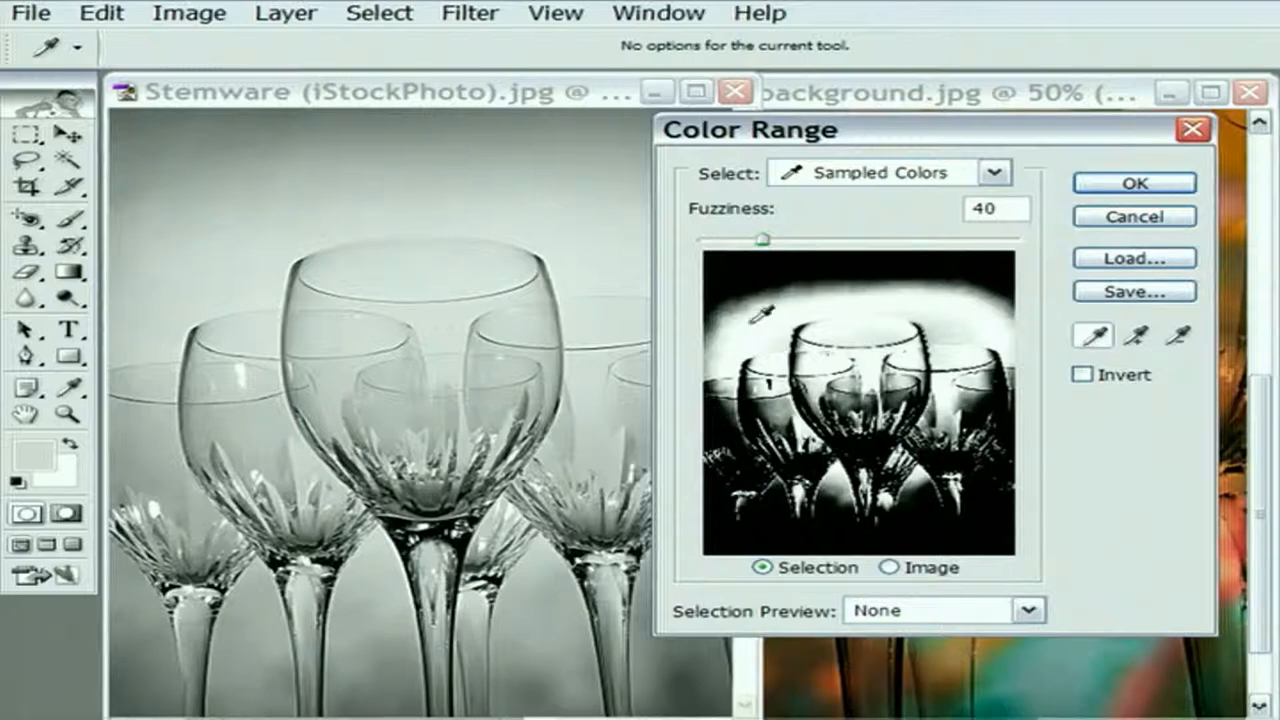
- Resample the colour range from a glass in the preview and the large glass's rim
click(320, 324)
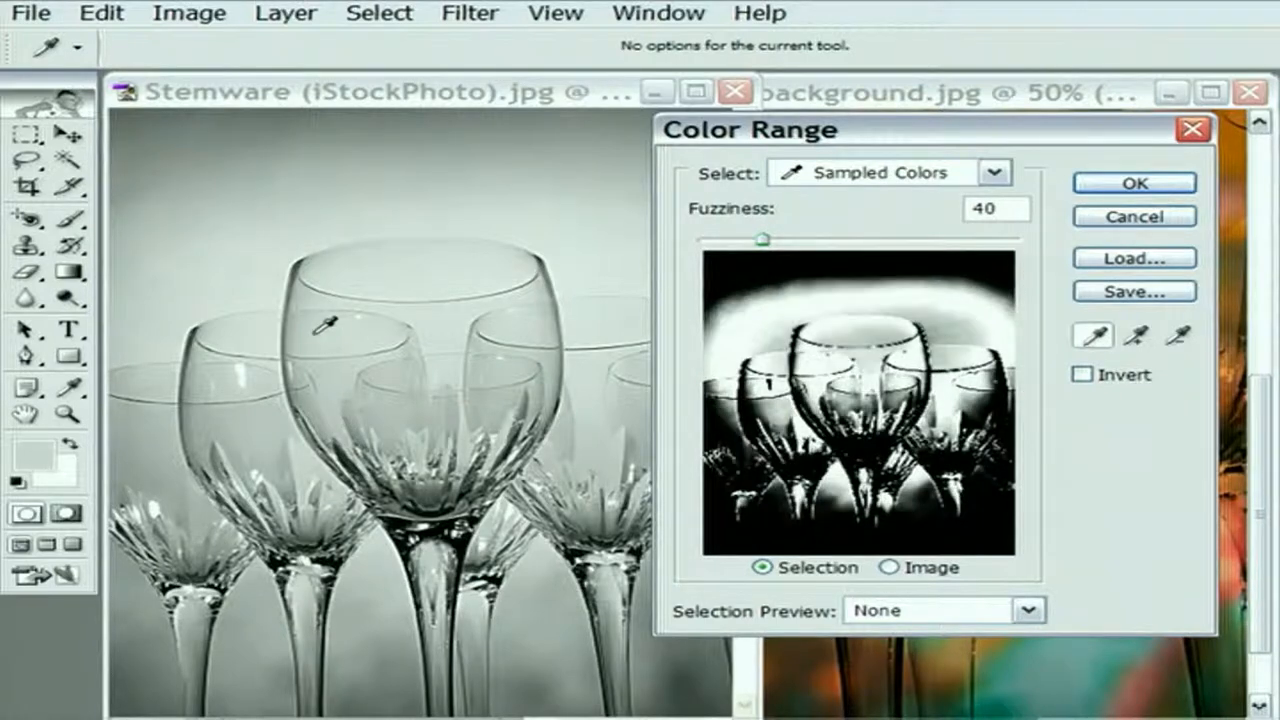
click(190, 376)
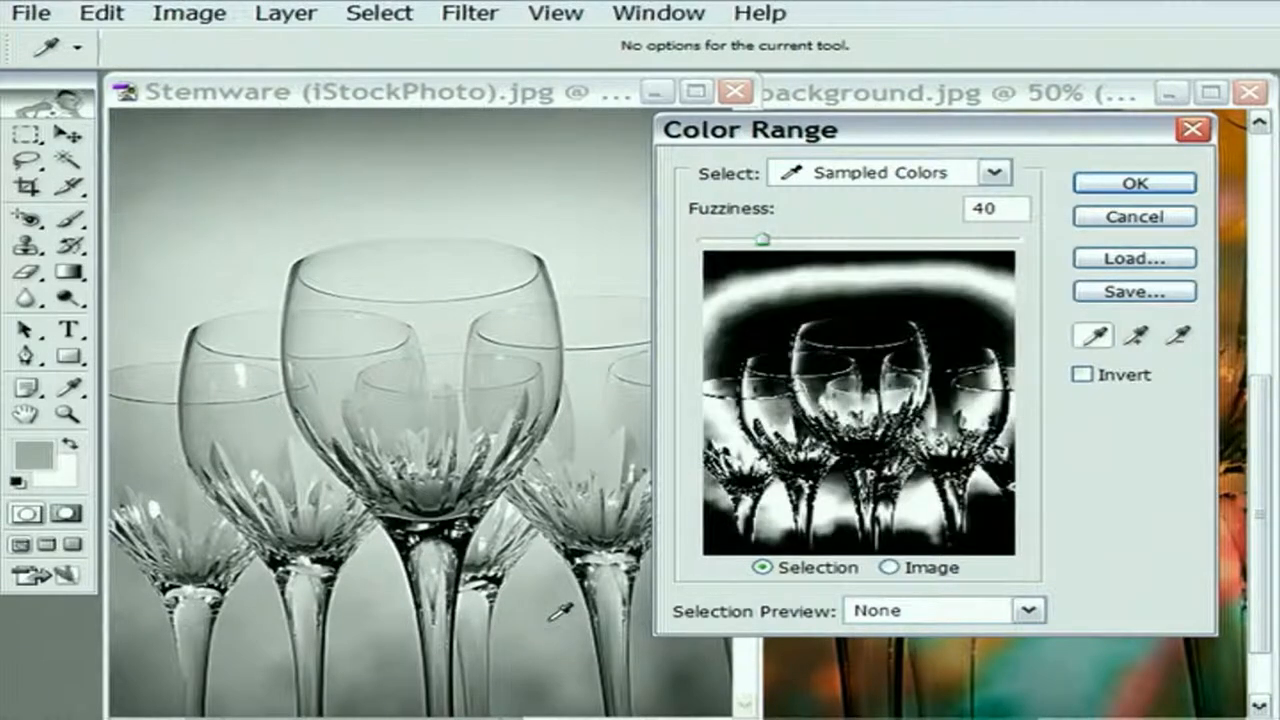
mouse_move(404, 304)
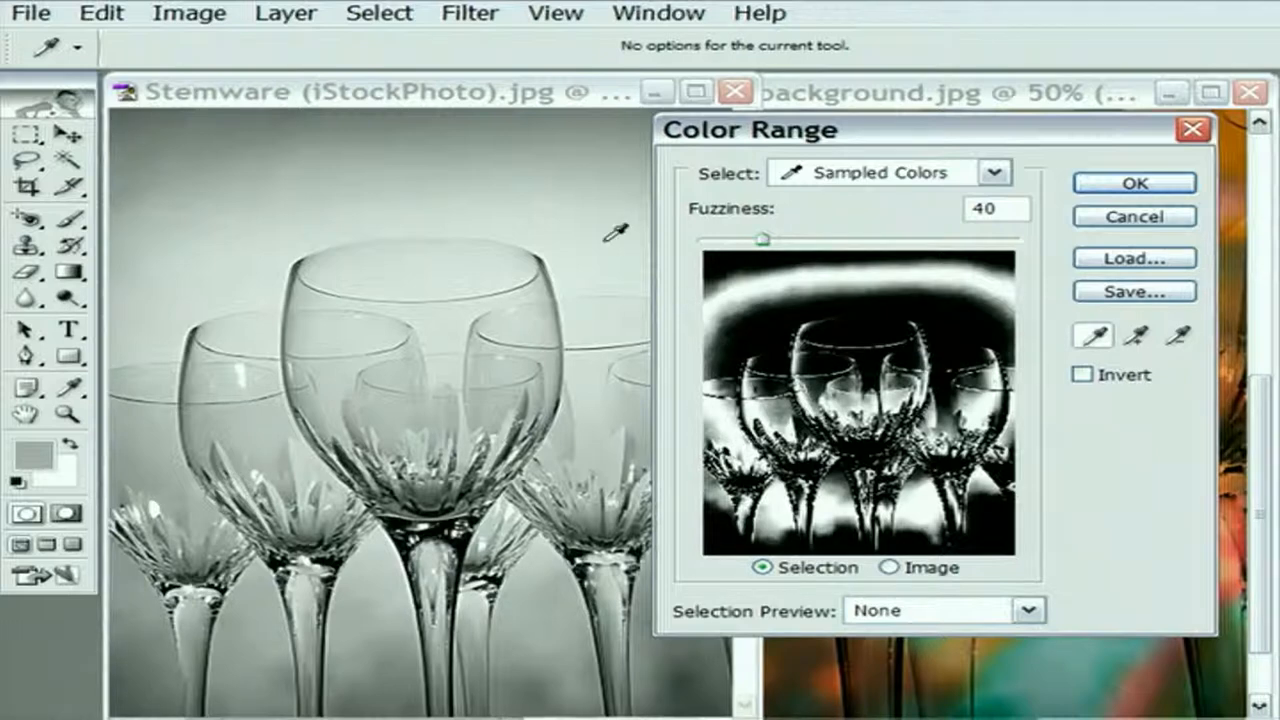
mouse_move(388, 204)
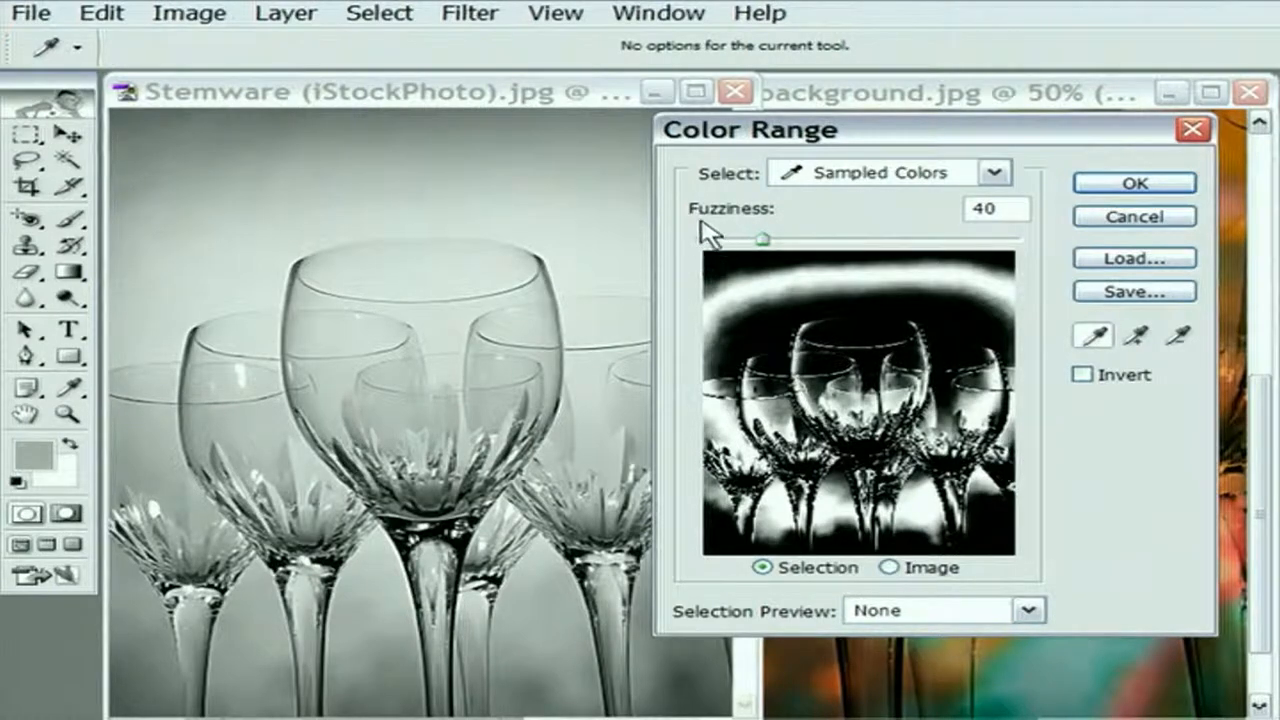
mouse_move(764, 236)
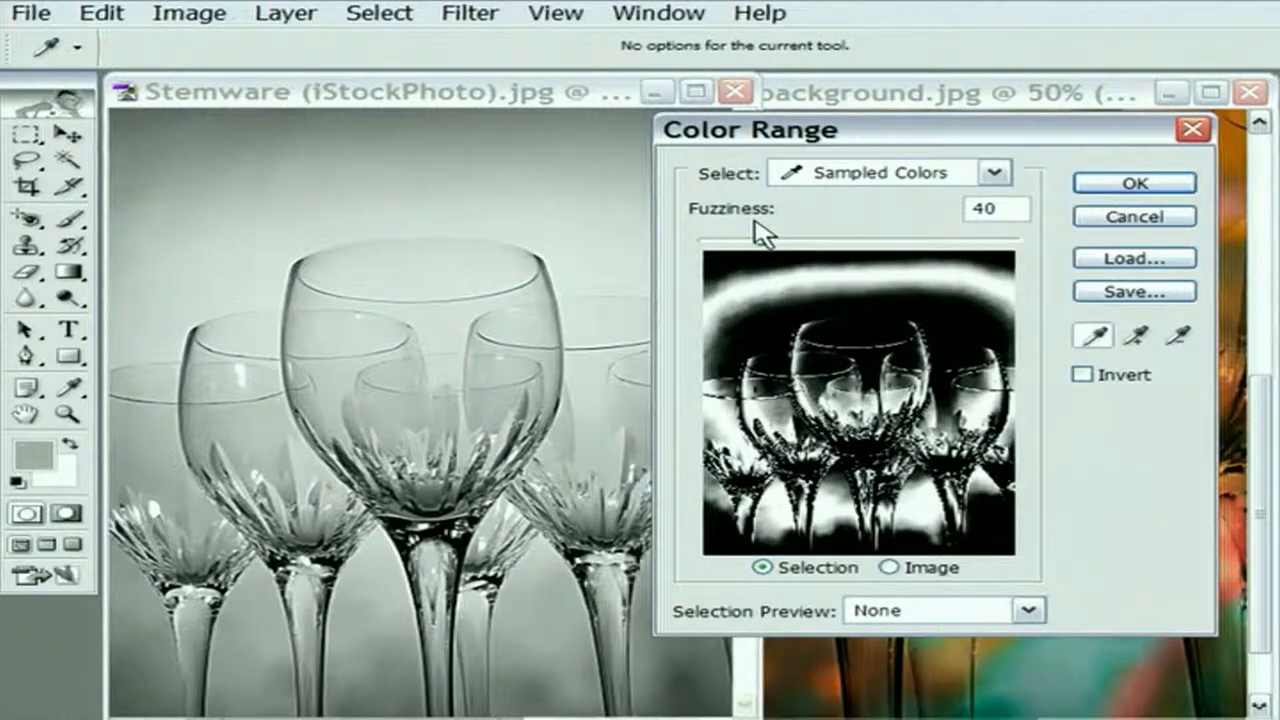
mouse_move(800, 232)
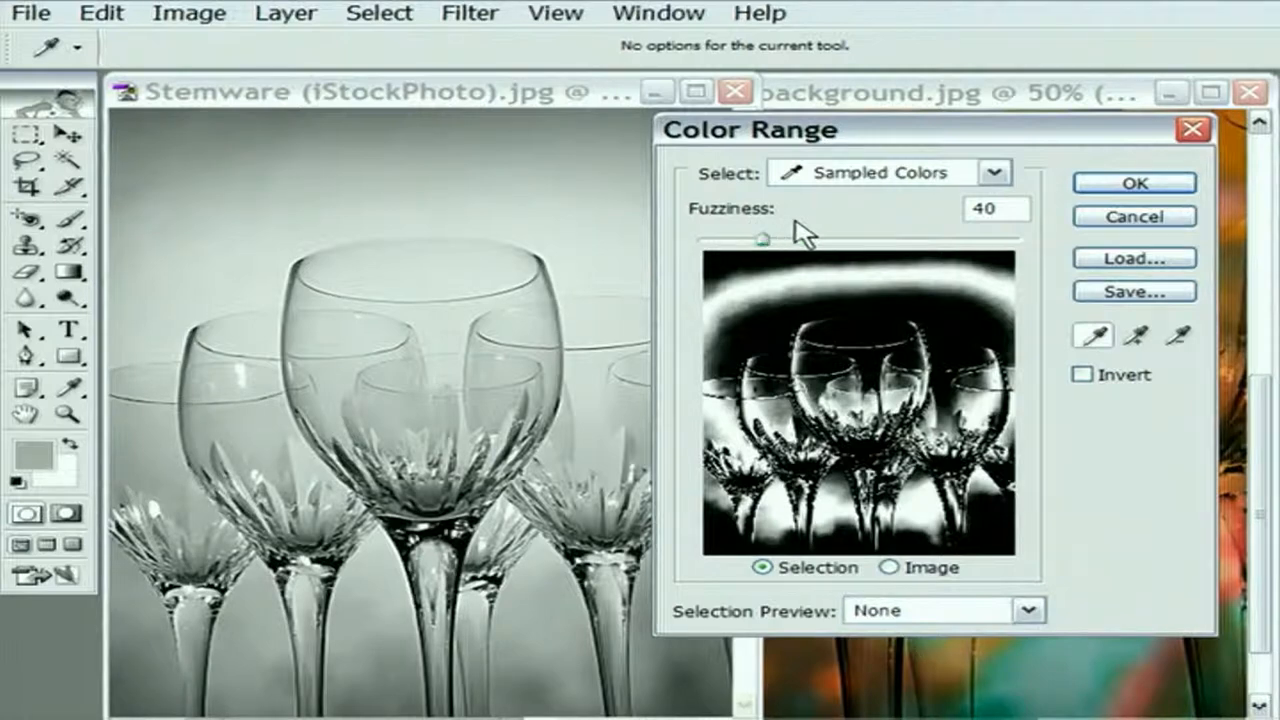
mouse_move(998, 220)
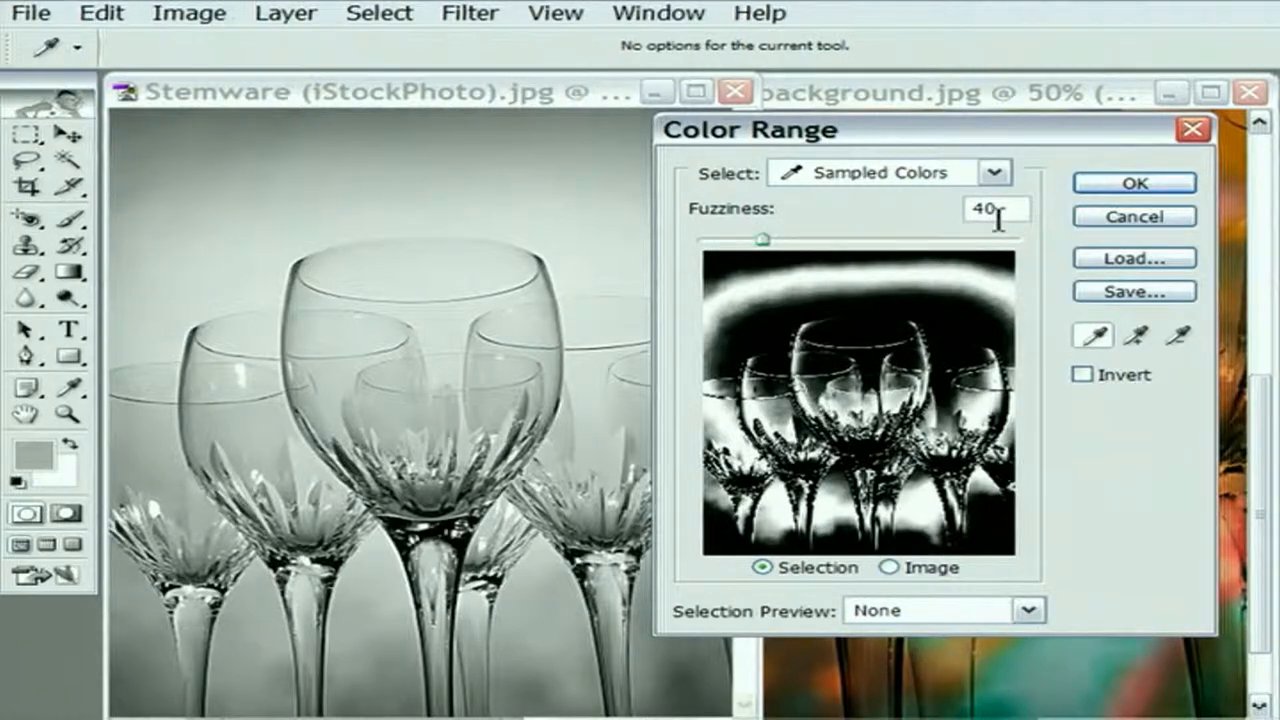
mouse_move(956, 240)
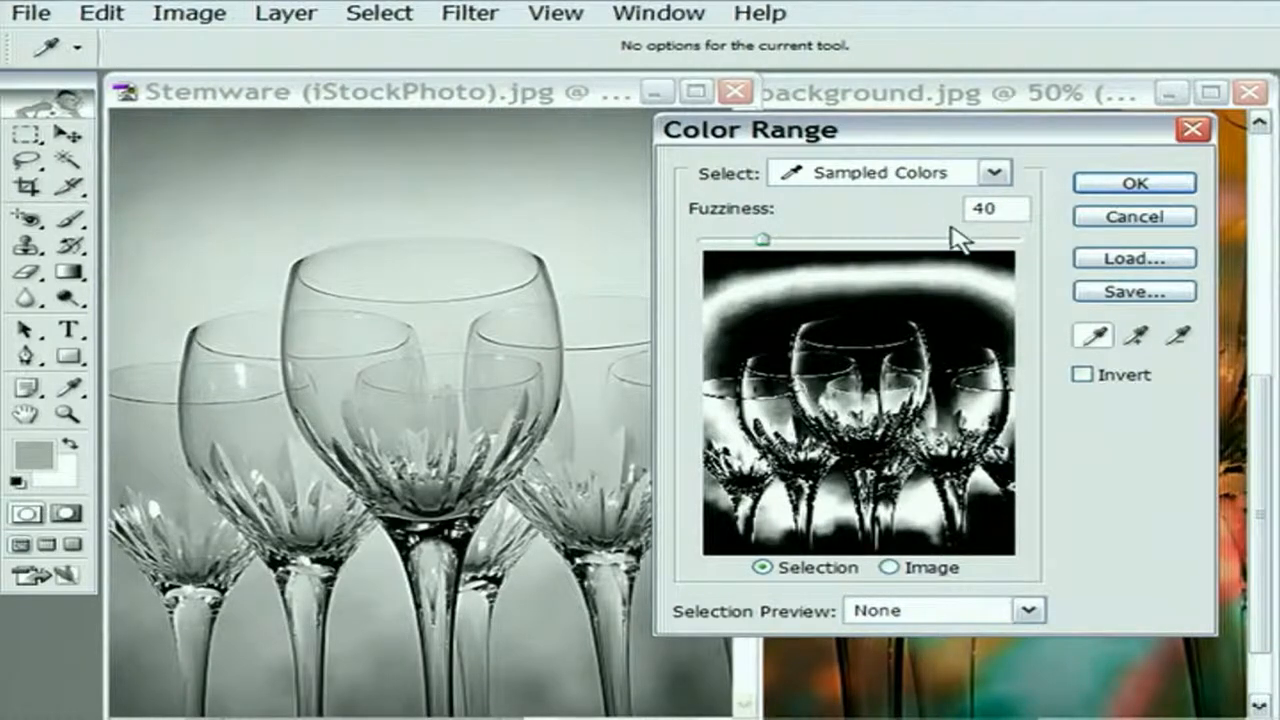
mouse_move(1016, 244)
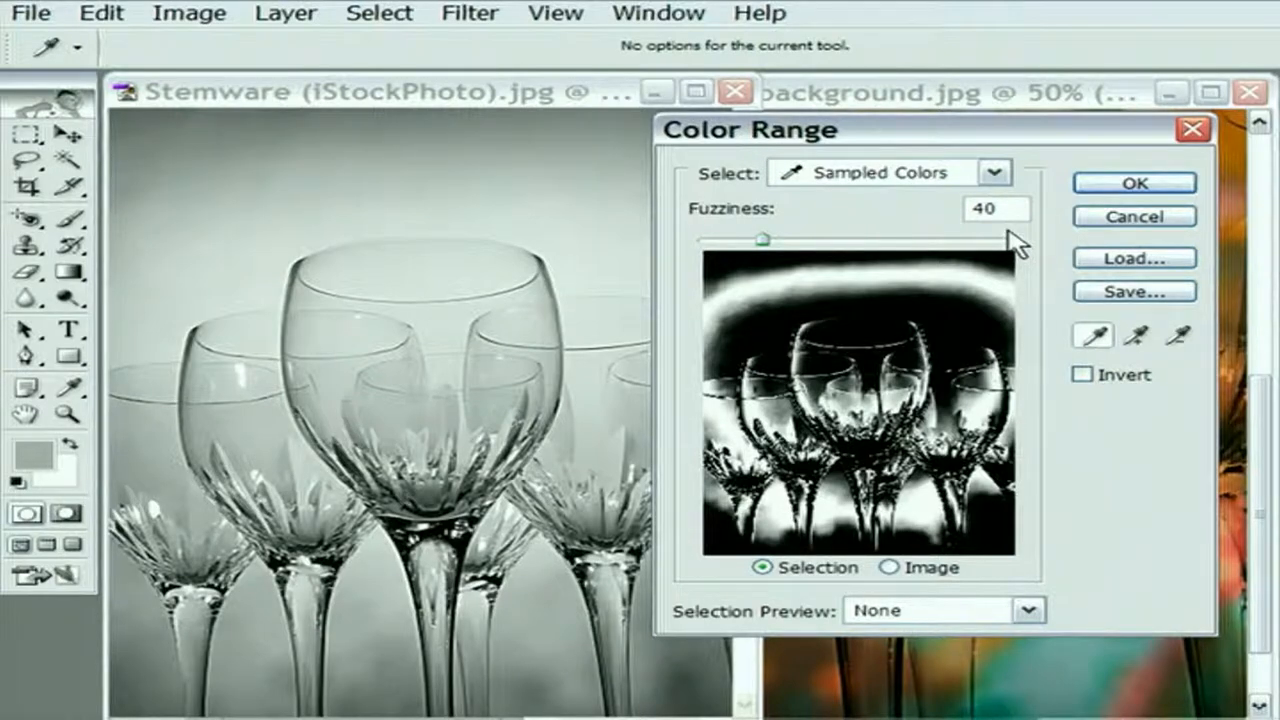
mouse_move(442, 264)
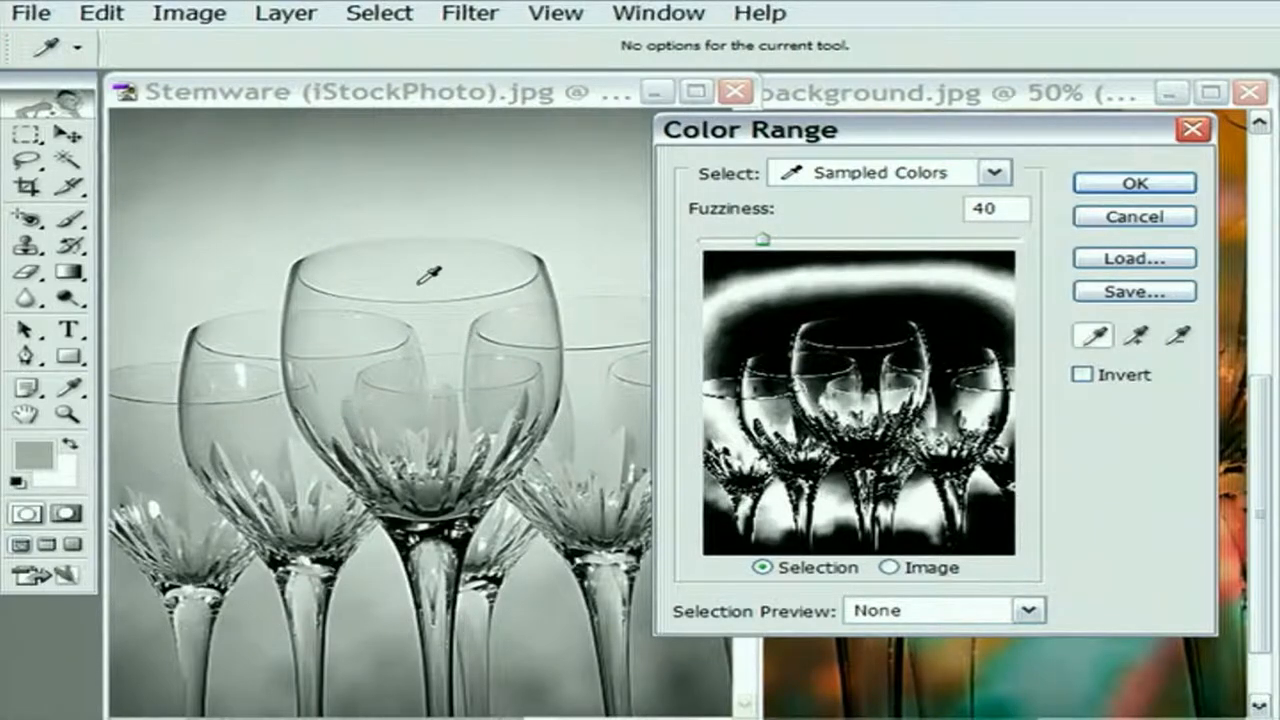
mouse_move(490, 236)
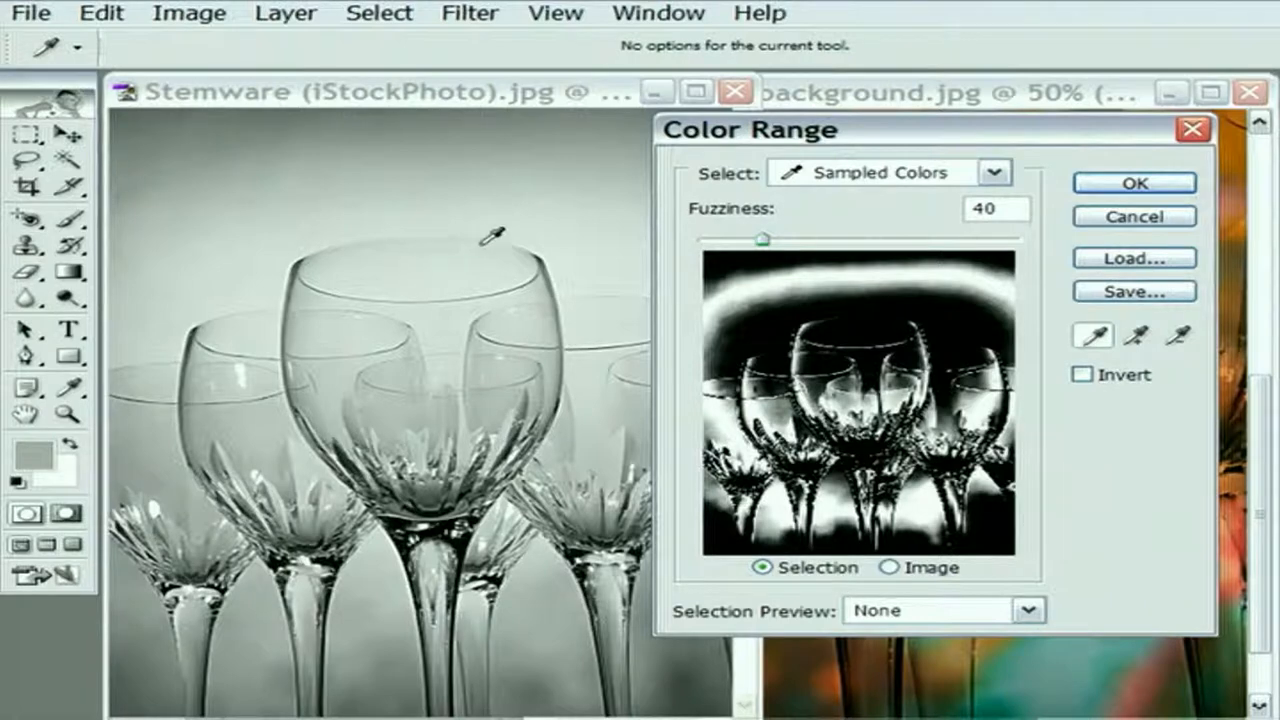
mouse_move(782, 268)
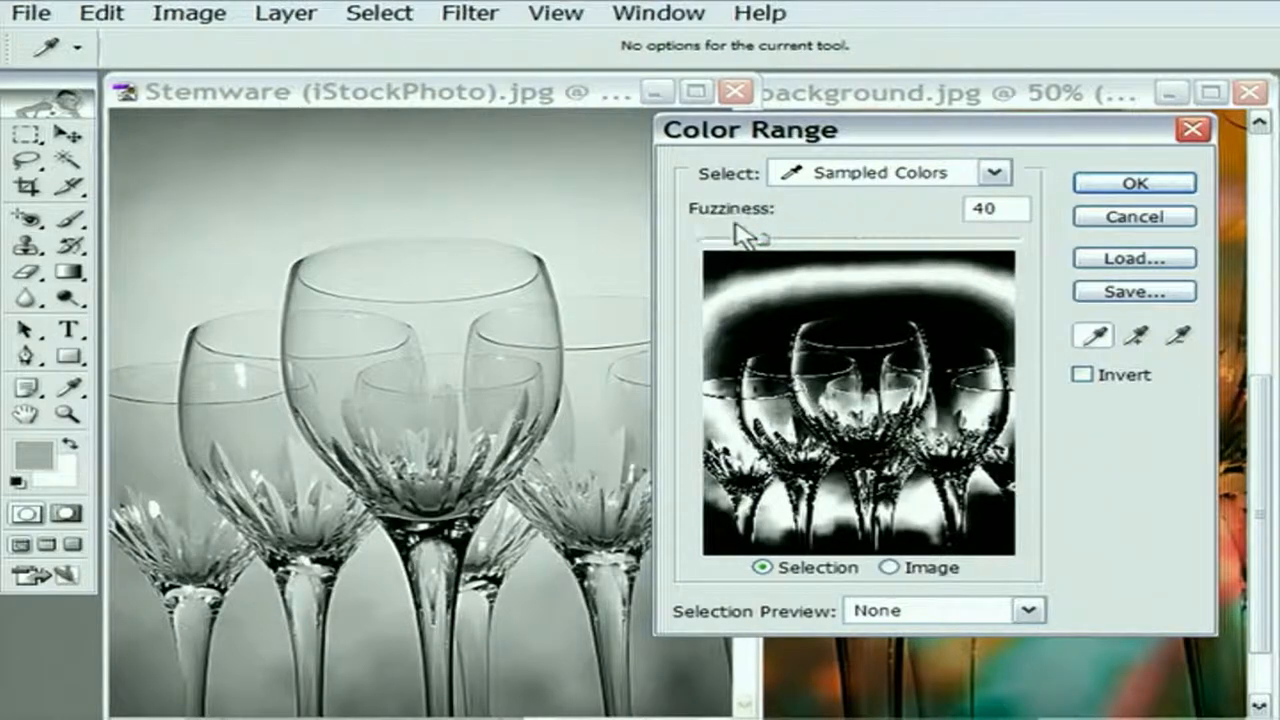
- Drag the Fuzziness slider up to 83 to widen the selected glass tones
drag(760, 232, 836, 244)
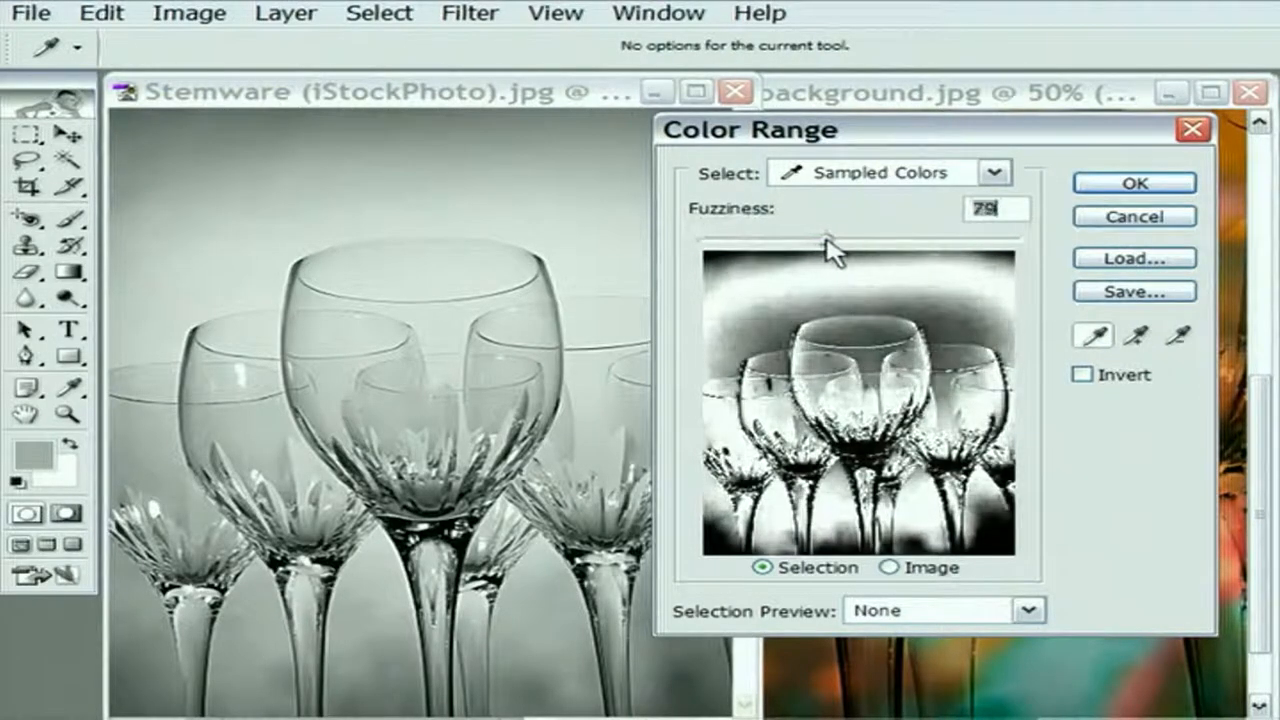
drag(828, 238, 856, 238)
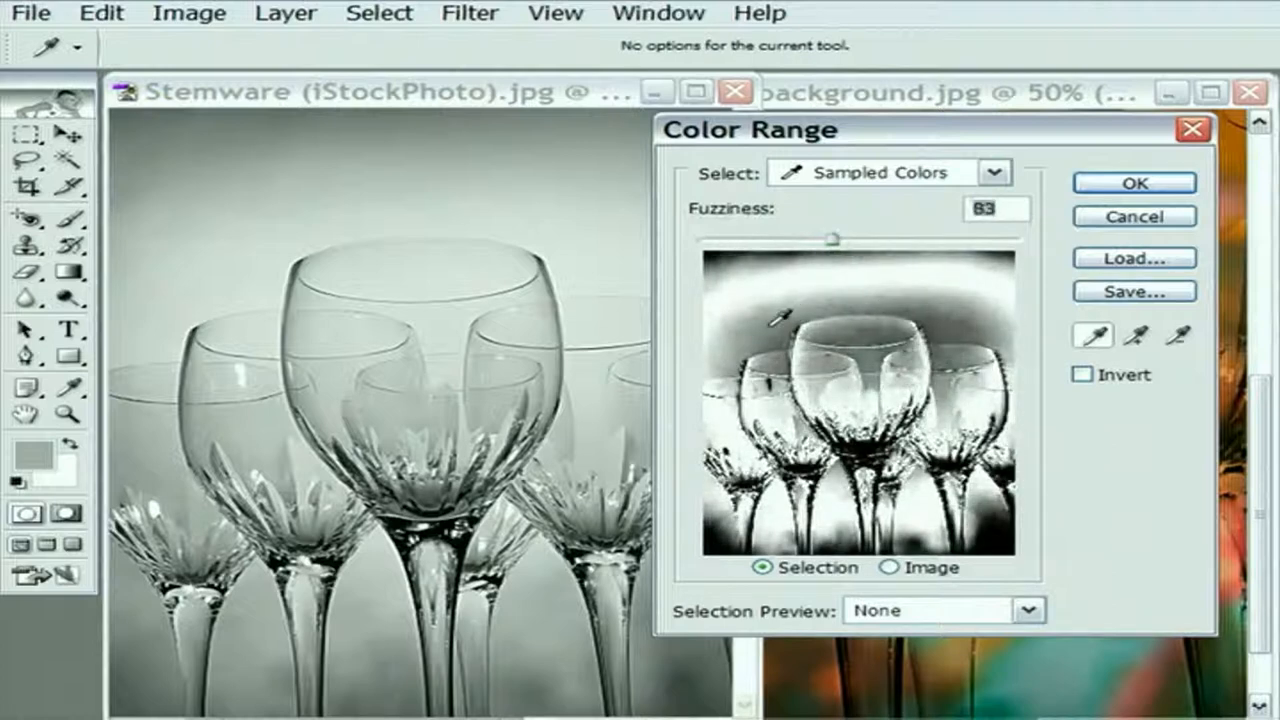
mouse_move(770, 290)
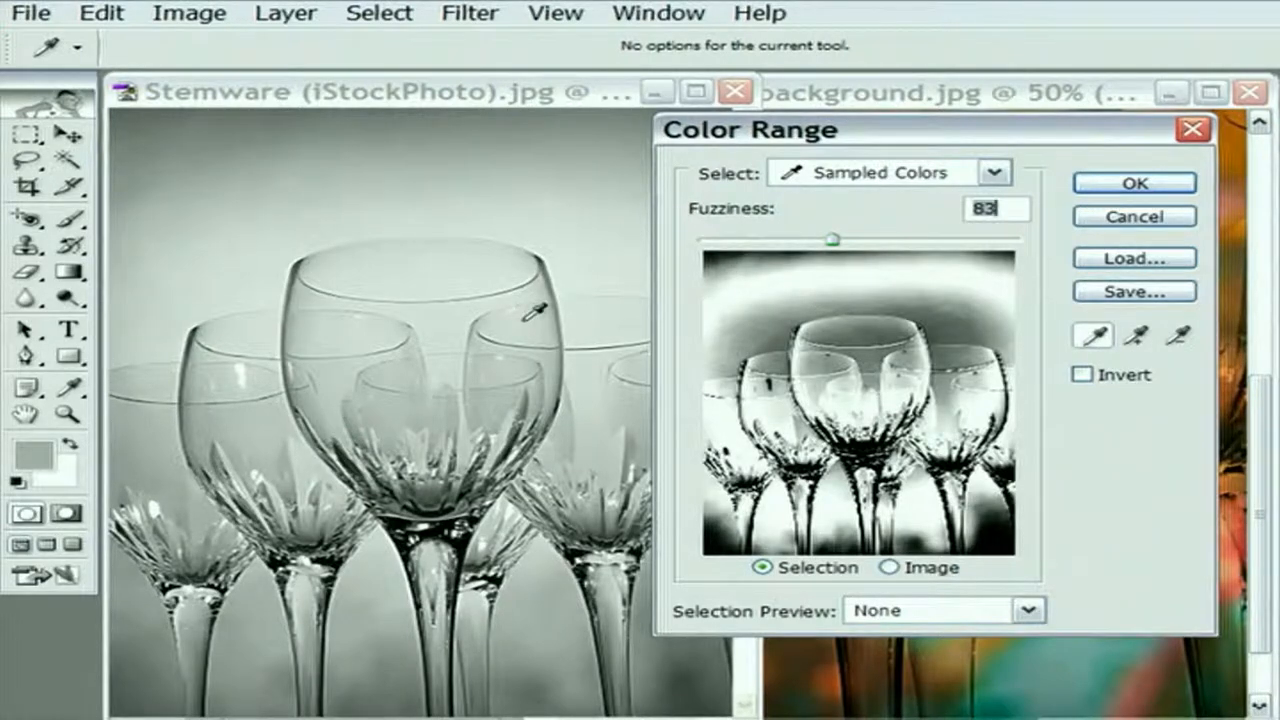
mouse_move(284, 204)
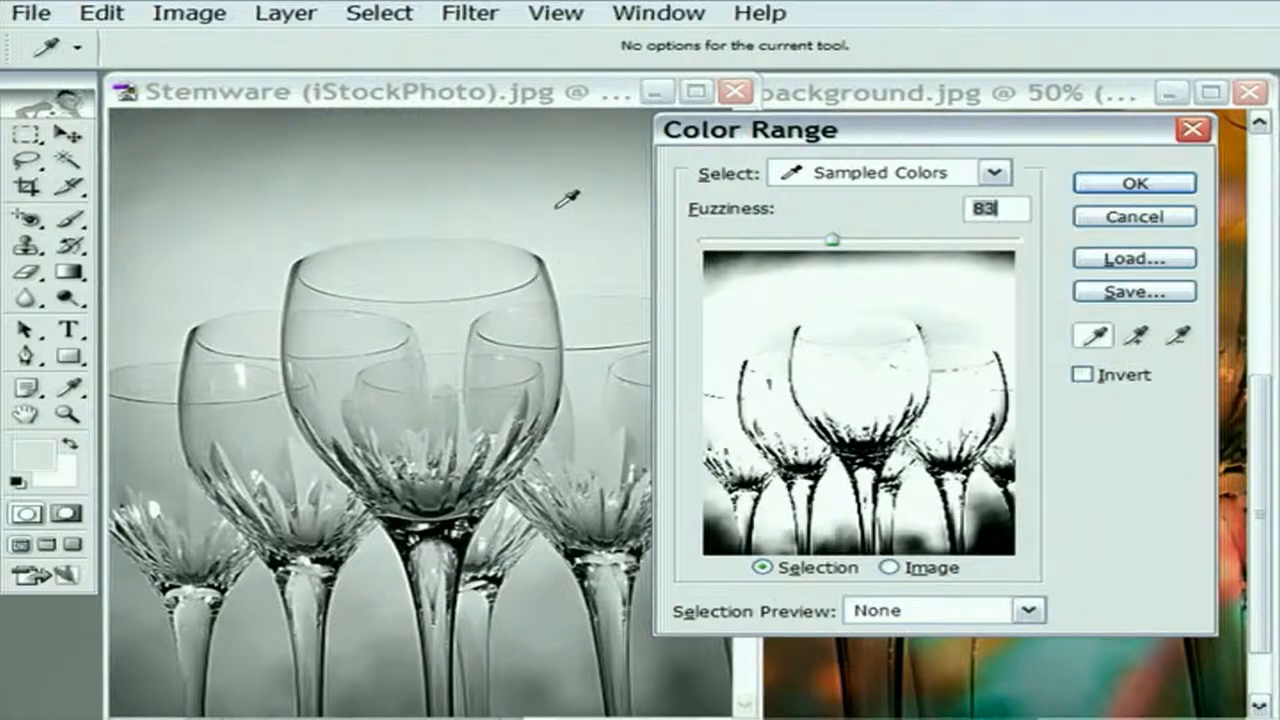
mouse_move(384, 350)
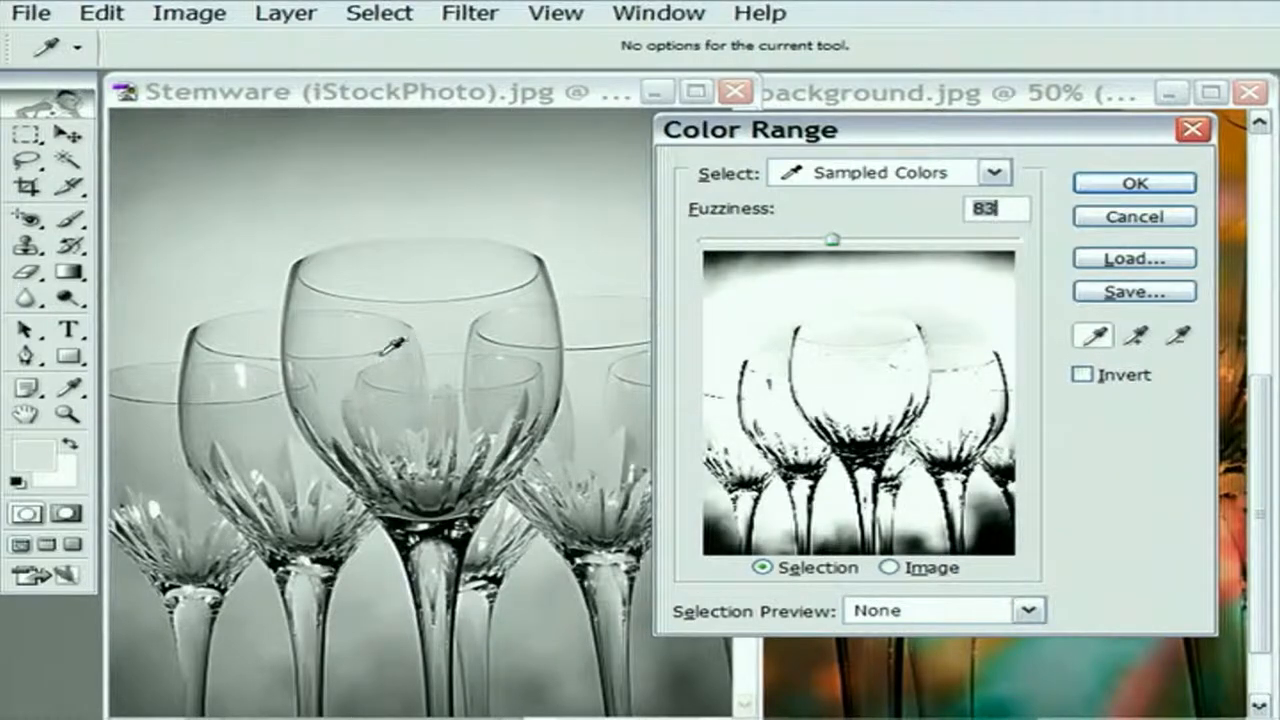
- Sample the central glass, then a glass and the grey backdrop in the Color Range preview
click(196, 270)
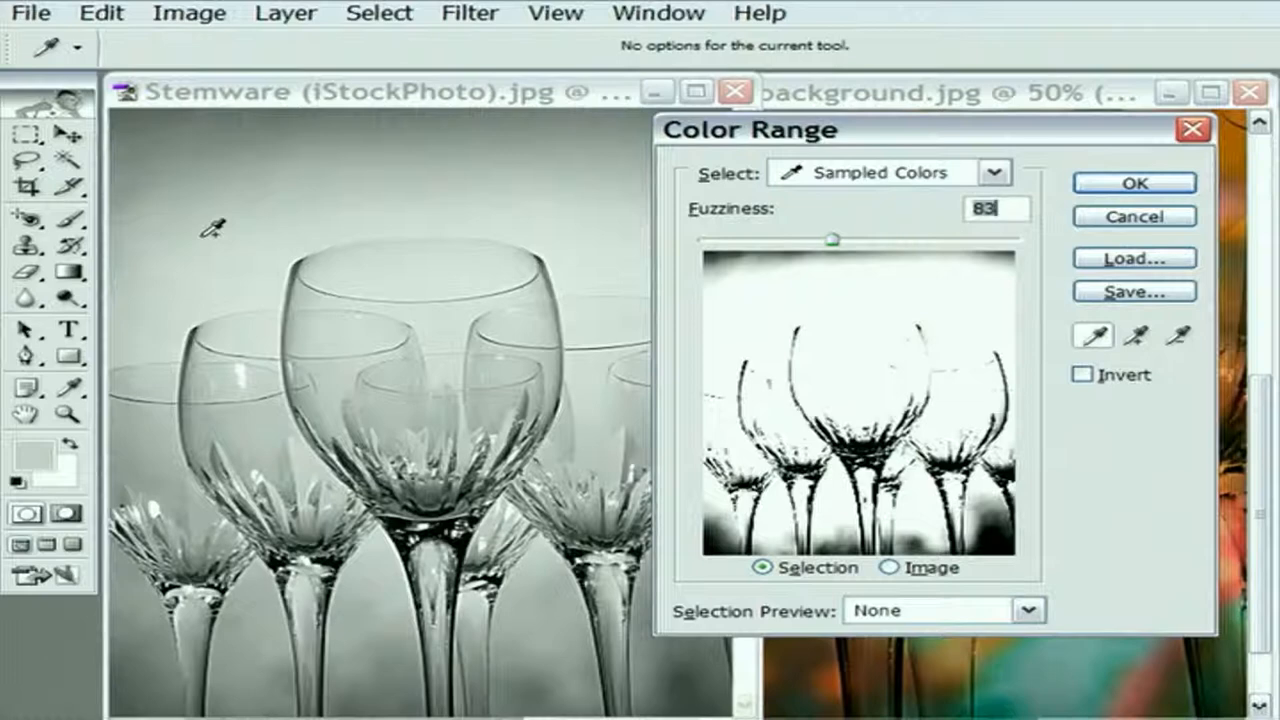
mouse_move(870, 388)
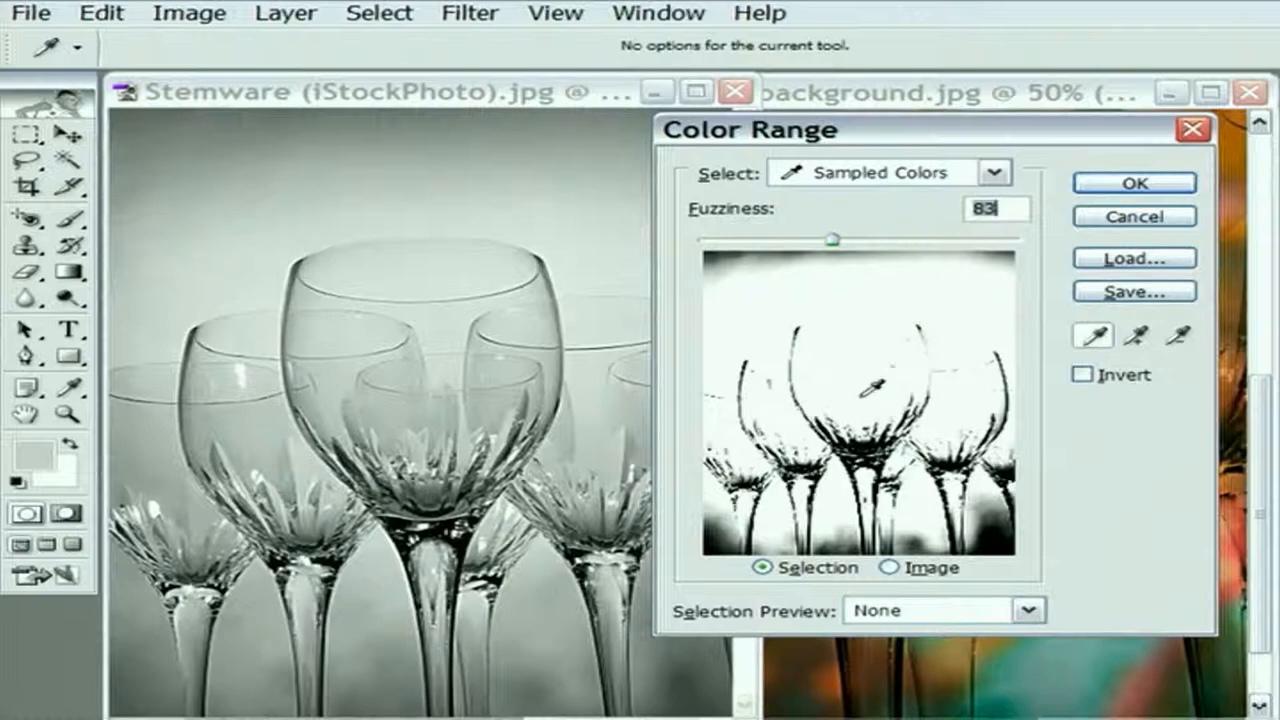
click(976, 380)
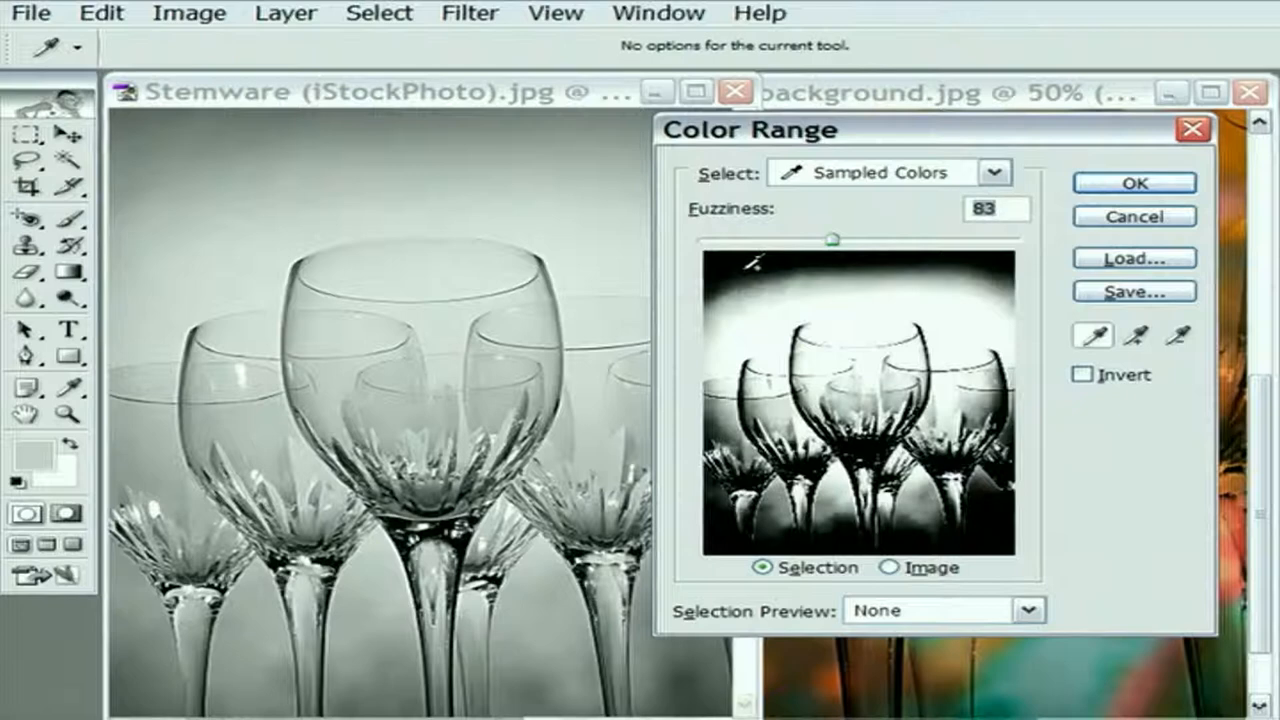
click(856, 300)
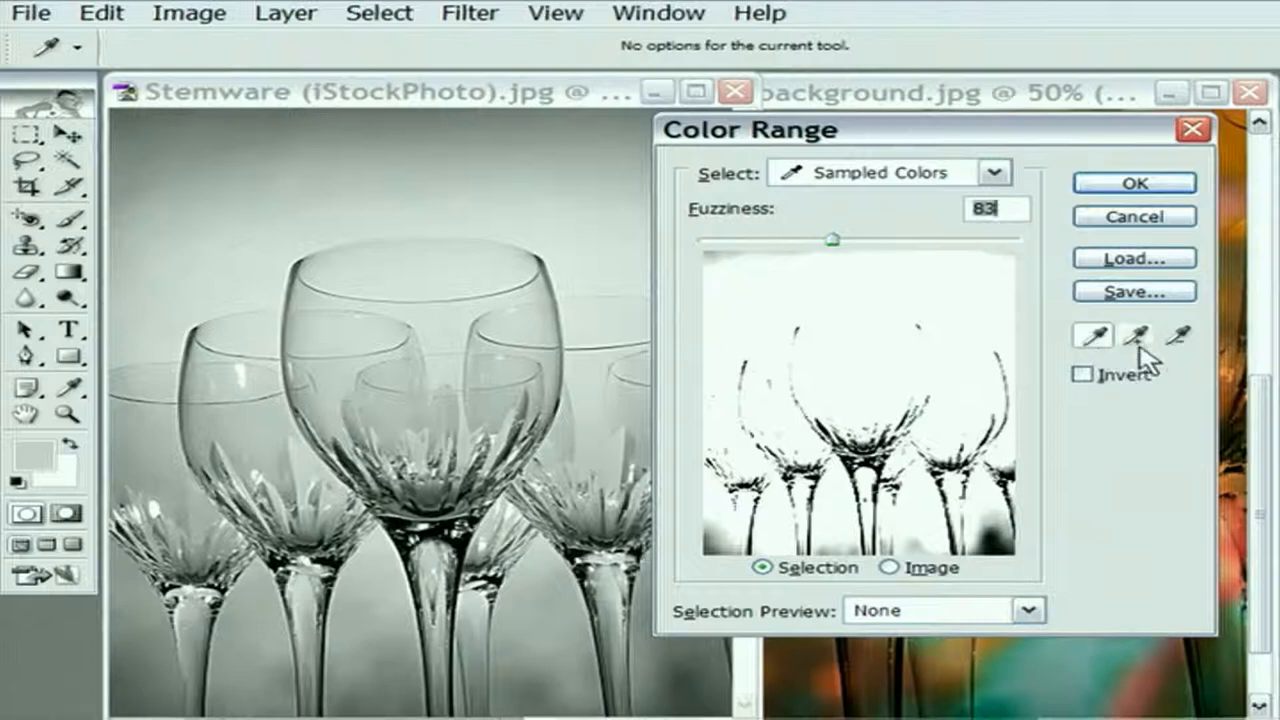
mouse_move(1180, 350)
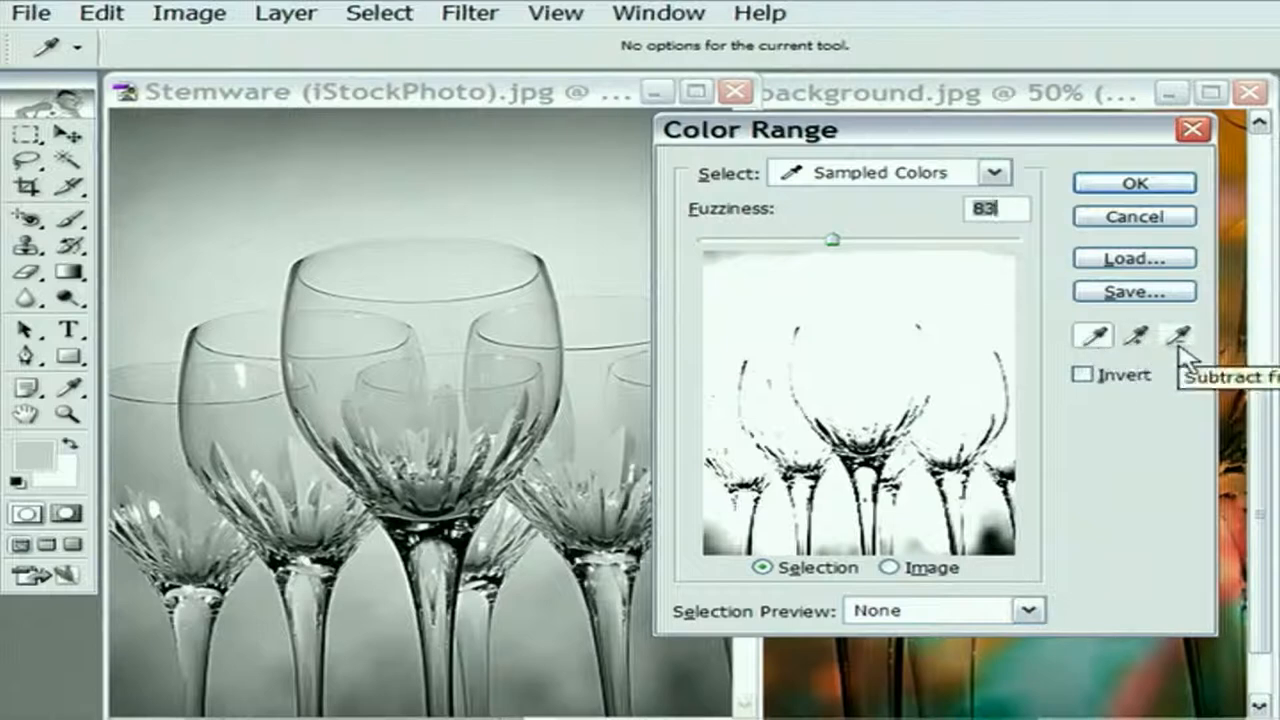
mouse_move(1164, 410)
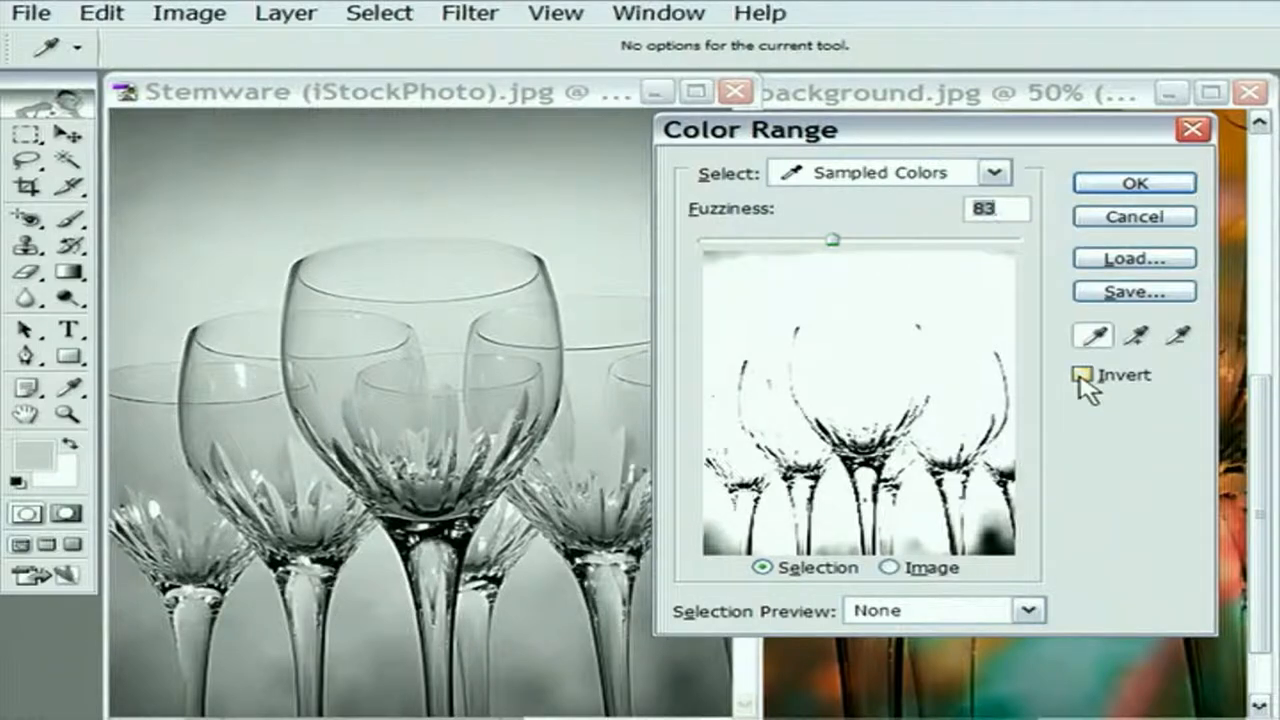
- Toggle Invert on to select the glasses, then back off so the backdrop is selected at fuzziness 83
click(1080, 374)
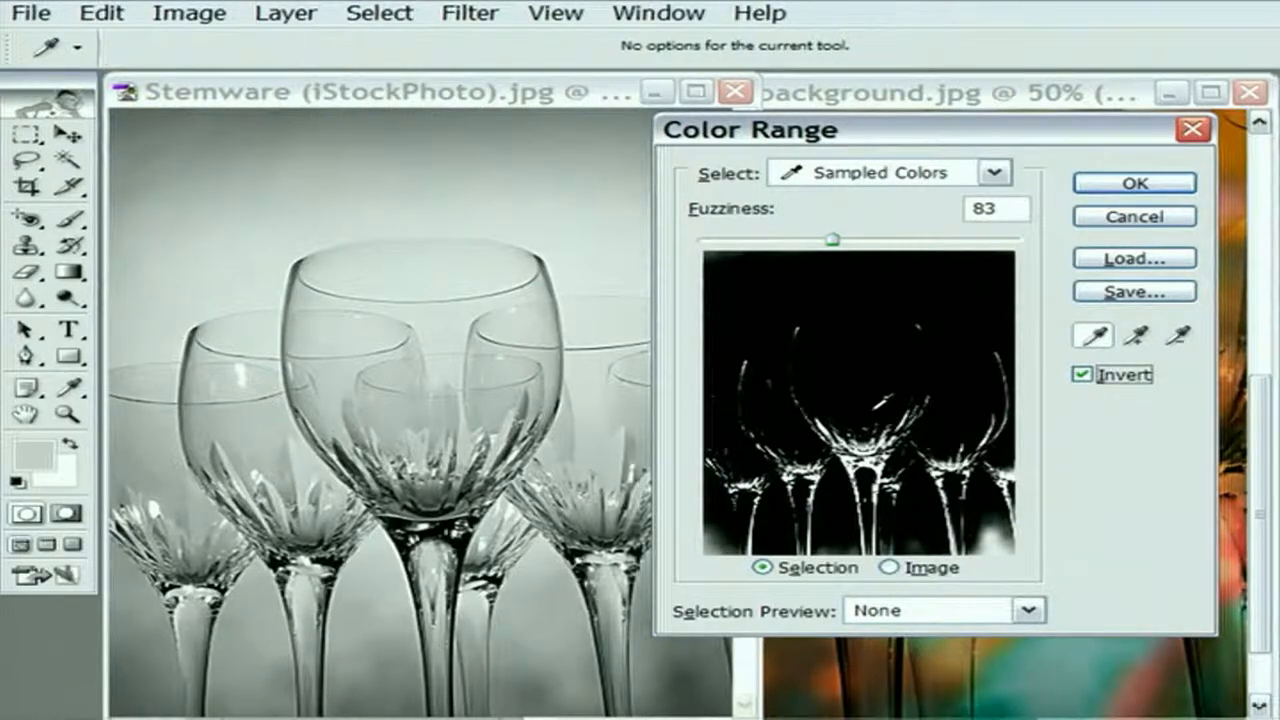
mouse_move(556, 310)
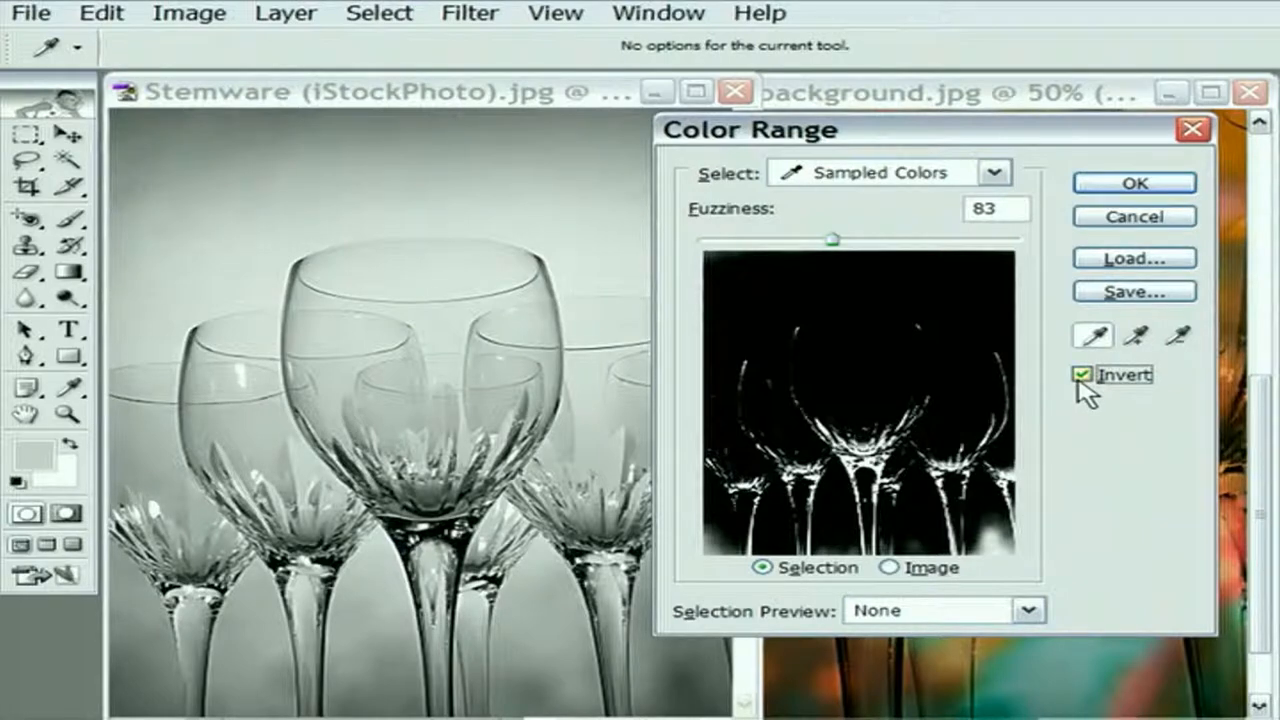
click(1084, 374)
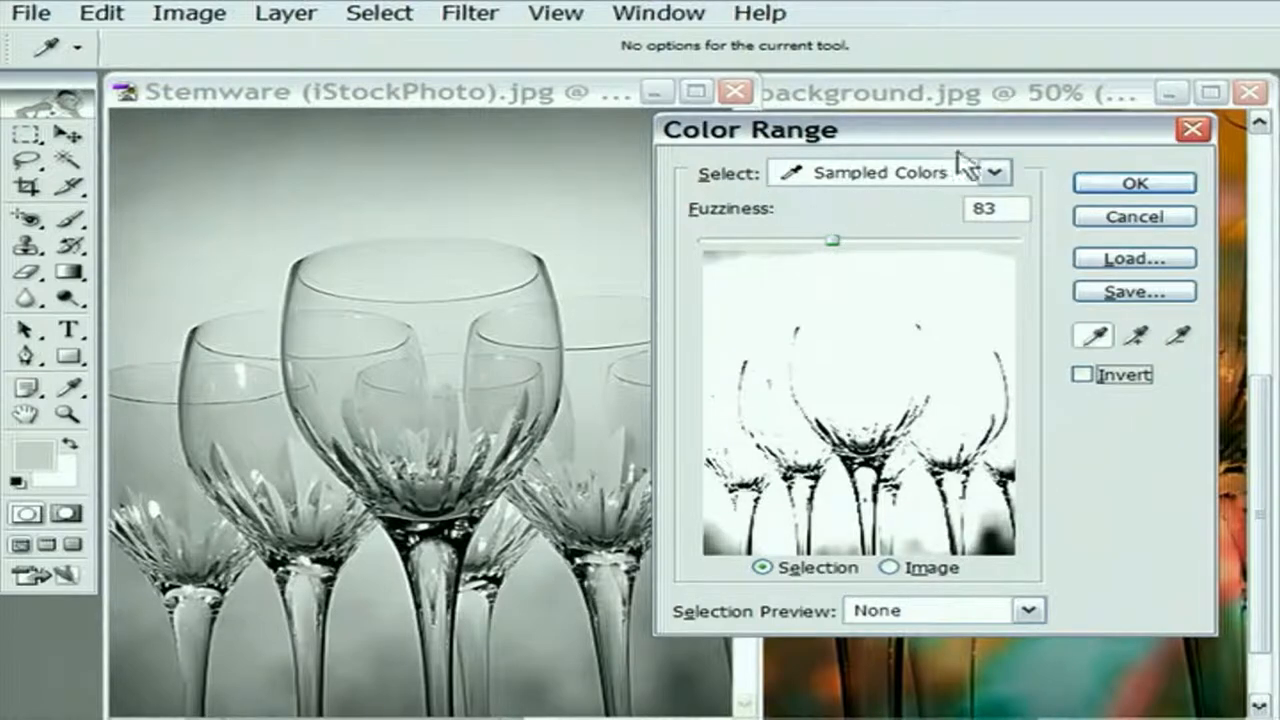
mouse_move(790, 200)
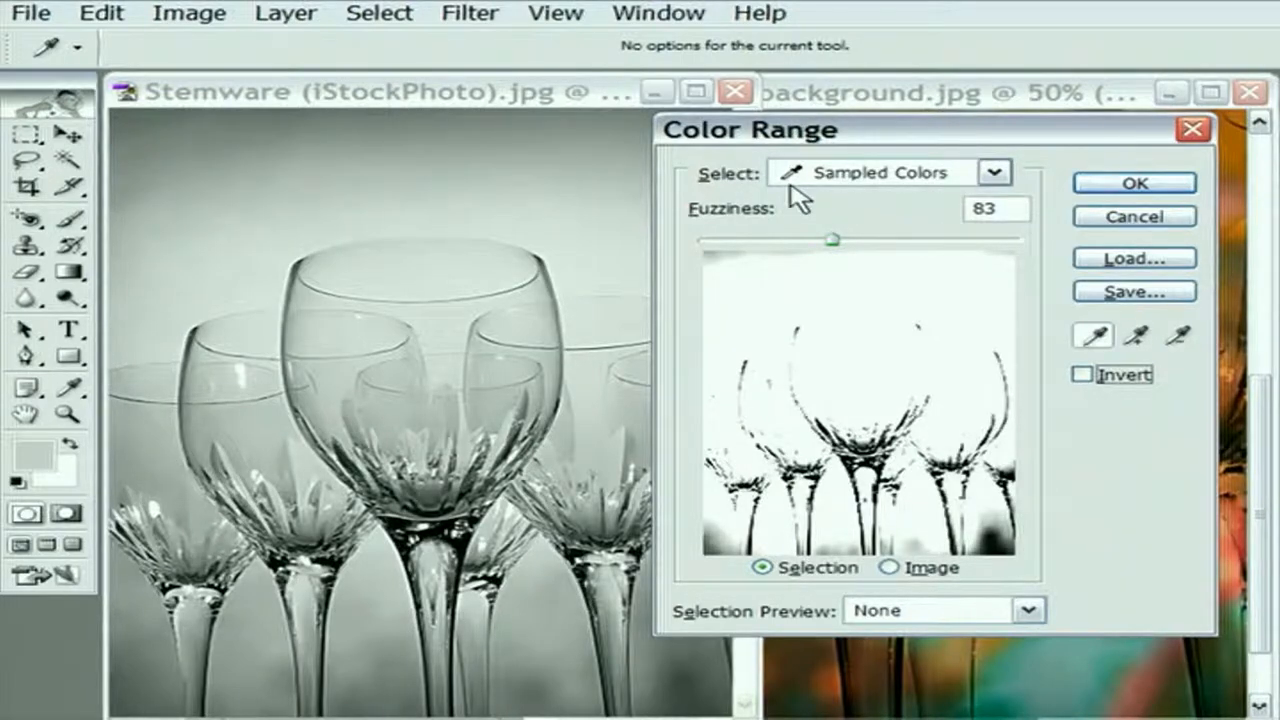
mouse_move(730, 196)
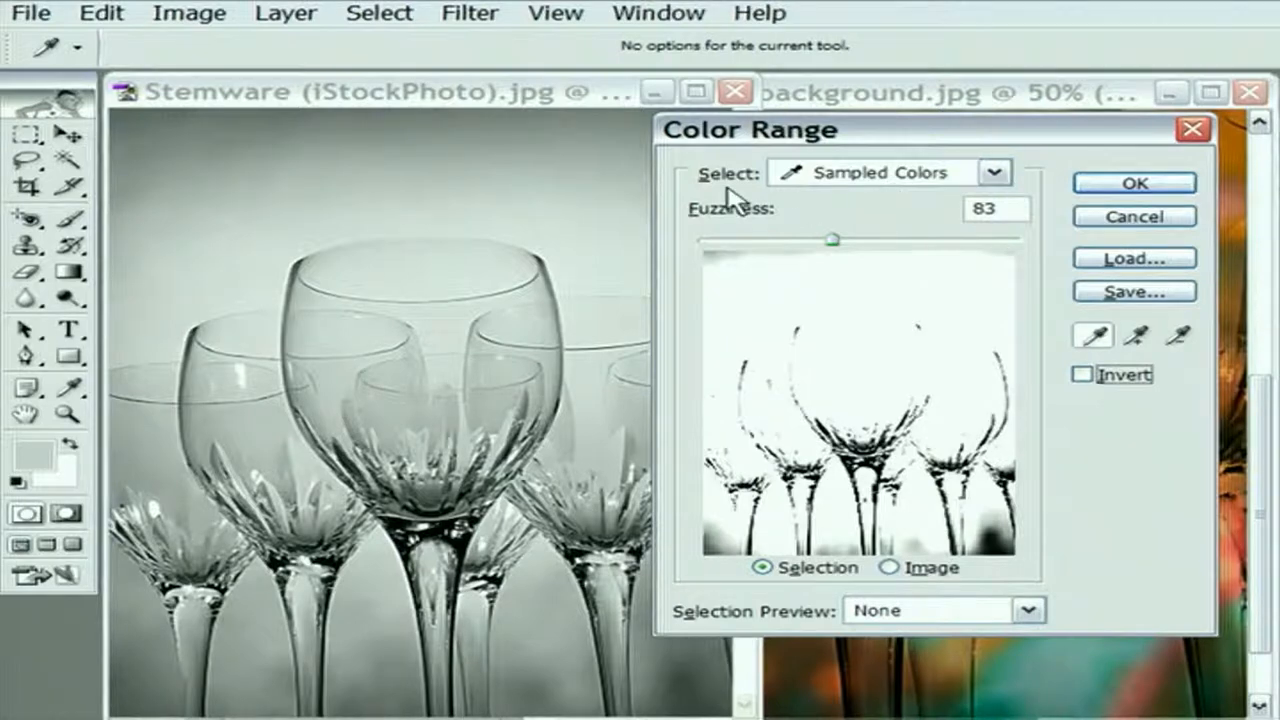
- Try the Midtones range from the Select list, then switch back to Sampled Colors
click(992, 172)
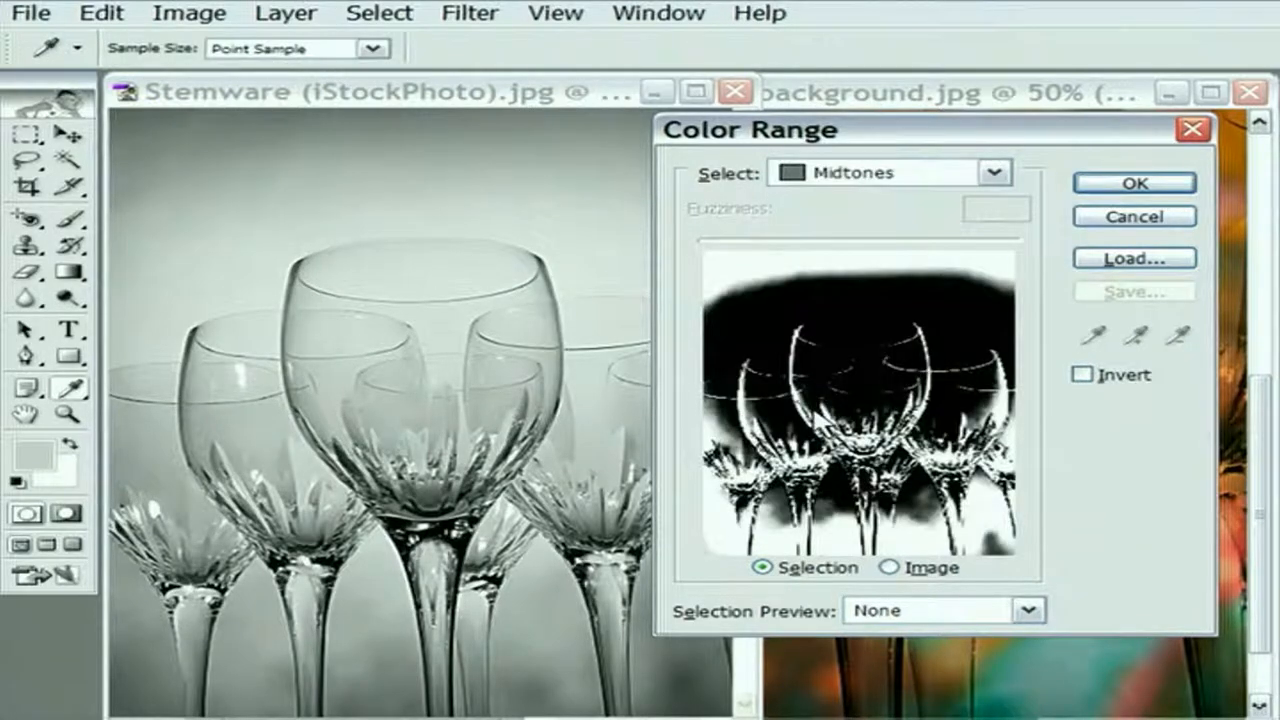
click(990, 172)
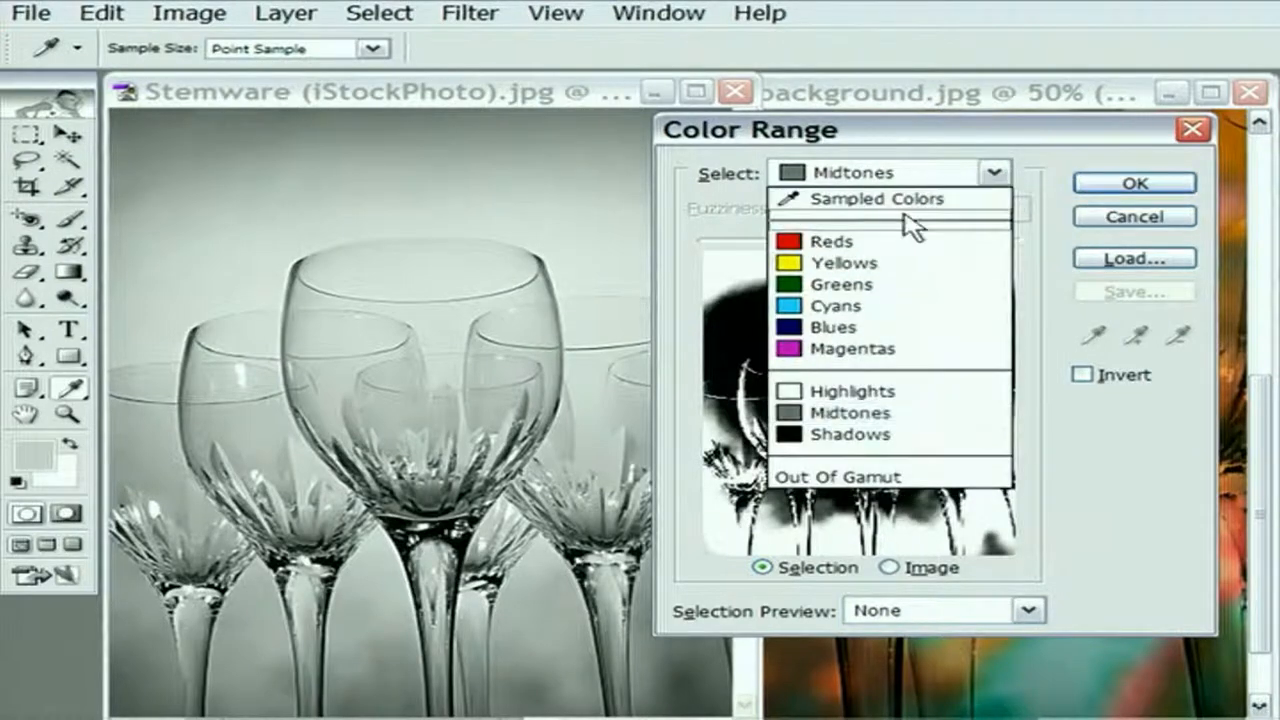
click(866, 198)
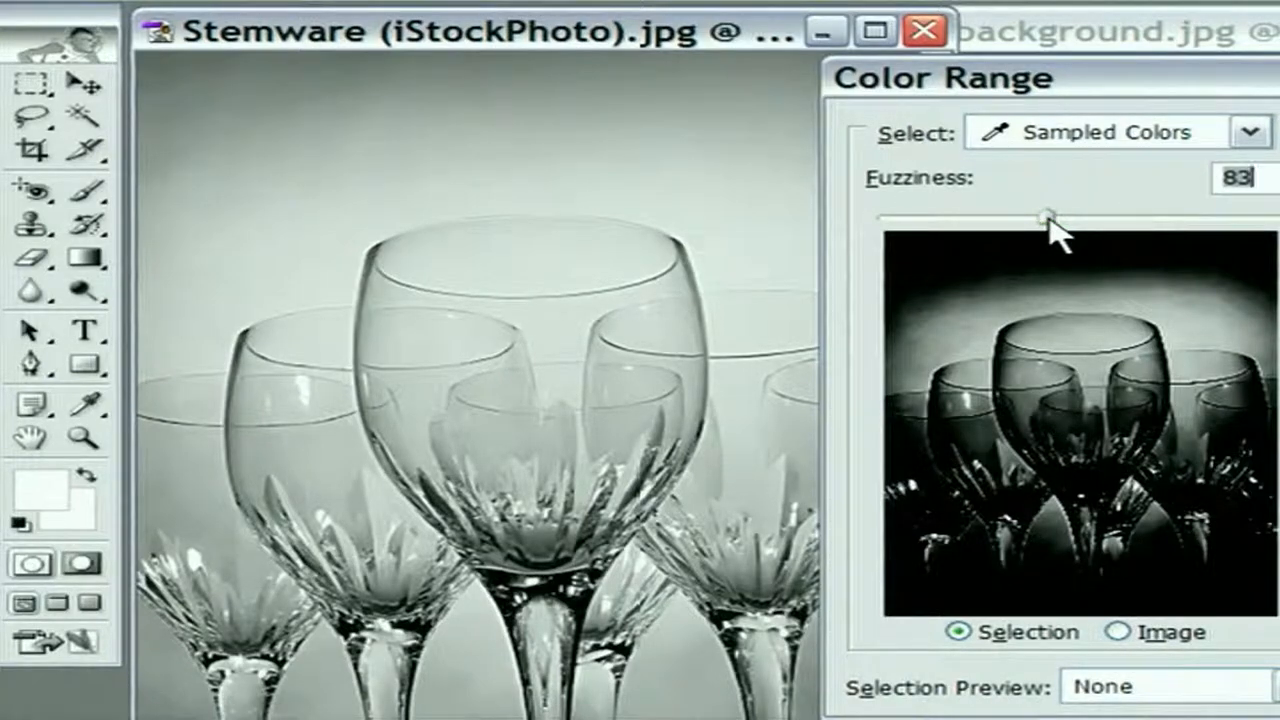
- Lower Fuzziness to 35 and sample the glass rims so their outlines show in the preview
drag(1048, 212, 948, 212)
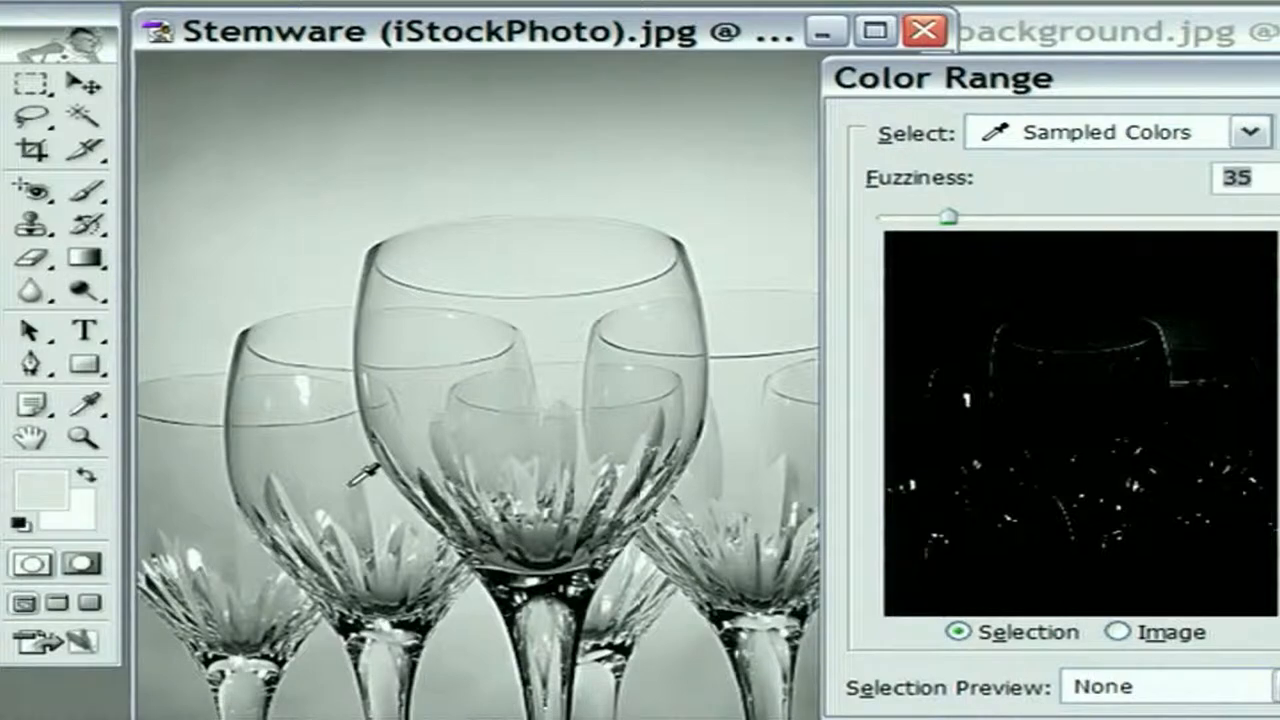
mouse_move(616, 224)
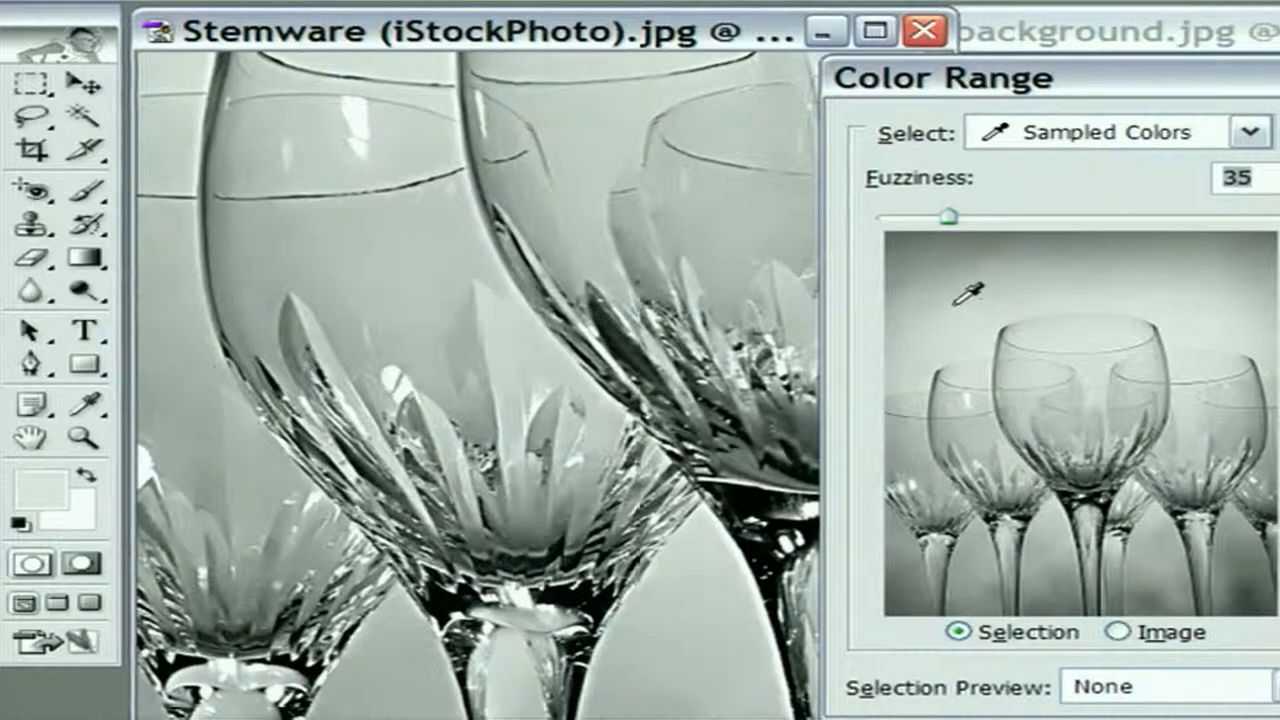
mouse_move(888, 344)
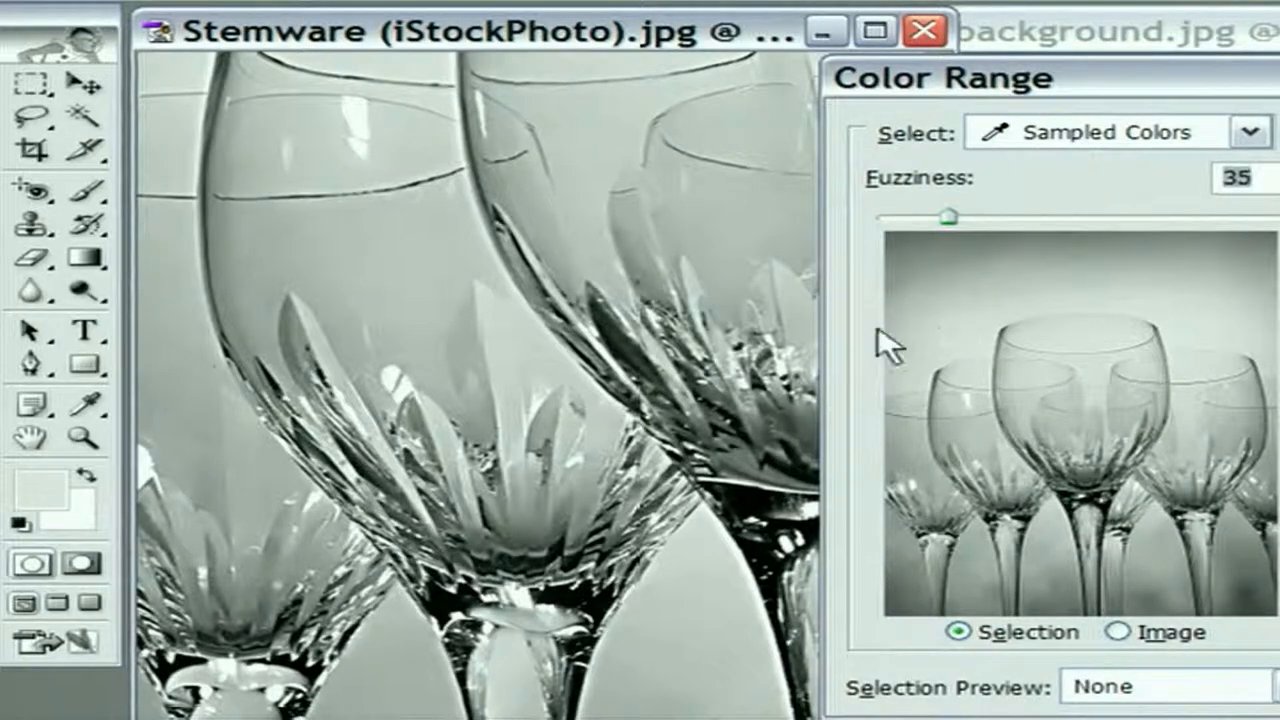
click(496, 380)
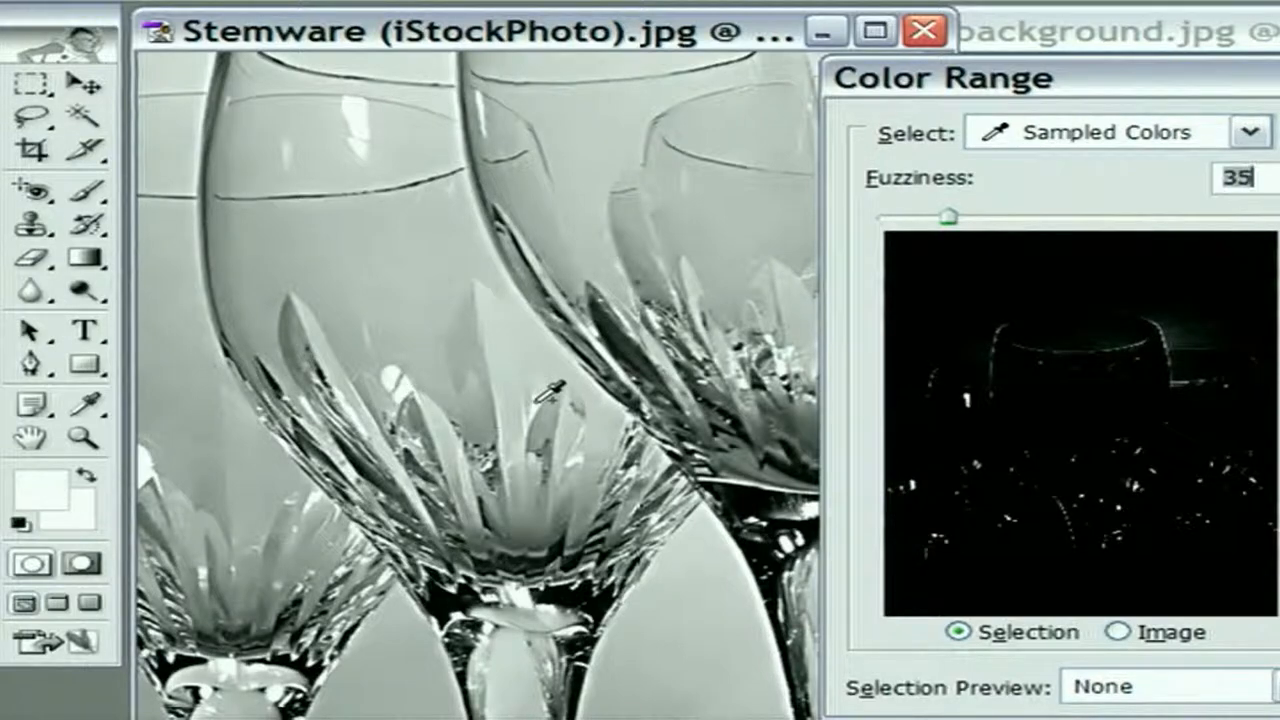
mouse_move(684, 124)
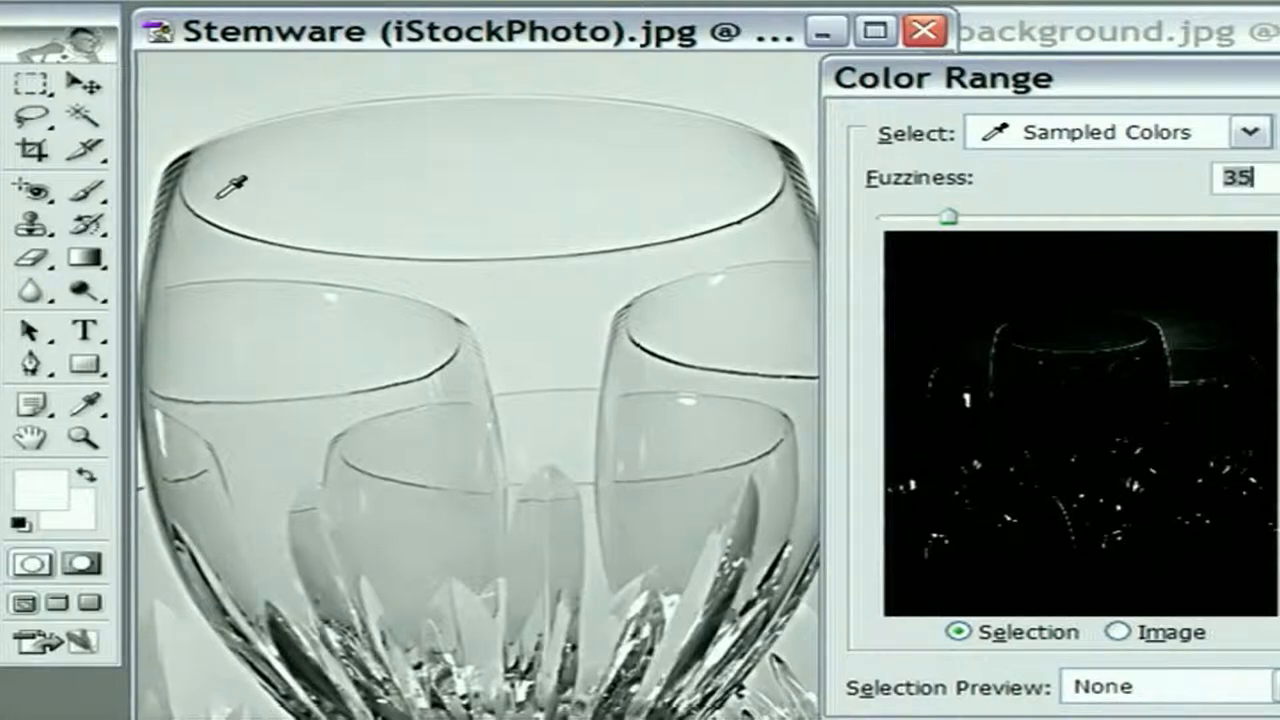
mouse_move(700, 216)
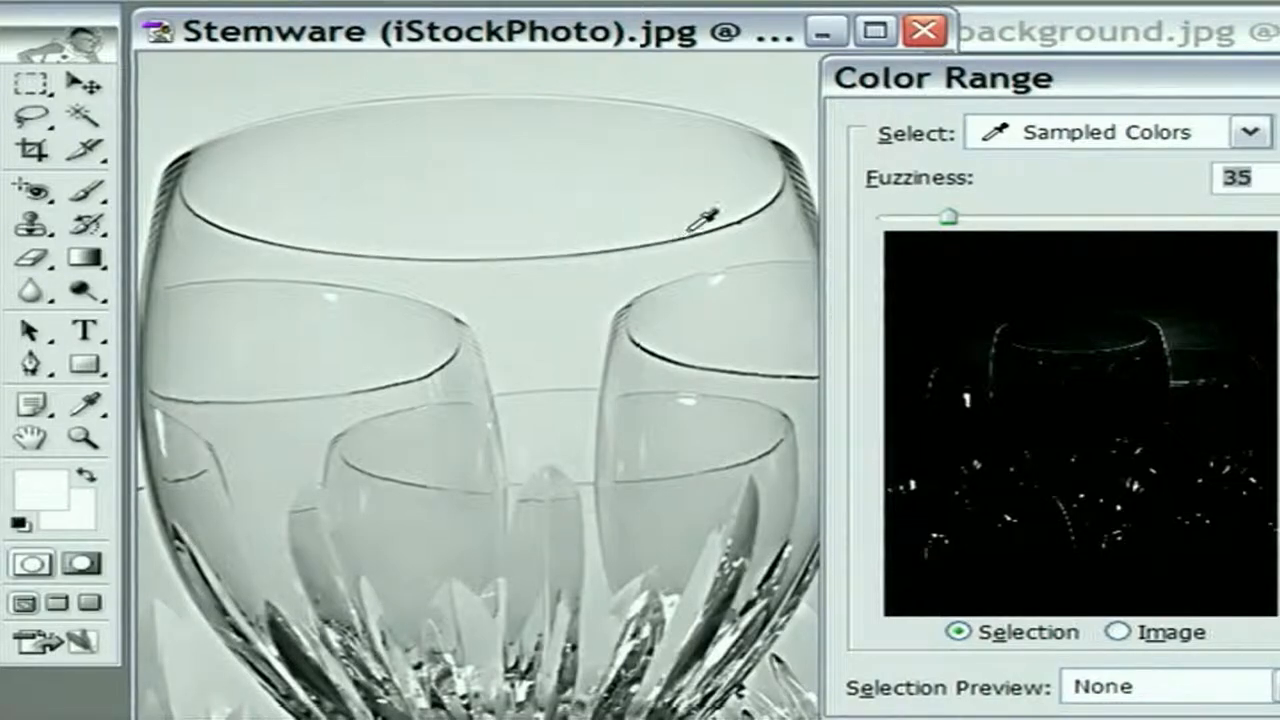
mouse_move(780, 180)
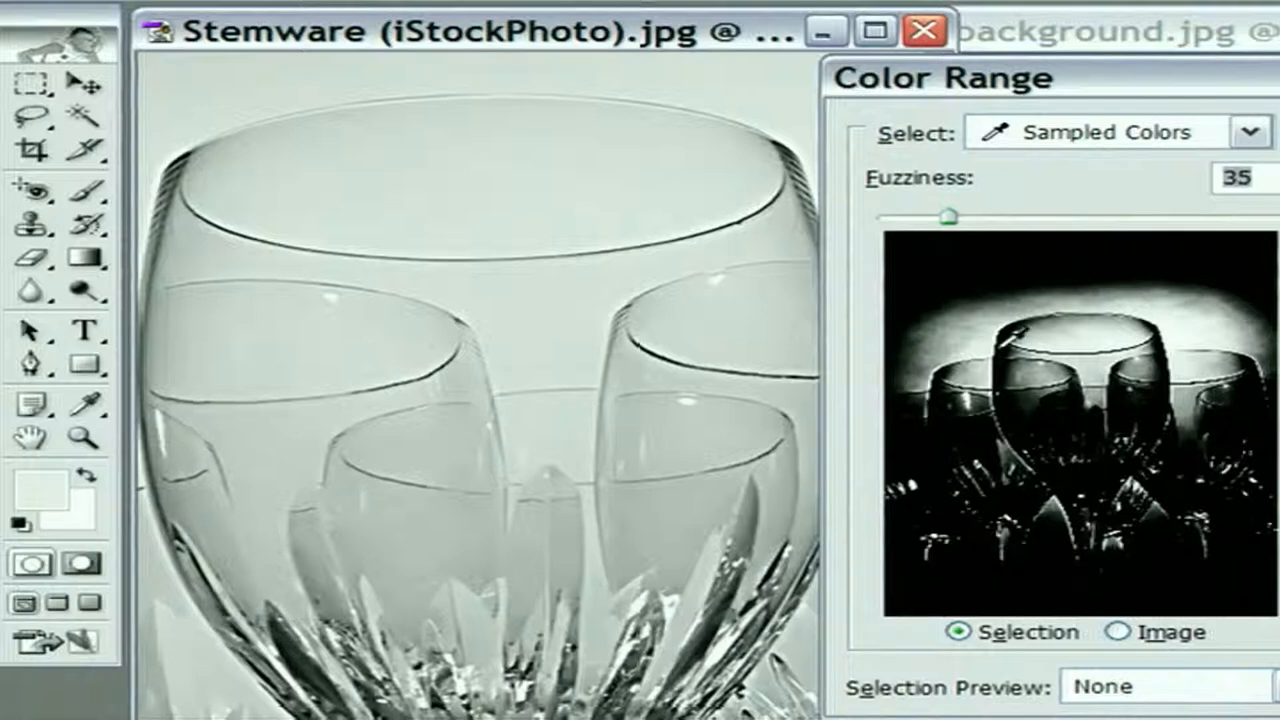
click(504, 268)
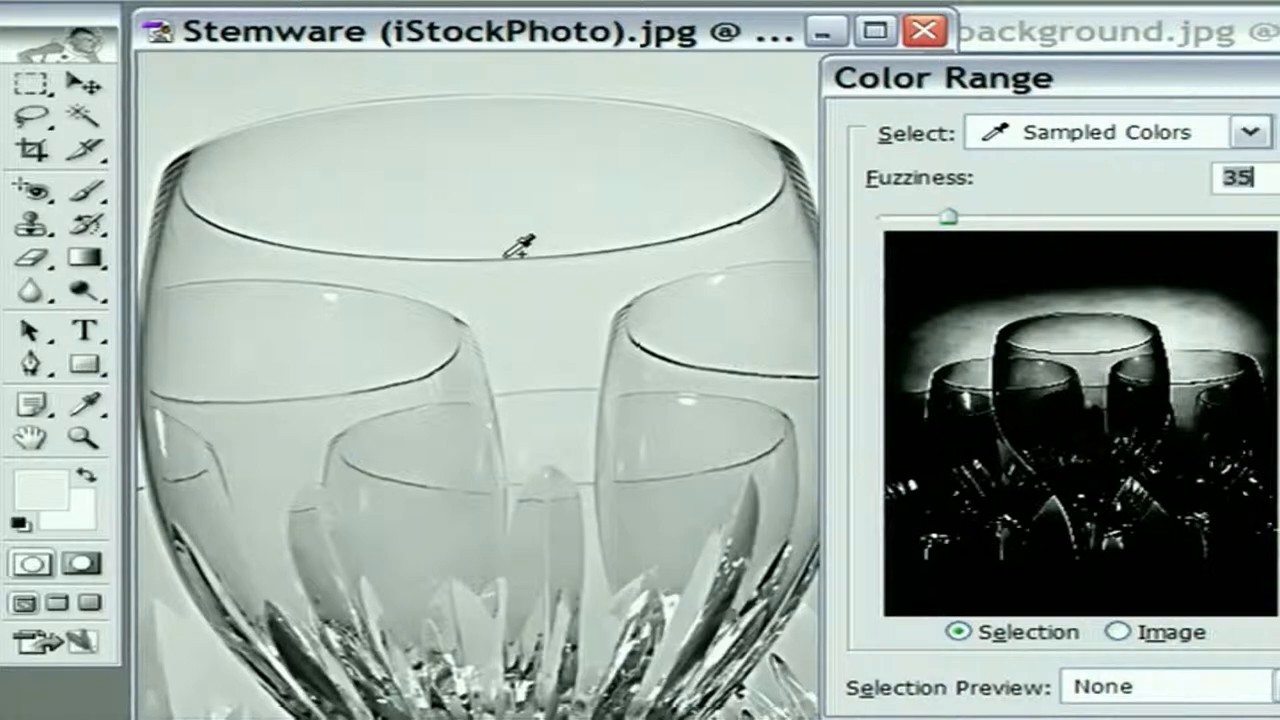
mouse_move(904, 104)
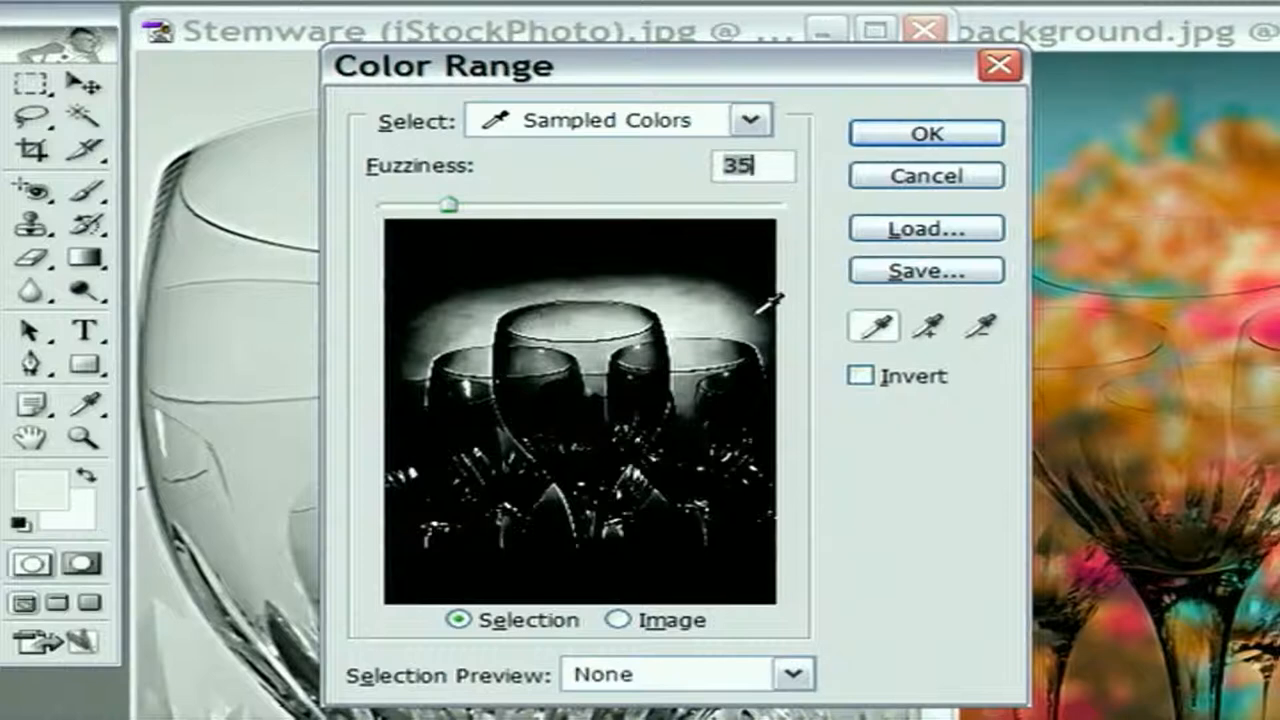
mouse_move(838, 238)
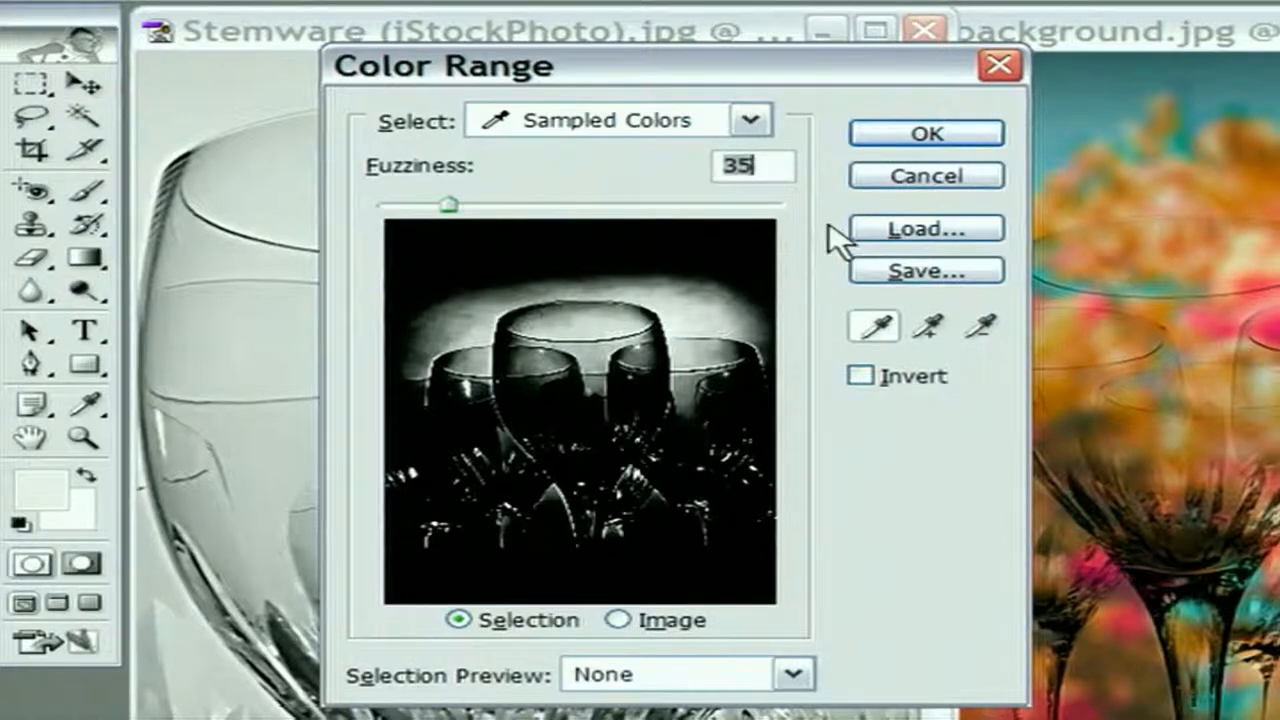
mouse_move(832, 244)
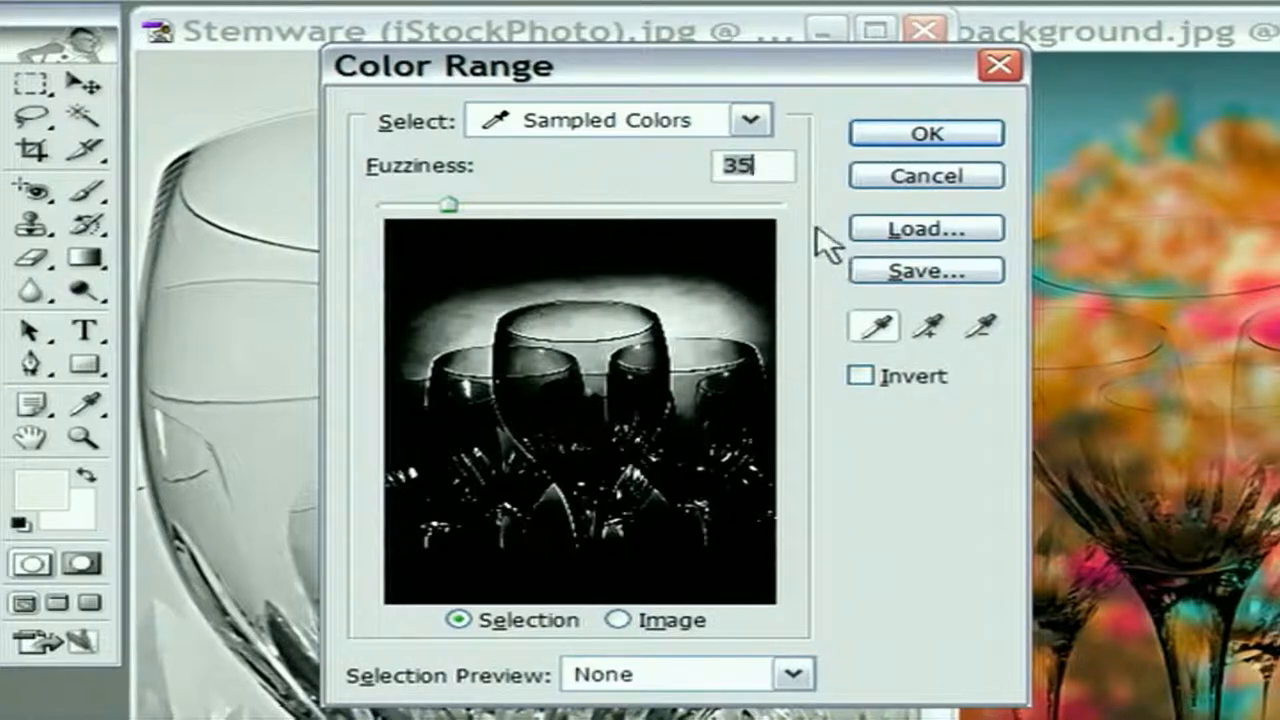
mouse_move(830, 298)
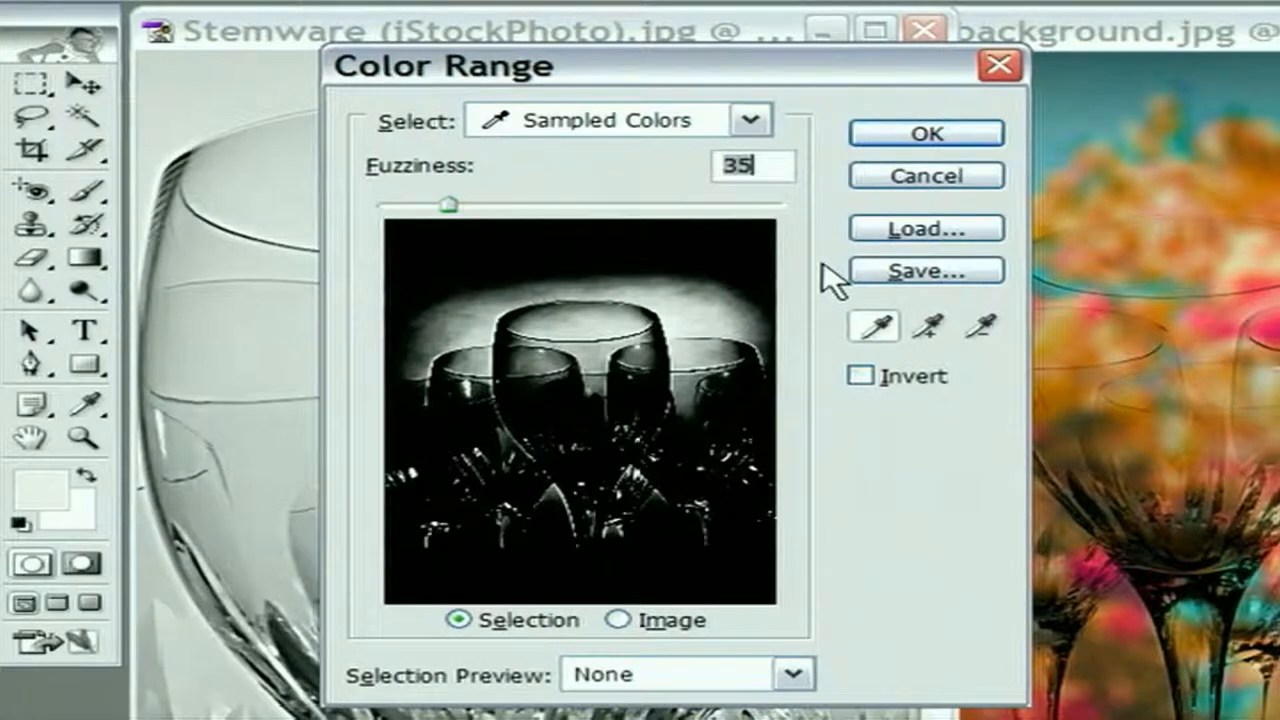
mouse_move(290, 310)
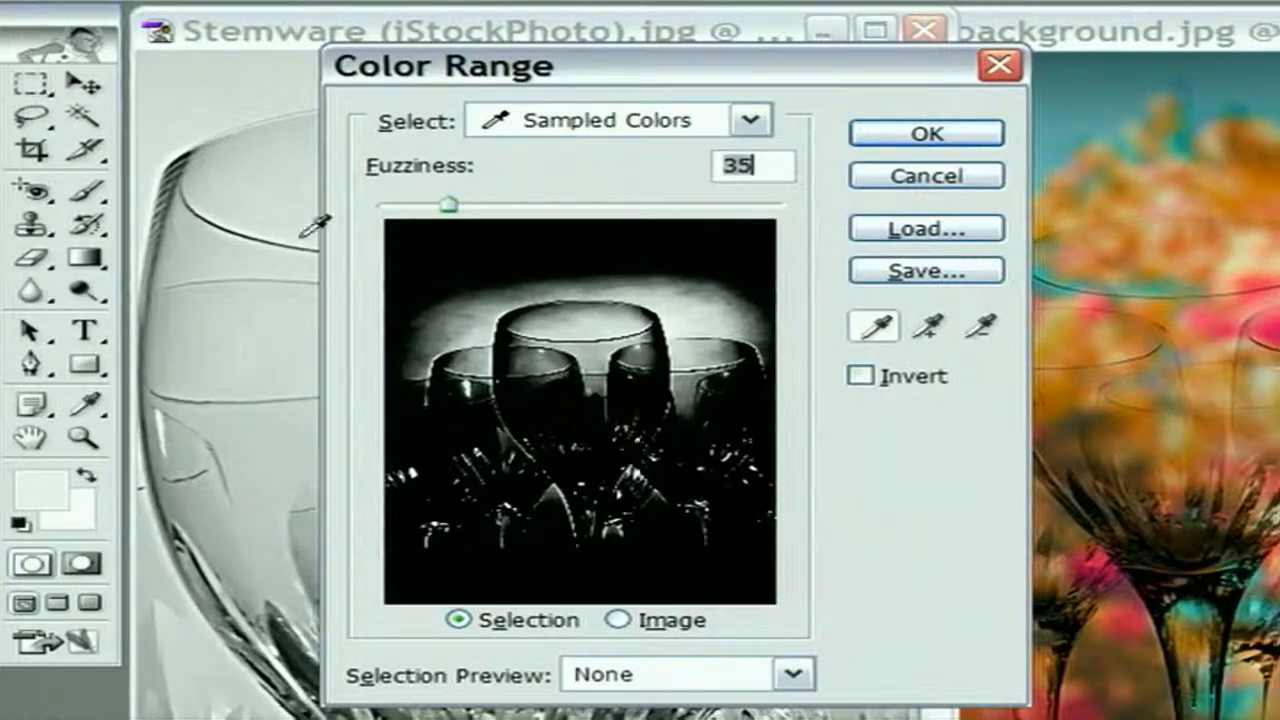
mouse_move(390, 210)
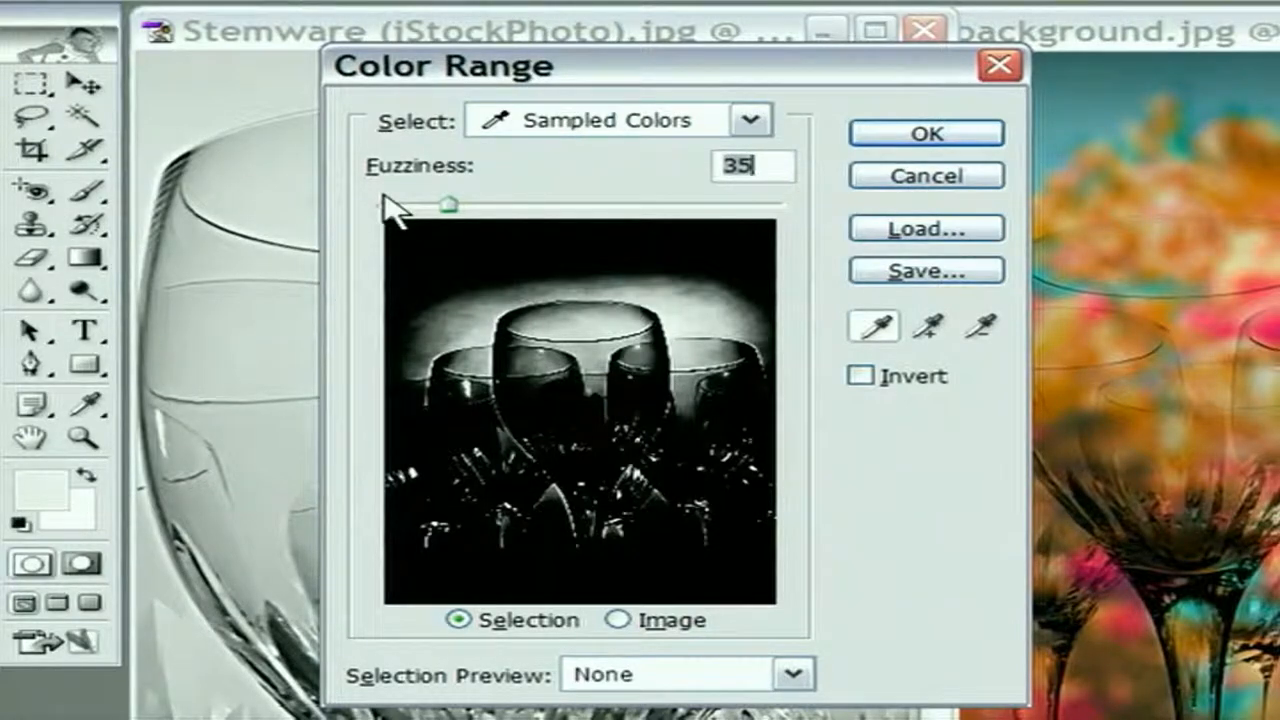
mouse_move(824, 270)
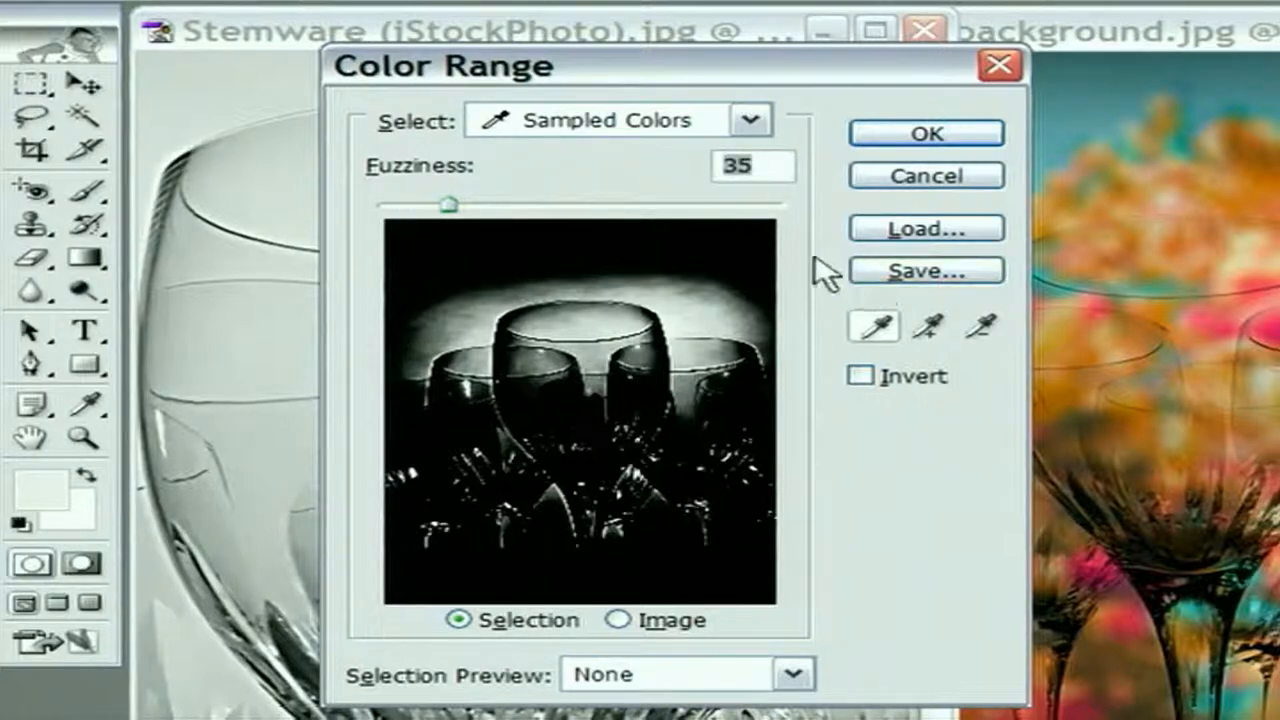
mouse_move(844, 304)
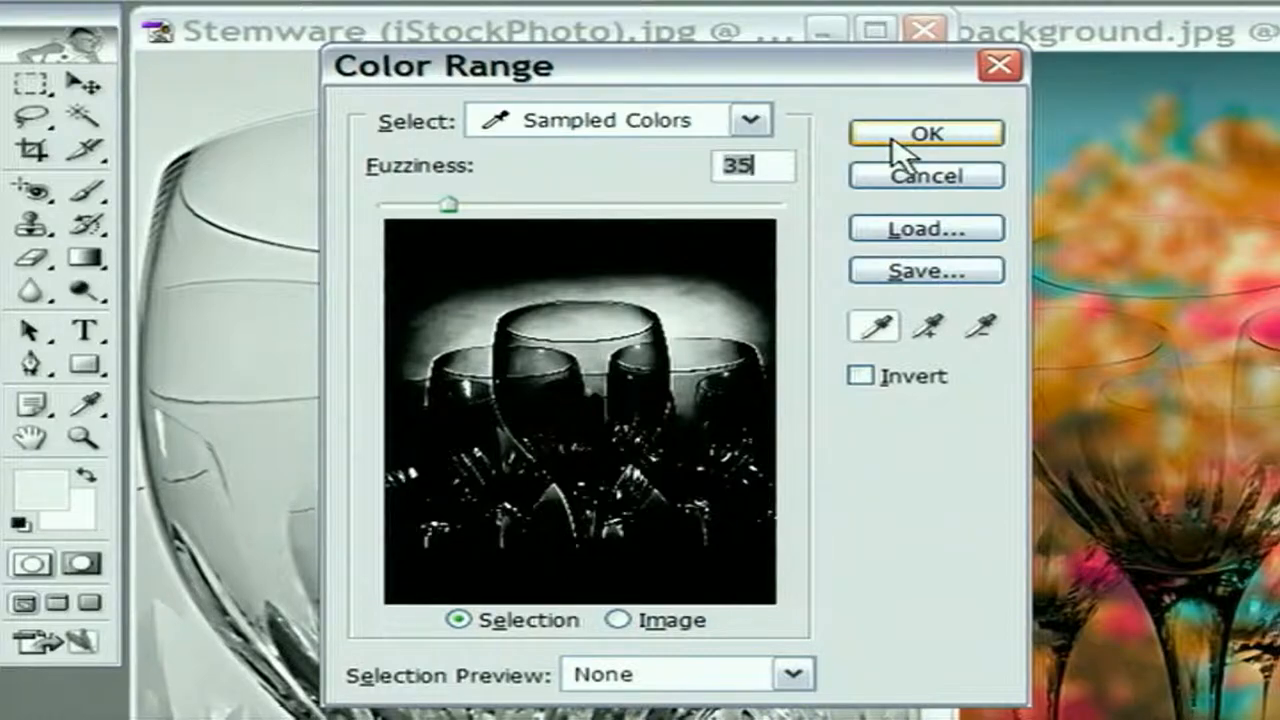
- Confirm Color Range with OK and scroll the Stemware photo to inspect the marching-ants selection
click(924, 132)
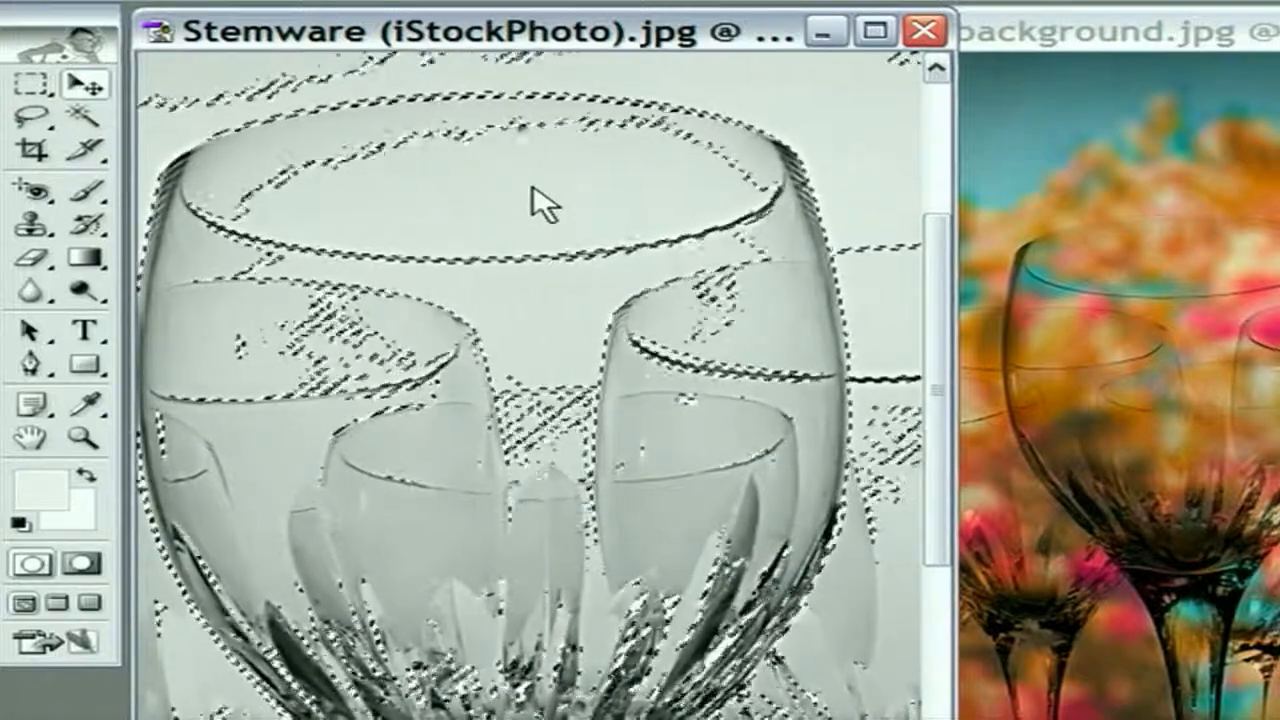
scroll(down, 3)
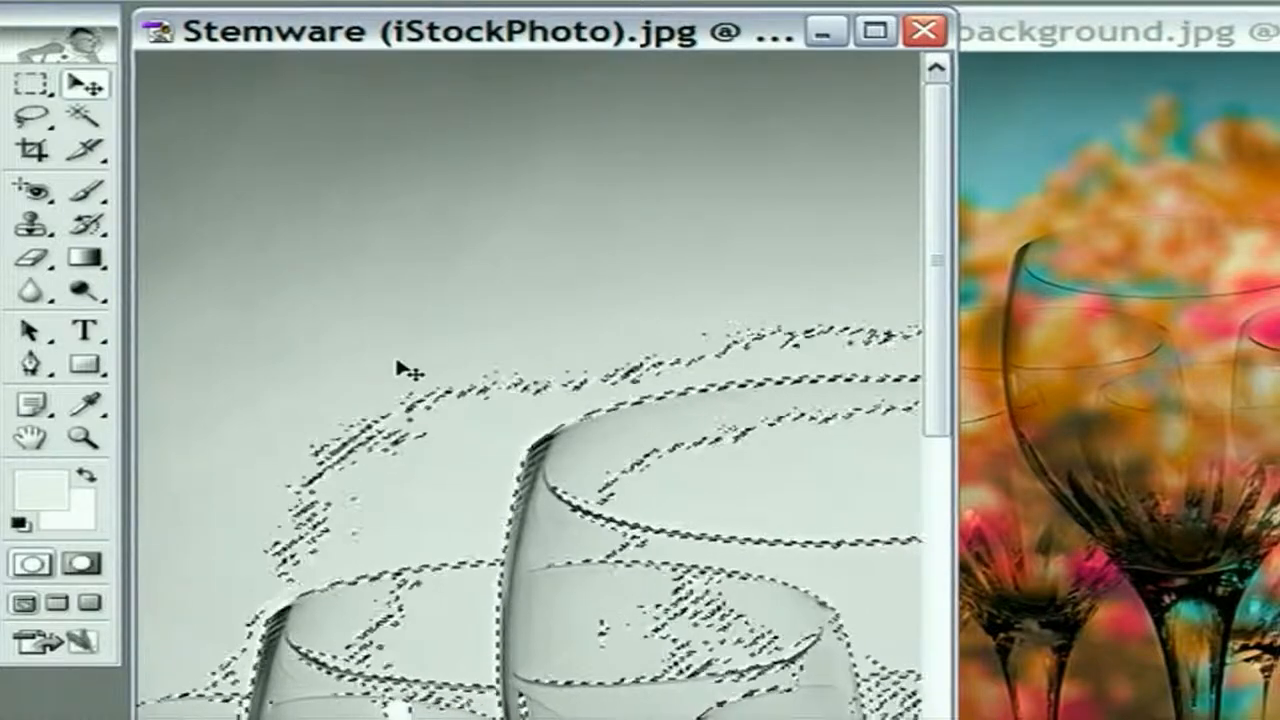
scroll(down, 3)
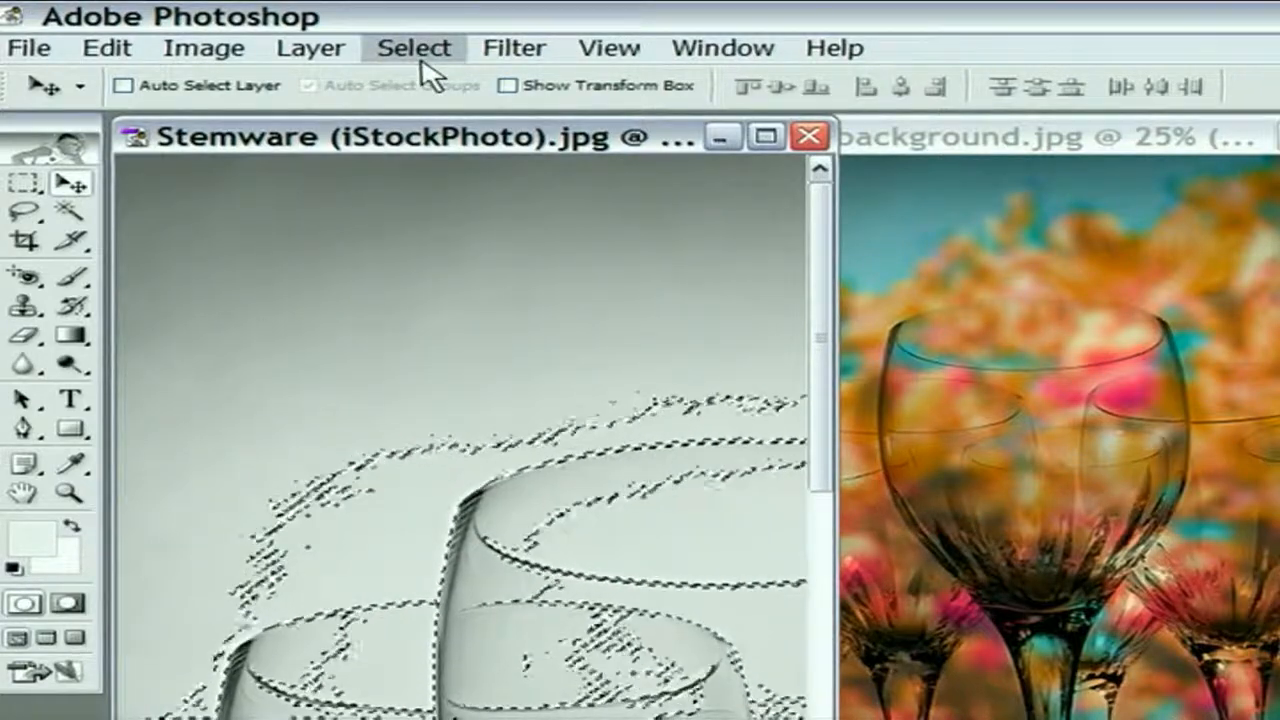
- Save the selection via Select > Save Selection as a new channel named 'Sparklies'
click(412, 48)
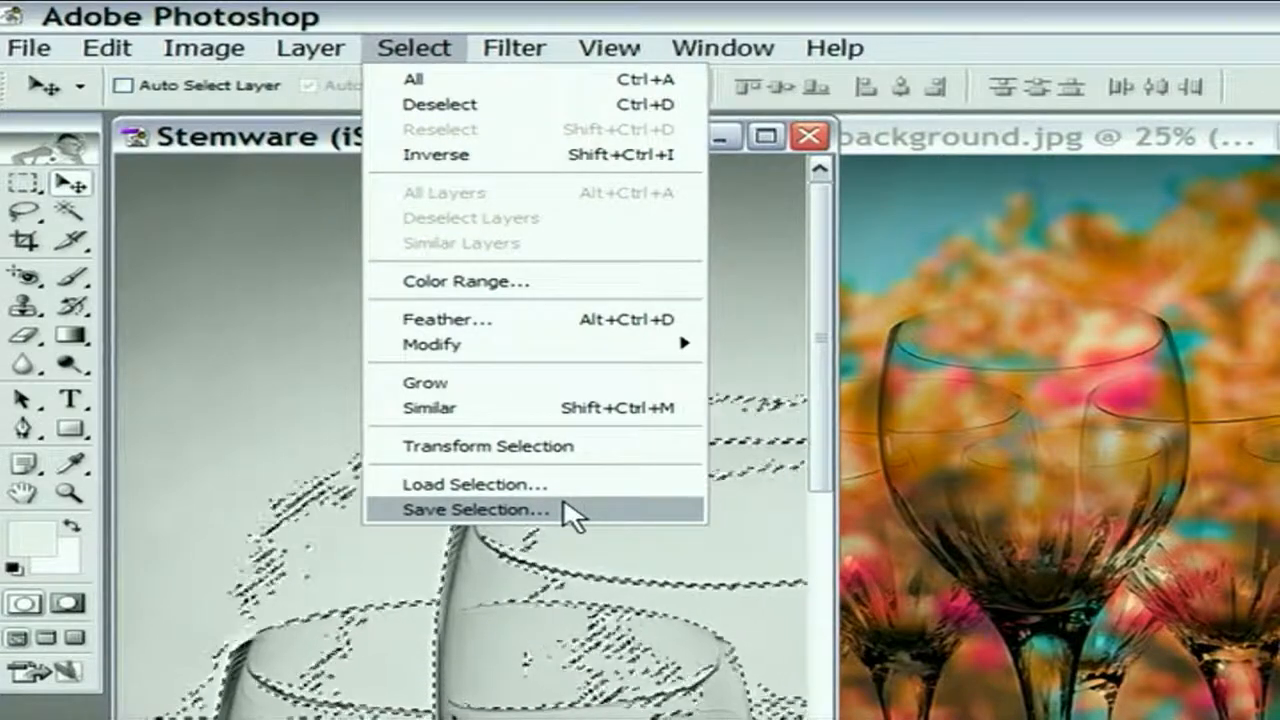
click(476, 510)
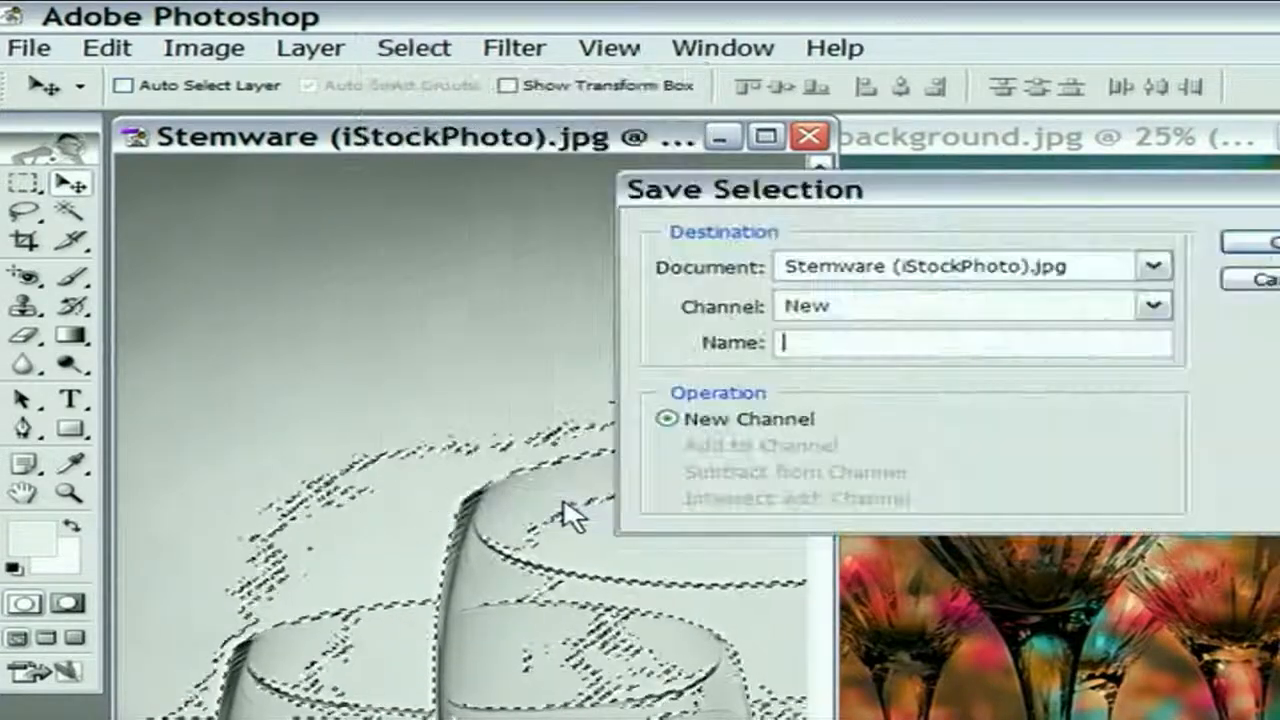
drag(744, 188, 556, 172)
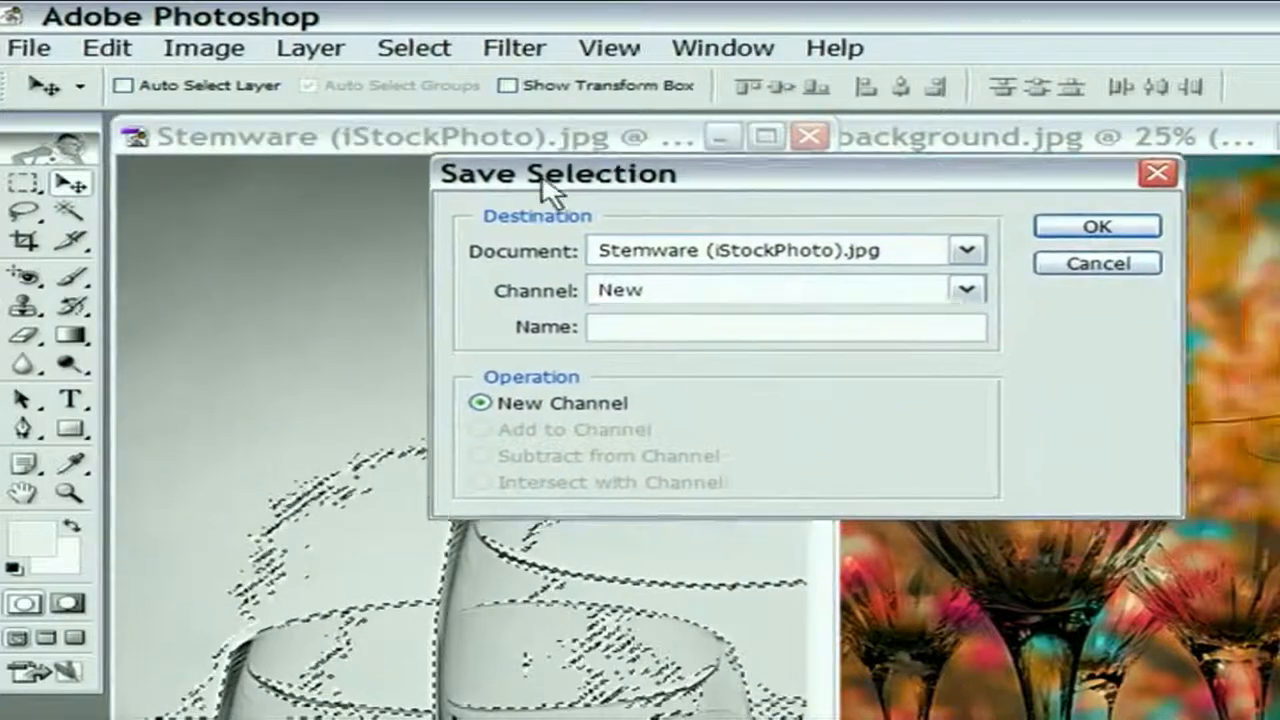
text(Spark)
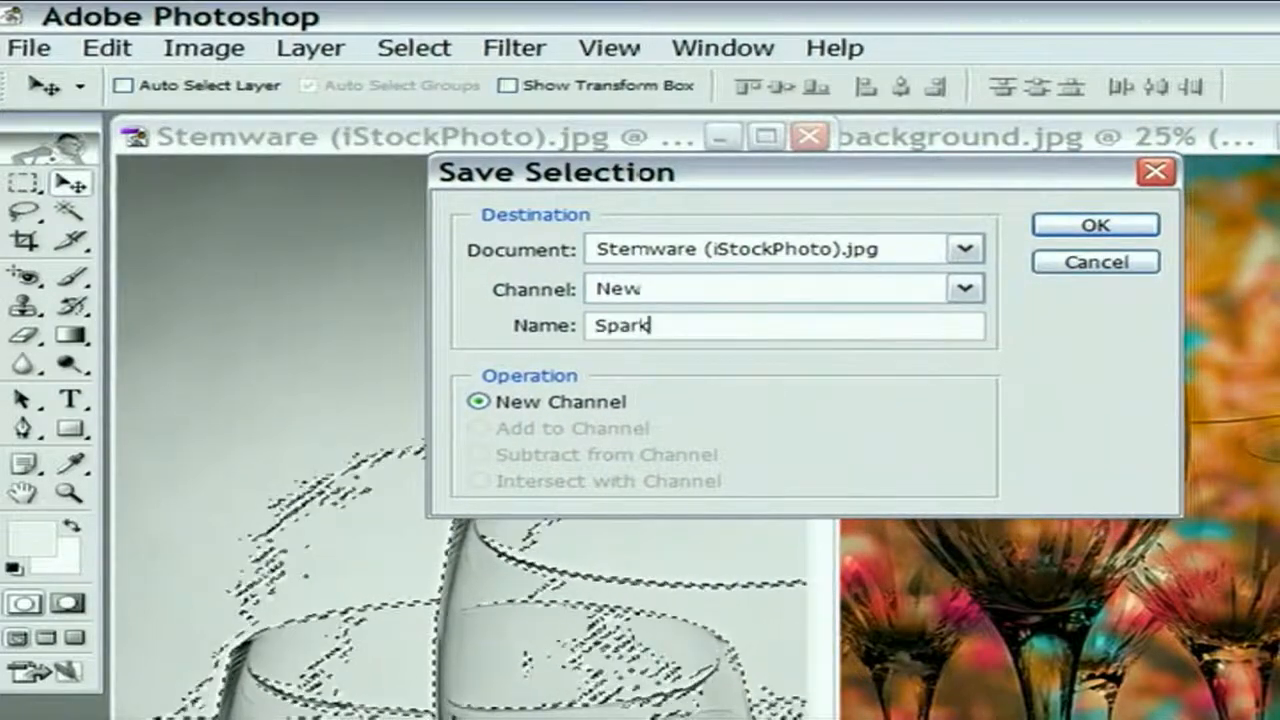
text(lies)
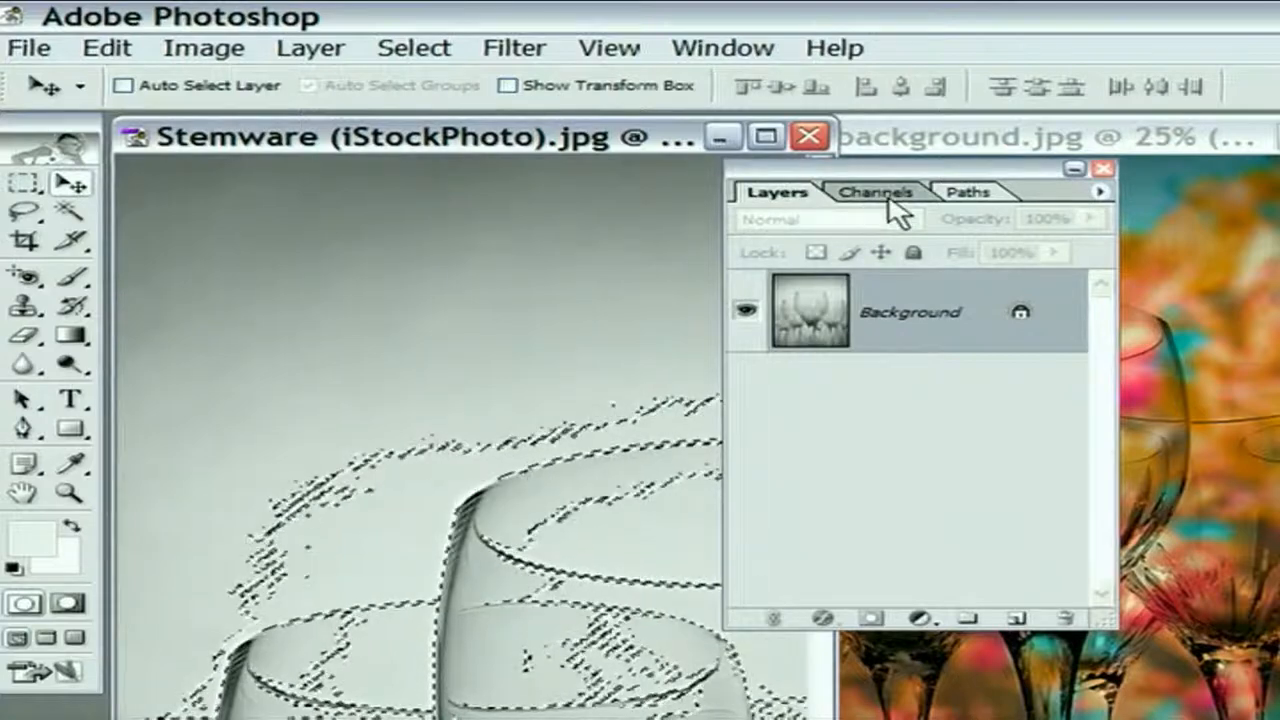
- Show the Sparklies channel alone in the Channels palette to inspect the glasses mask
click(876, 192)
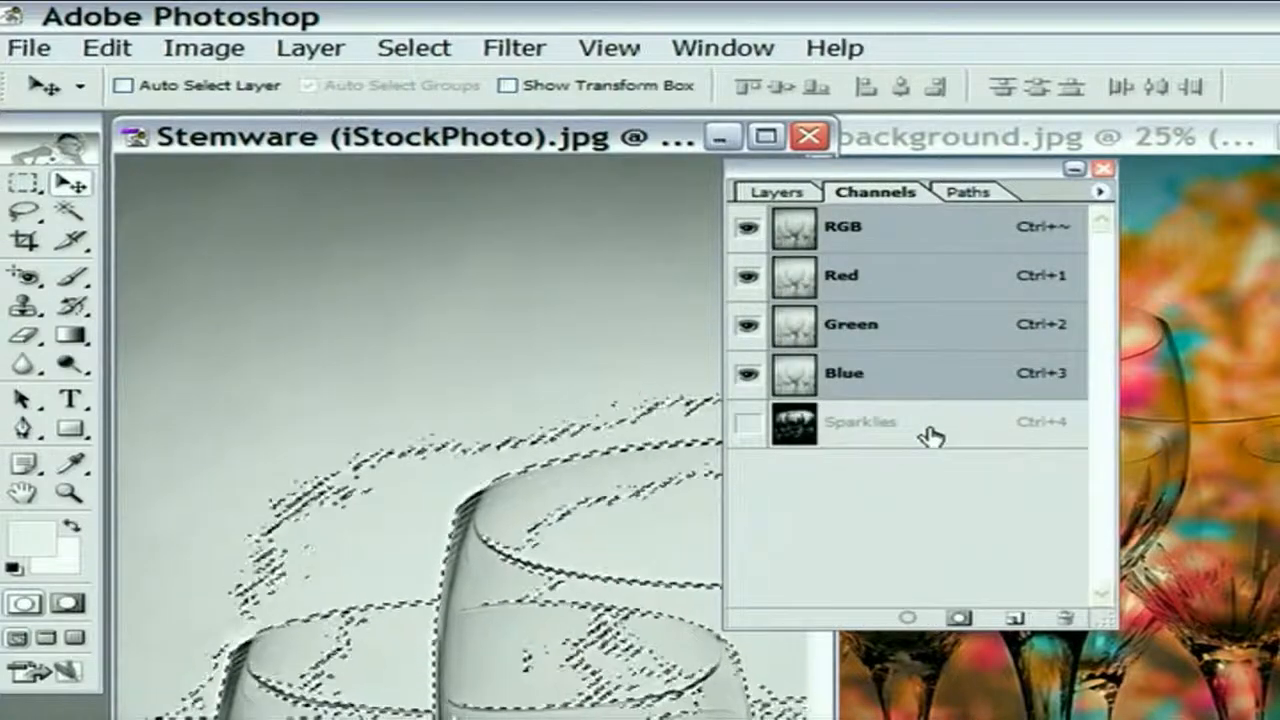
click(864, 420)
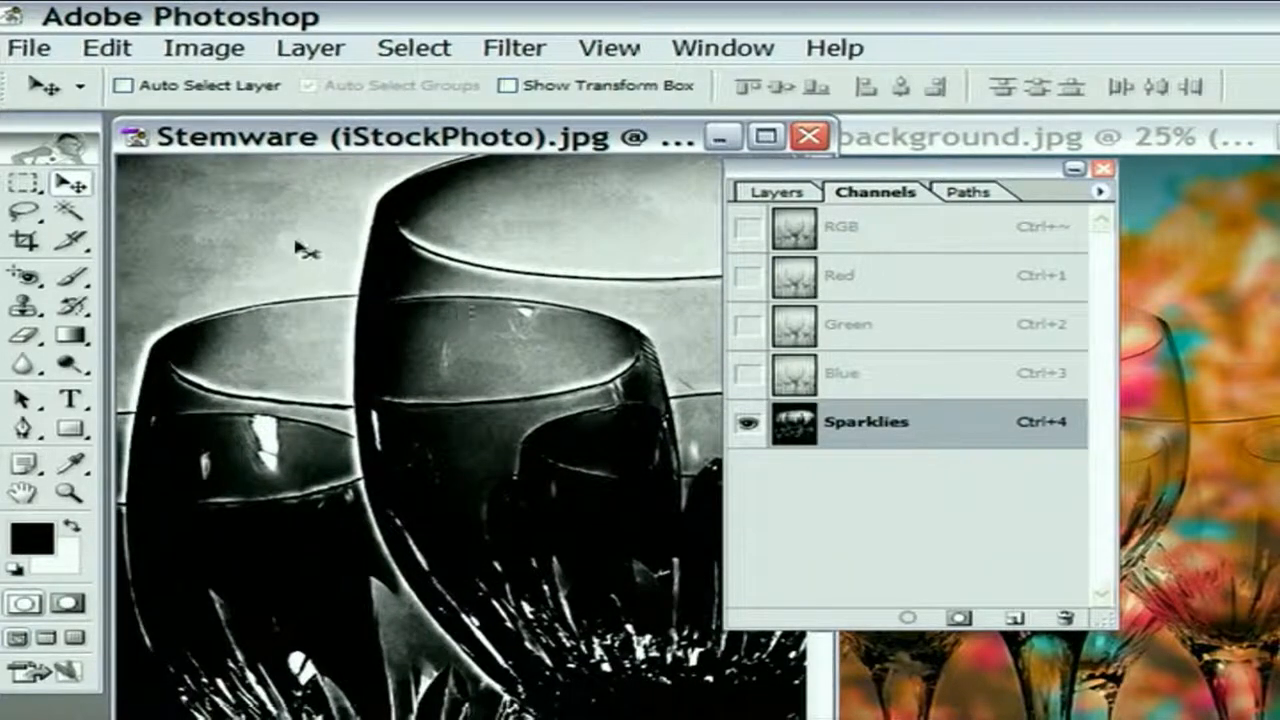
mouse_move(516, 338)
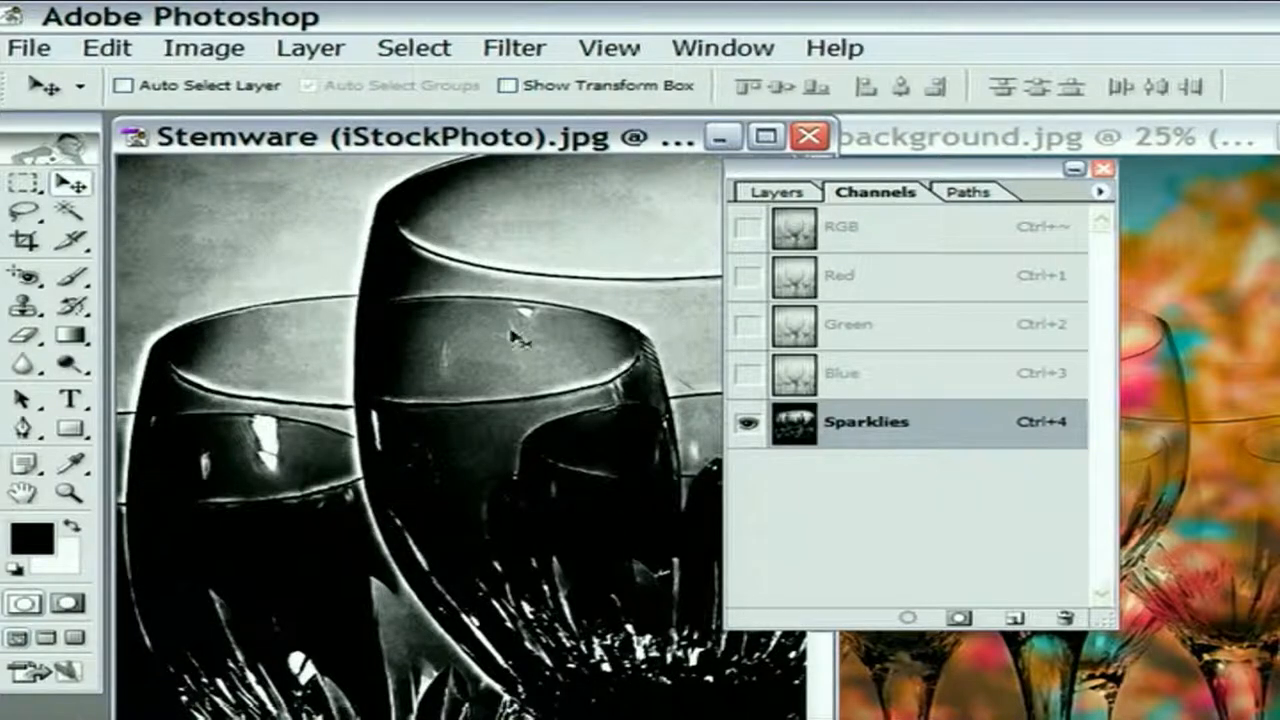
mouse_move(576, 378)
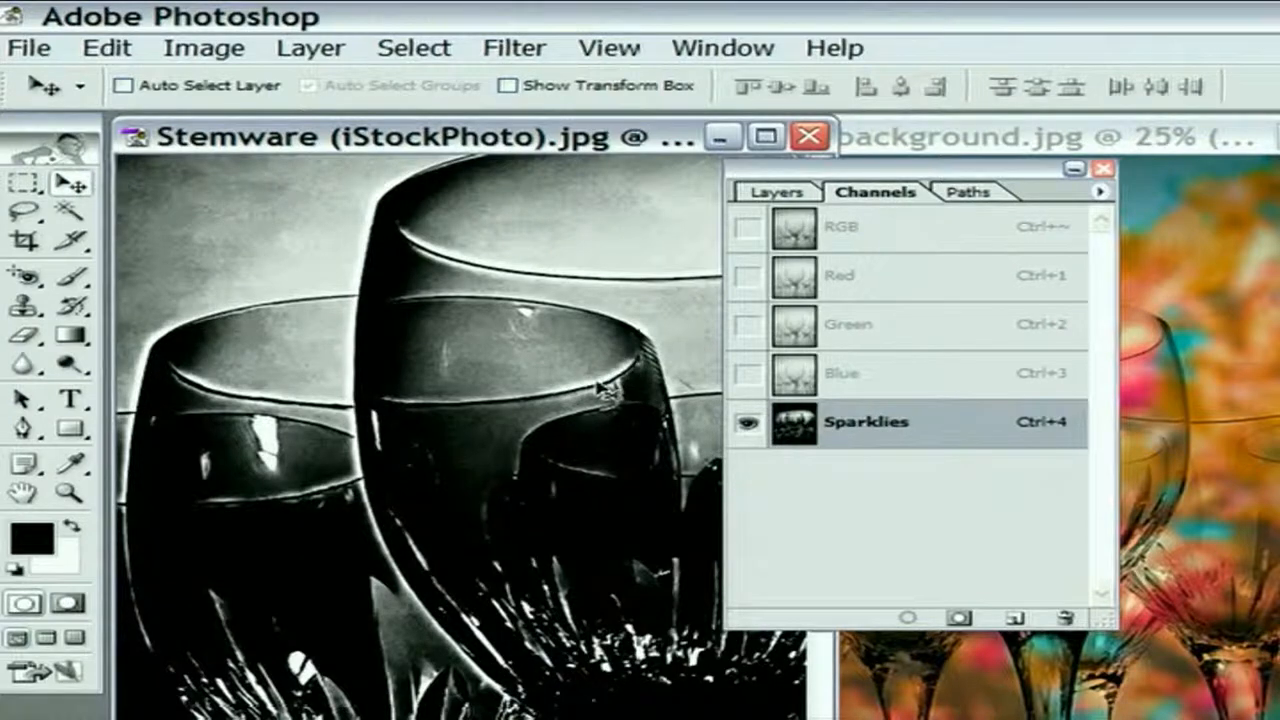
mouse_move(624, 344)
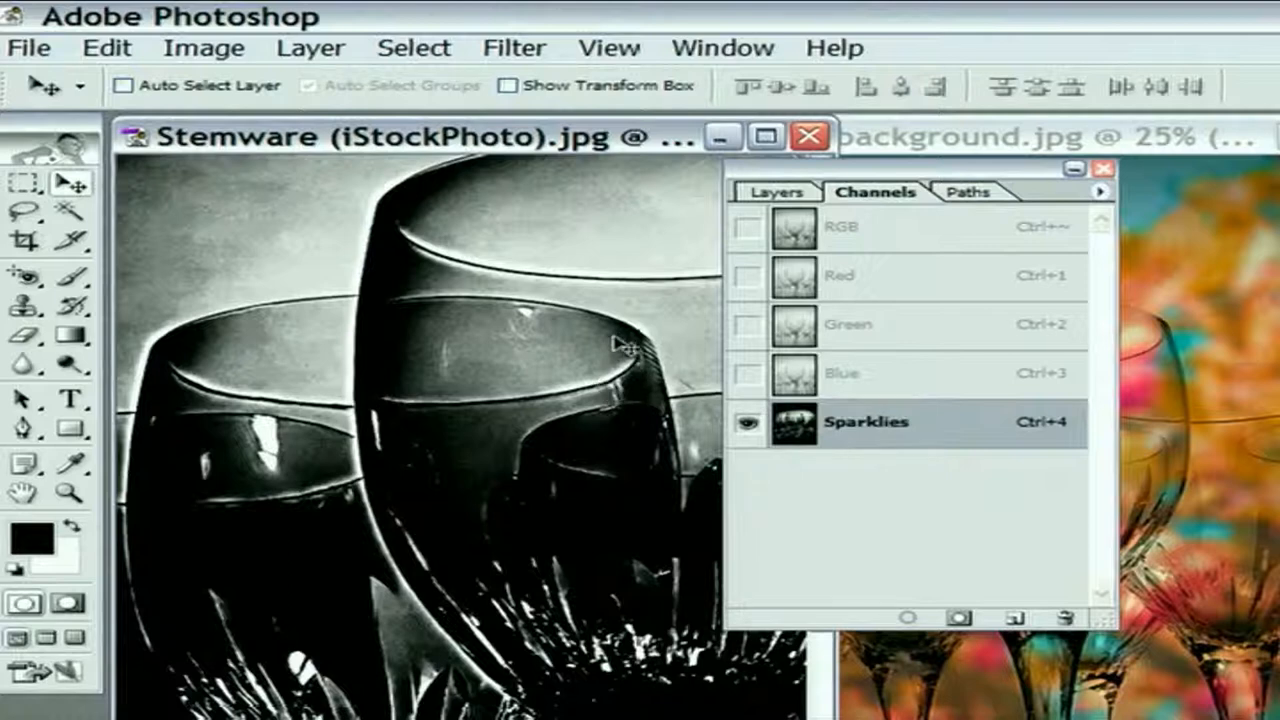
mouse_move(300, 364)
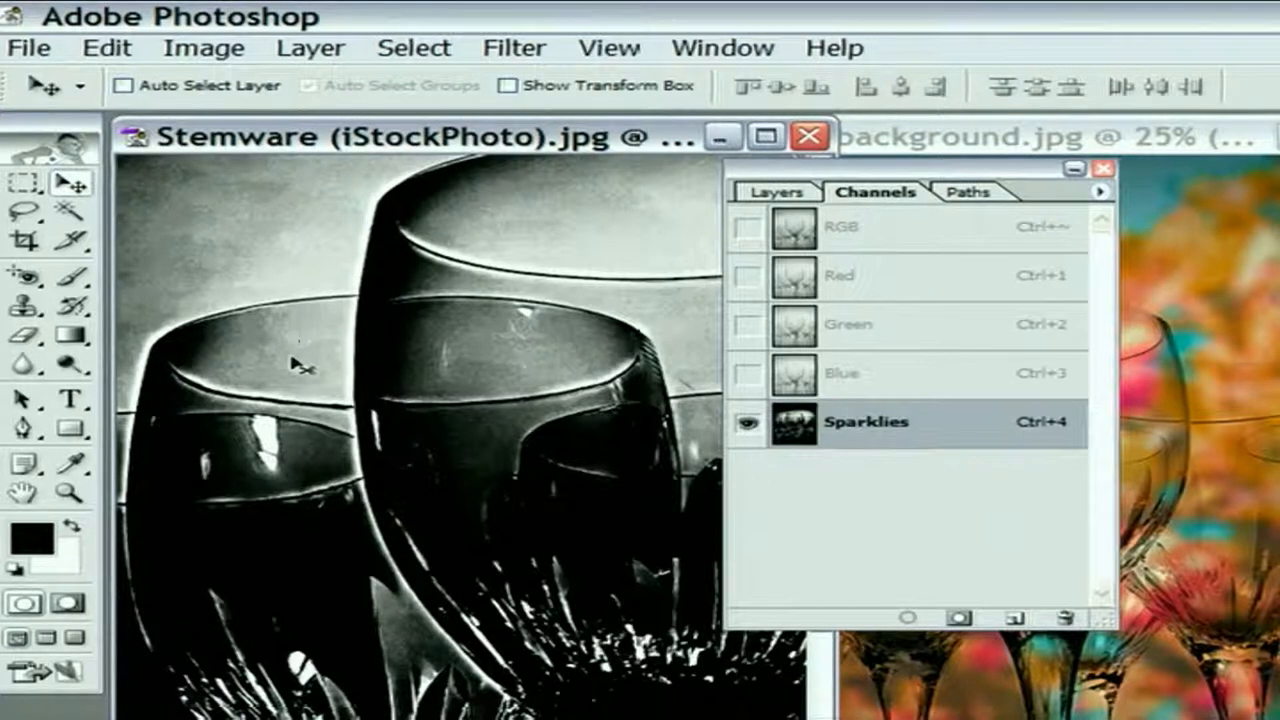
mouse_move(244, 344)
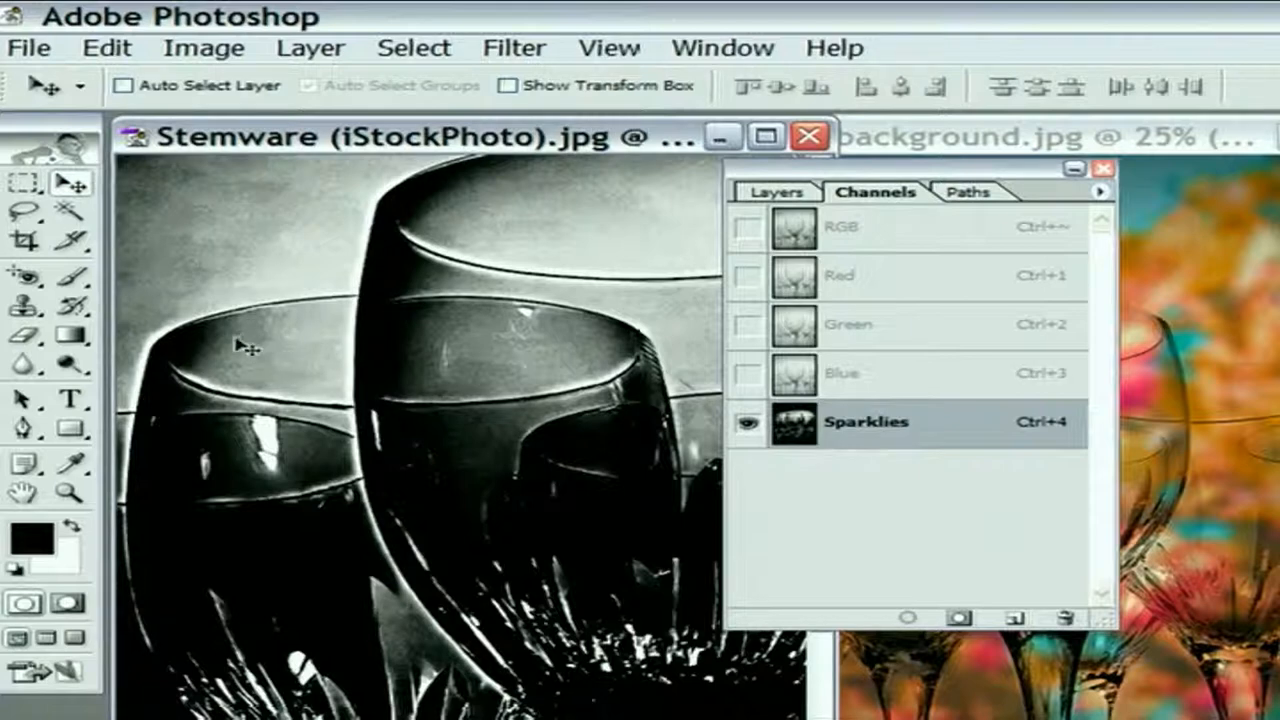
mouse_move(264, 336)
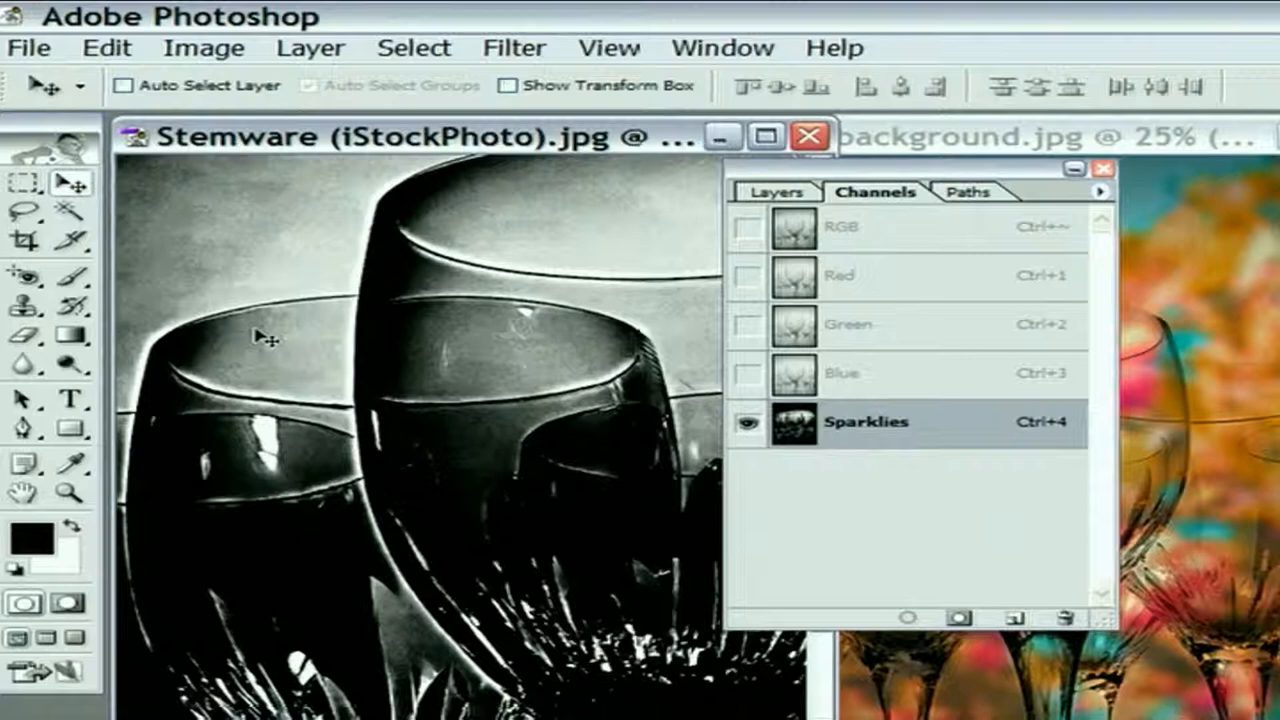
mouse_move(884, 232)
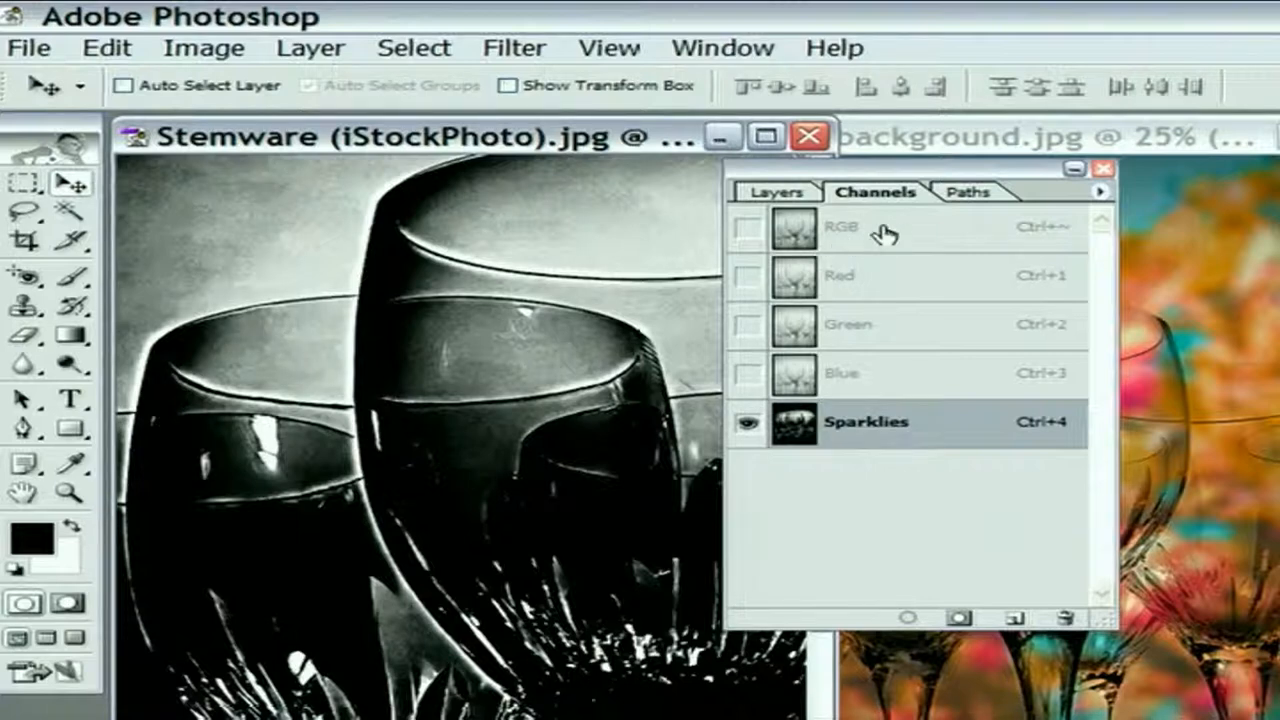
- Return to the RGB composite channel and choose the Rectangular Marquee tool
click(748, 228)
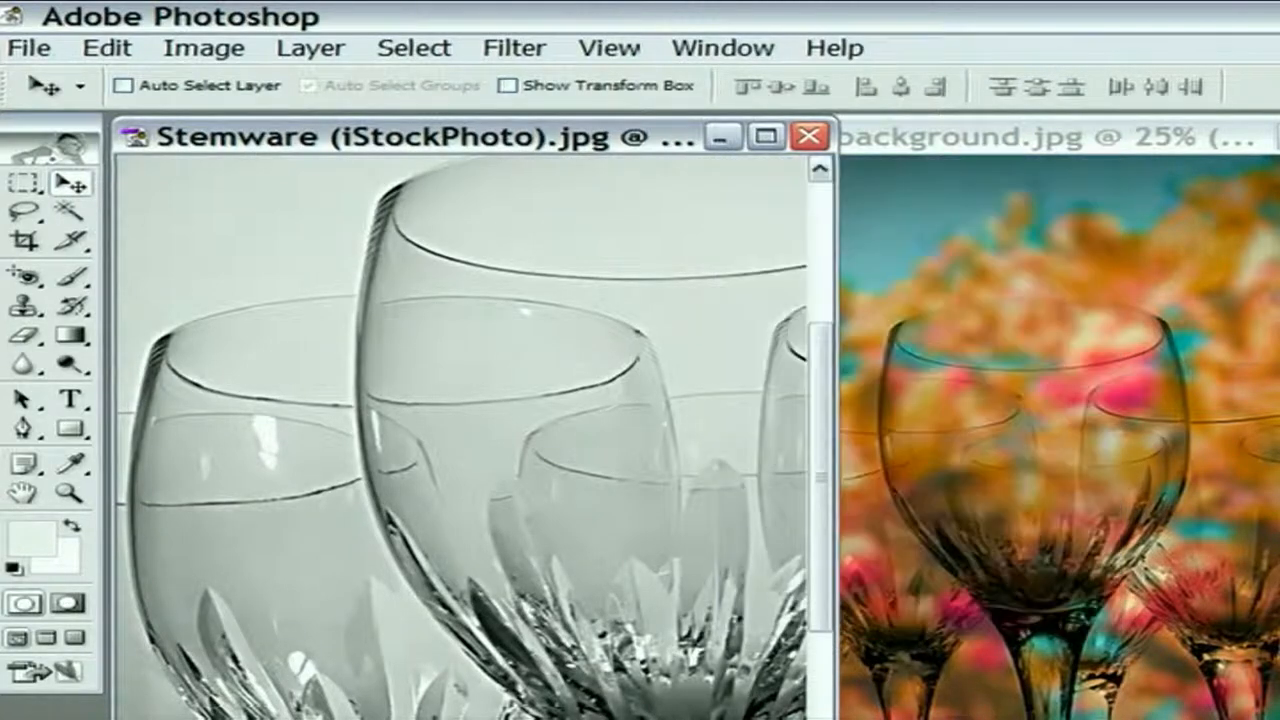
mouse_move(464, 330)
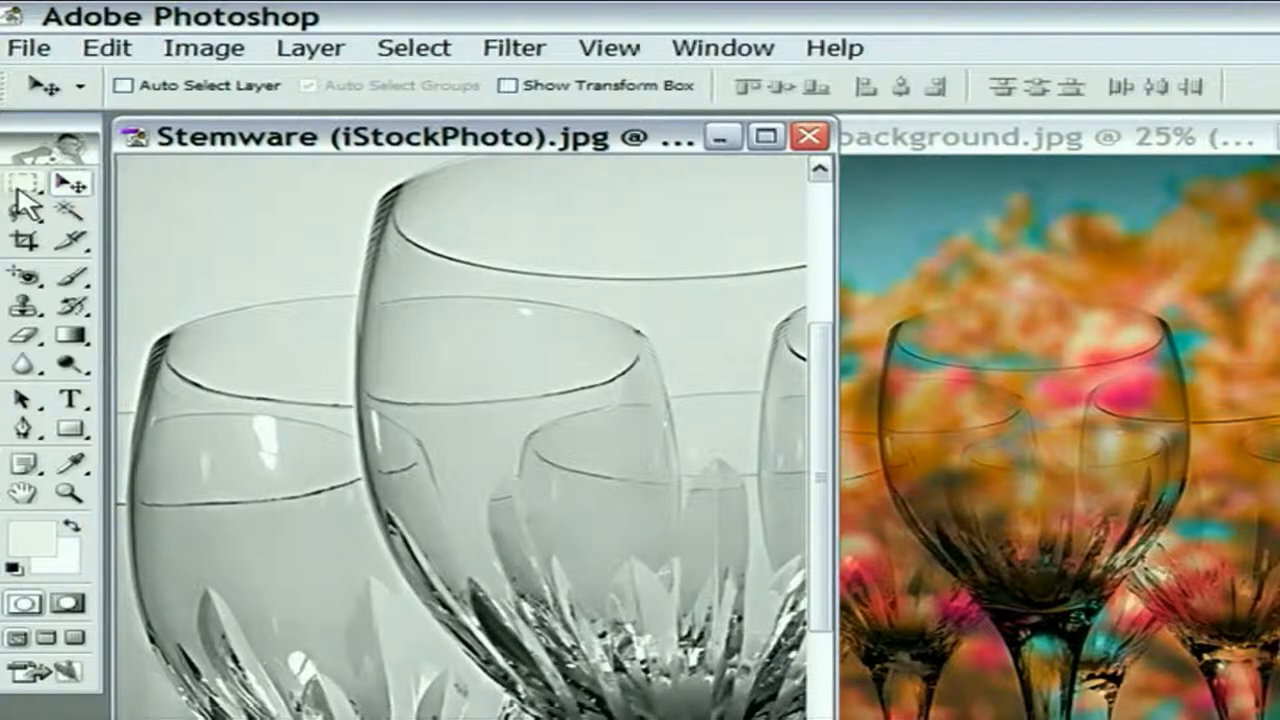
click(22, 180)
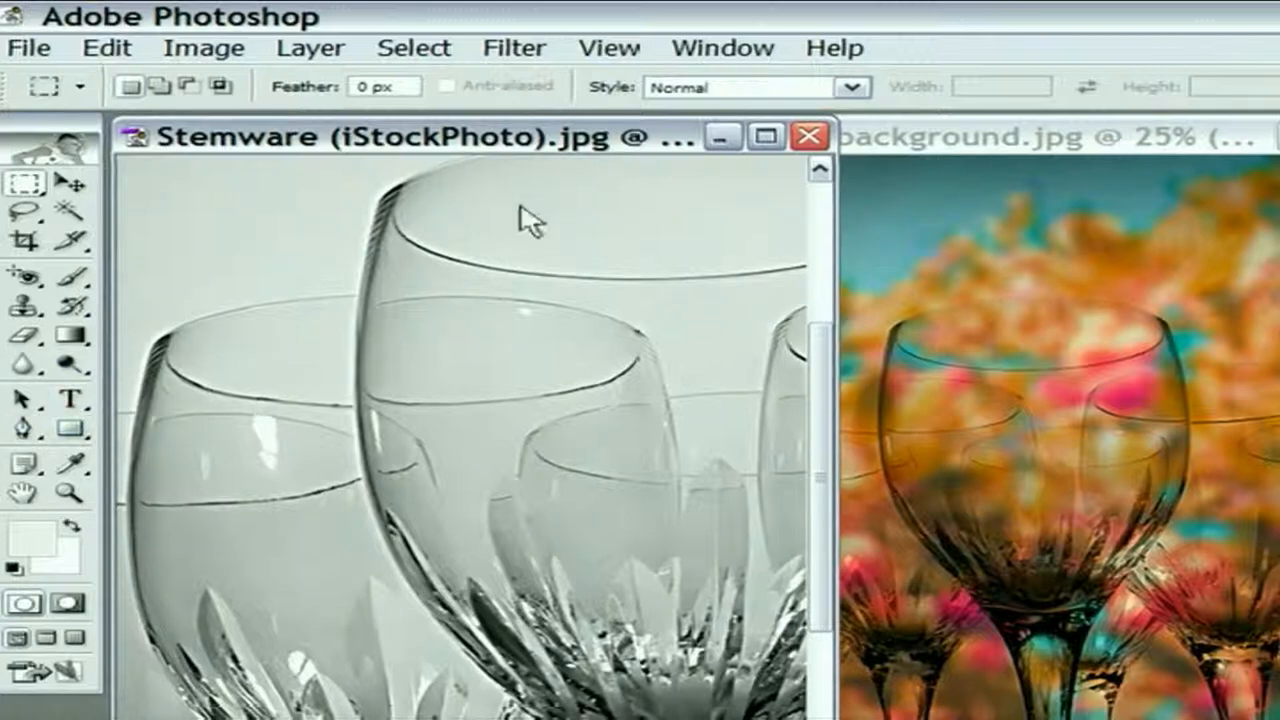
mouse_move(656, 280)
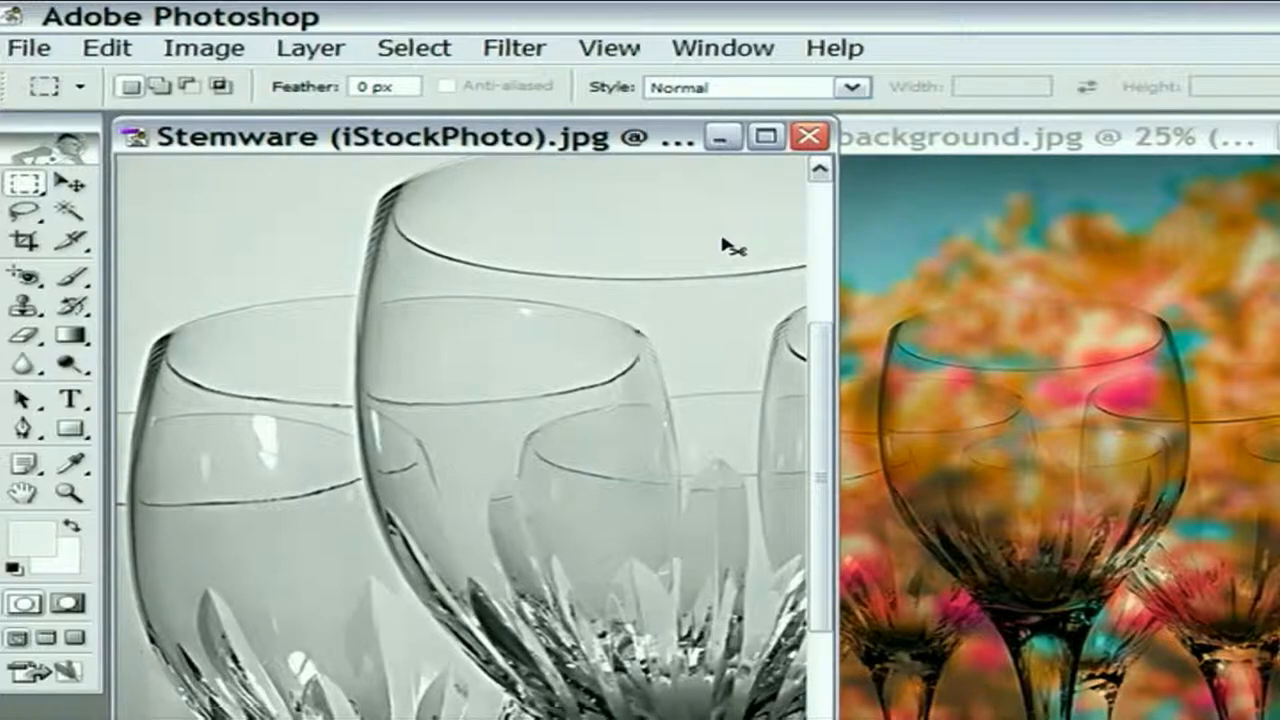
mouse_move(22, 240)
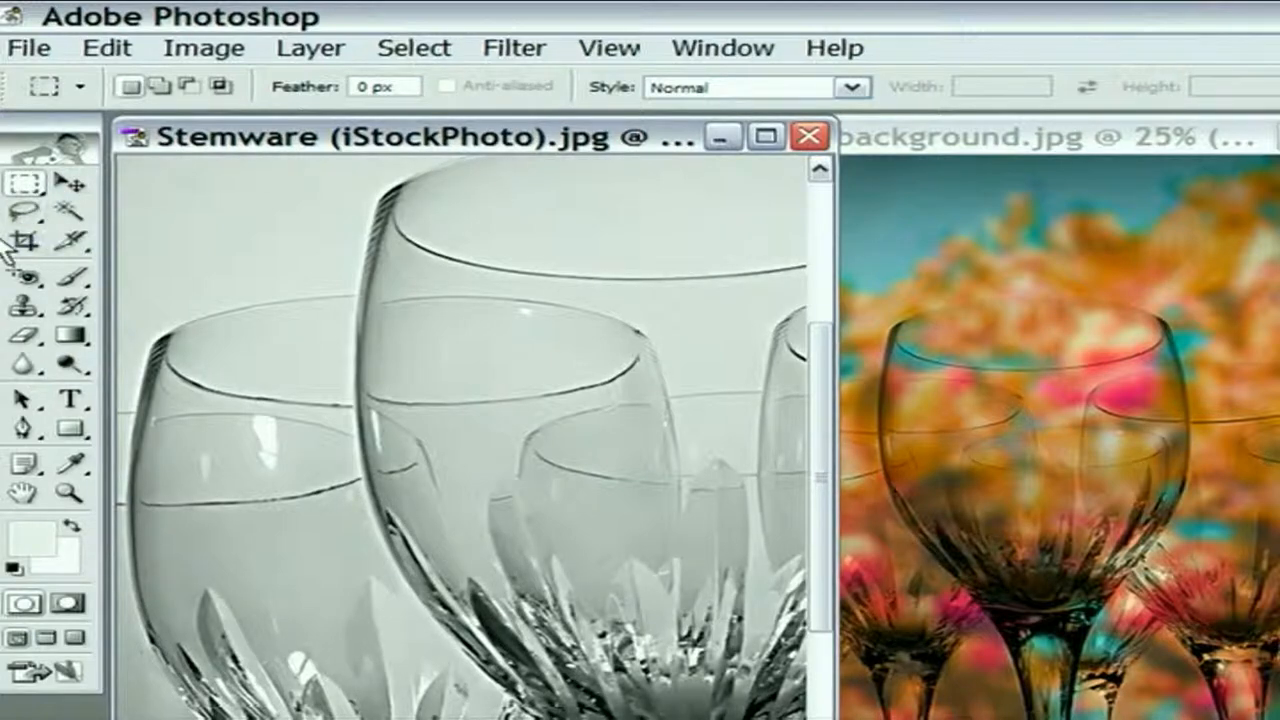
mouse_move(202, 288)
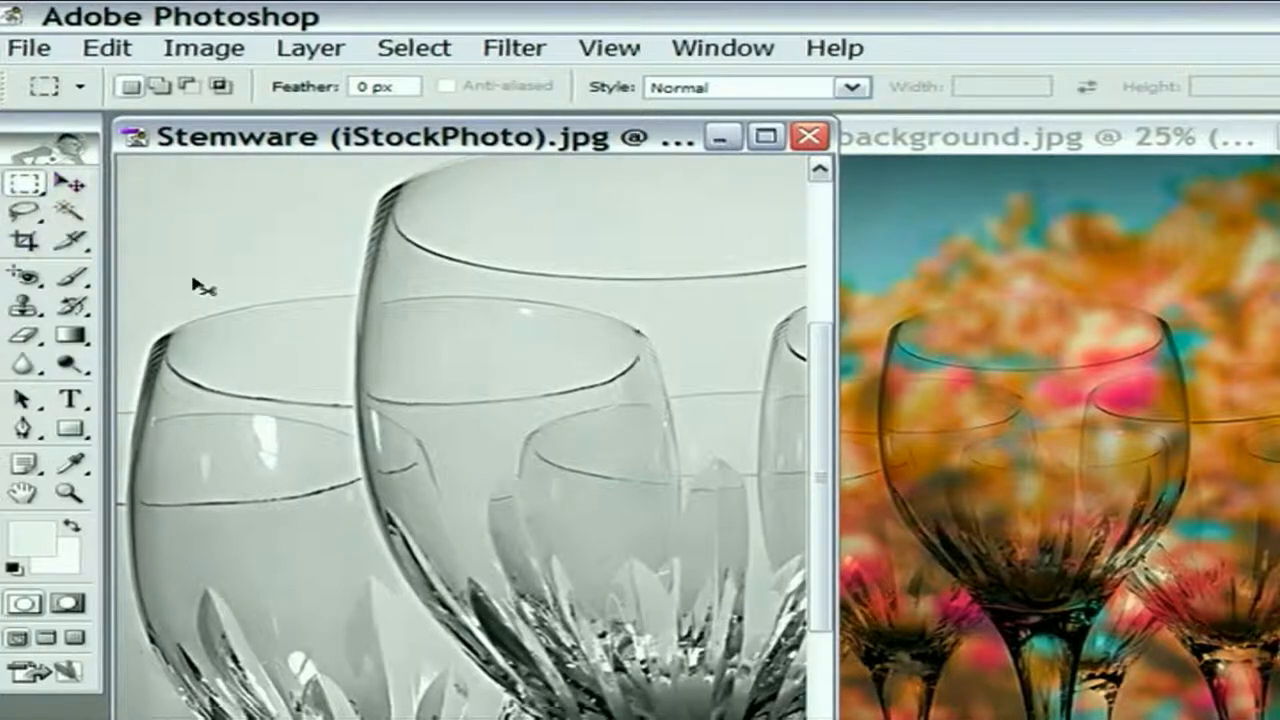
mouse_move(530, 240)
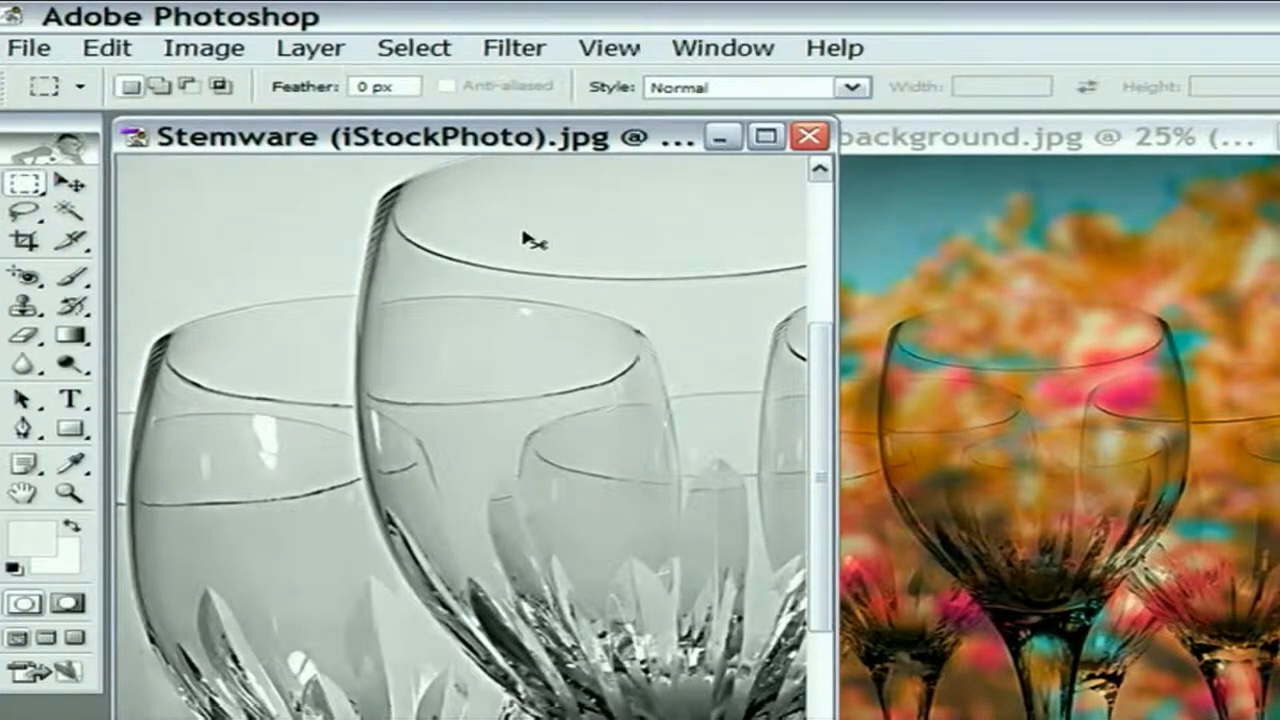
mouse_move(520, 236)
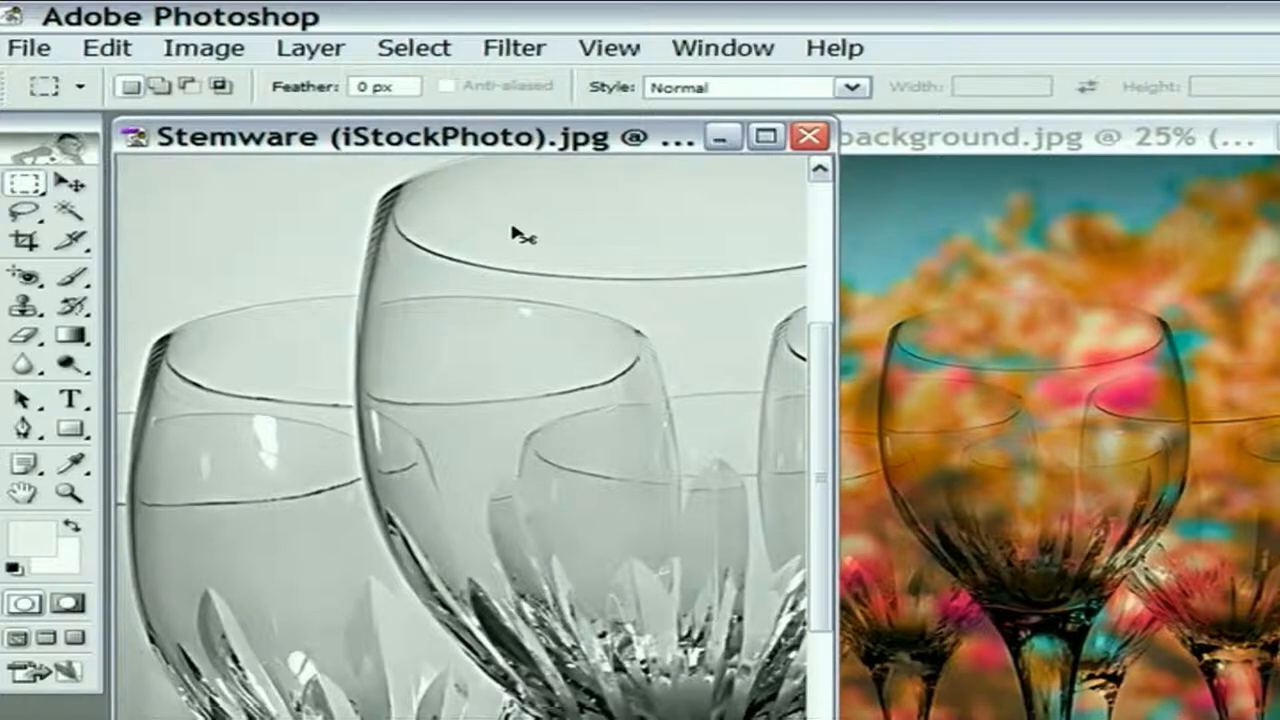
mouse_move(190, 190)
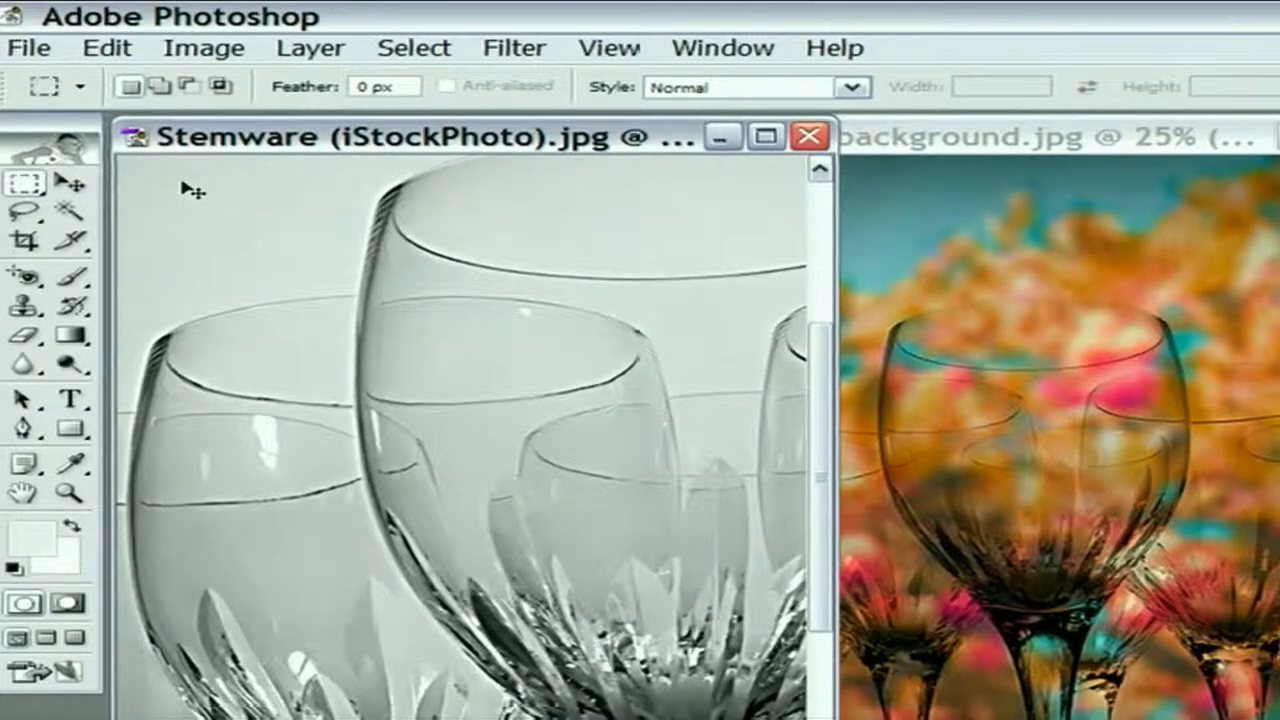
mouse_move(276, 218)
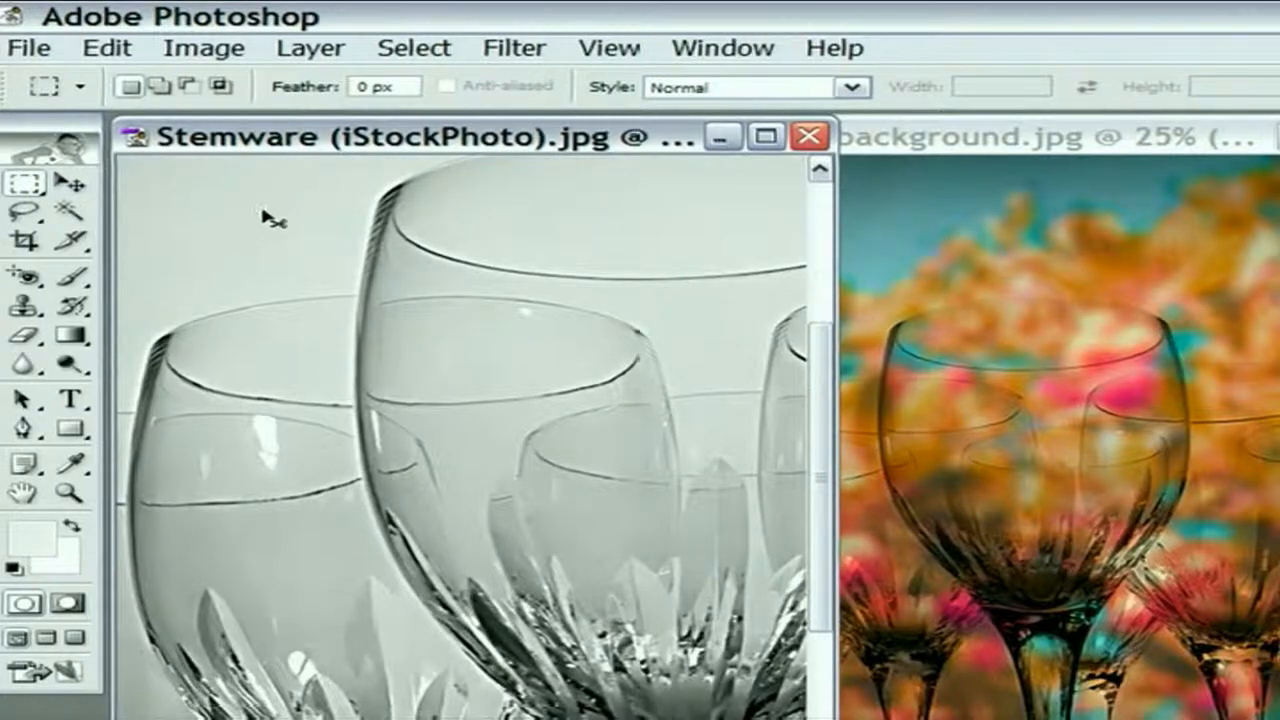
mouse_move(590, 264)
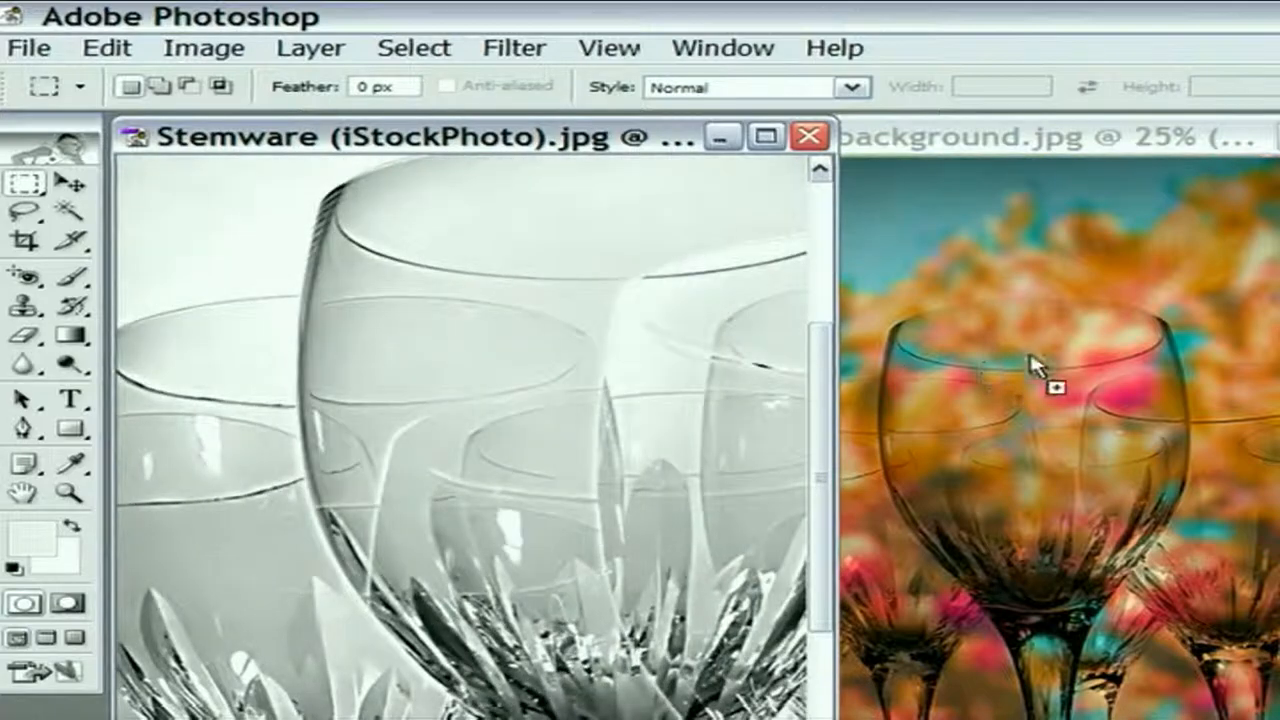
mouse_move(1044, 360)
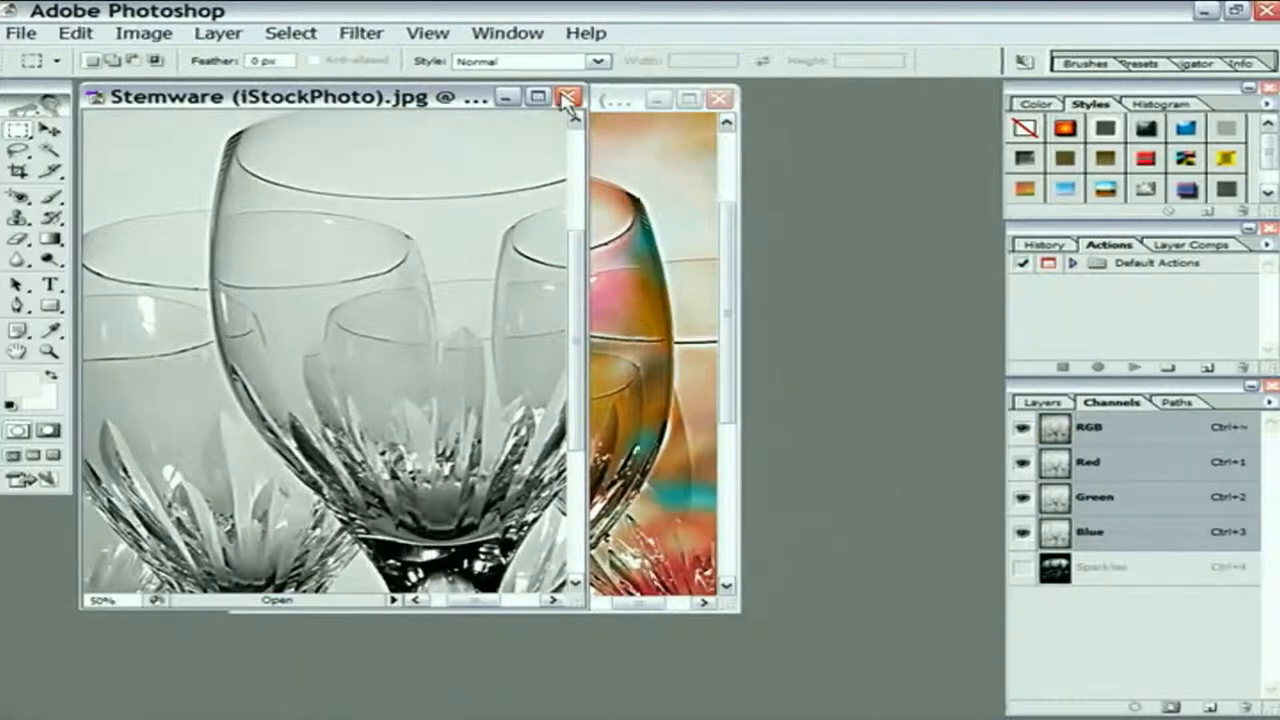
- Close Stemware choosing No to saving, then maximize the blurry background composite
click(568, 96)
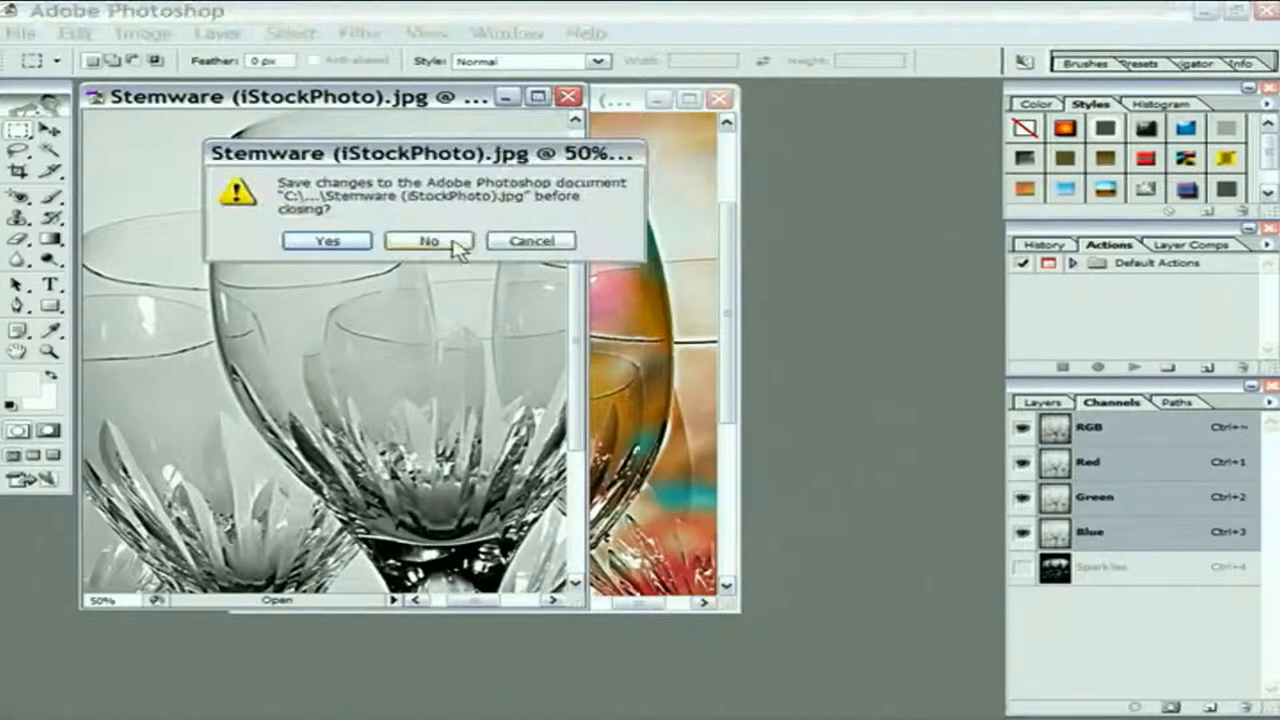
click(428, 240)
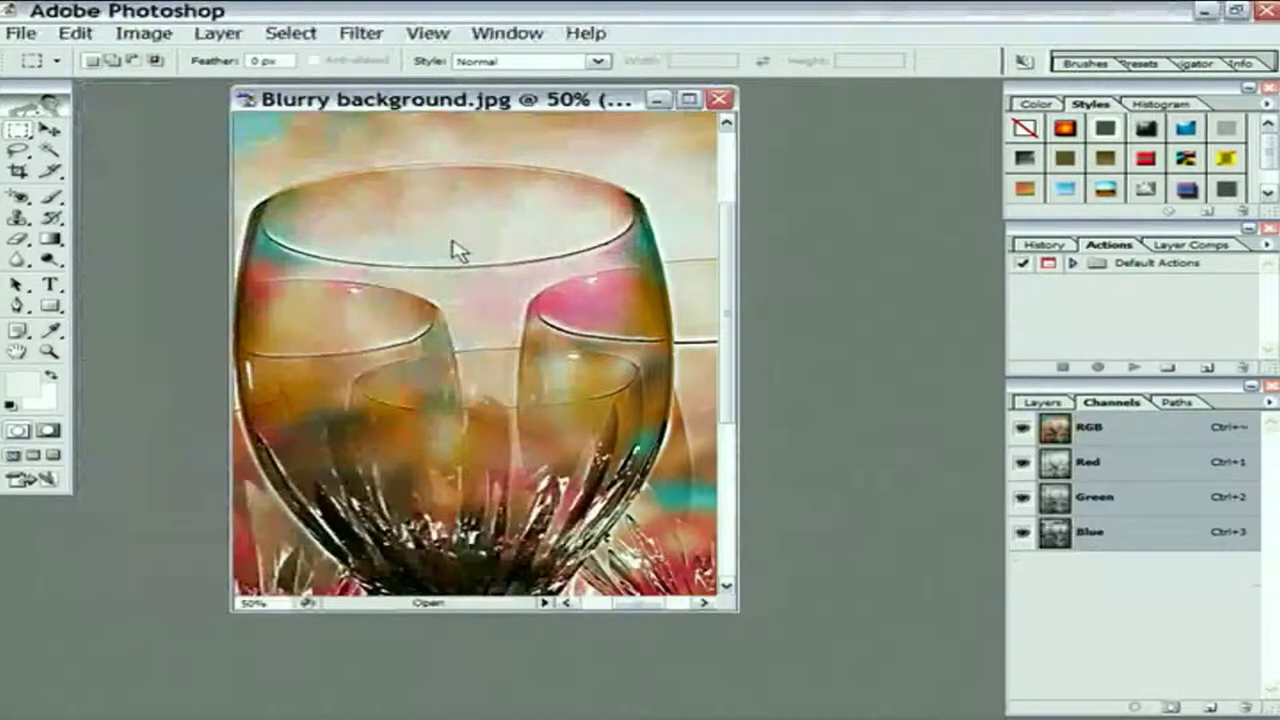
click(688, 100)
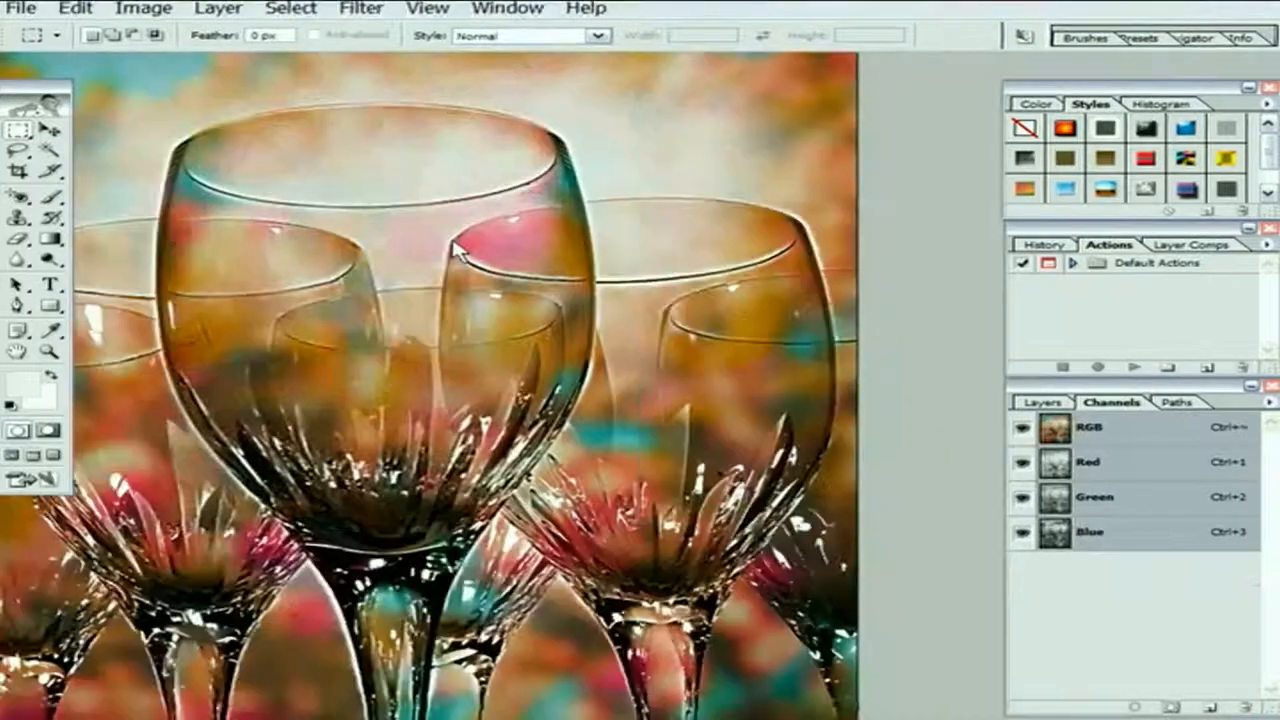